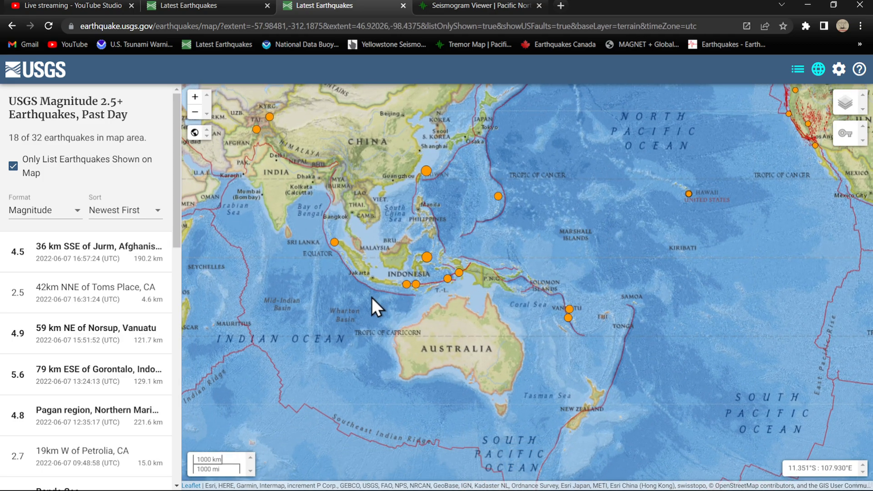
# Step: View the M 5.6 Gorontalo quake, then the M 4.5 quake 95 km SSW of Banda Aceh
pyautogui.click(426, 257)
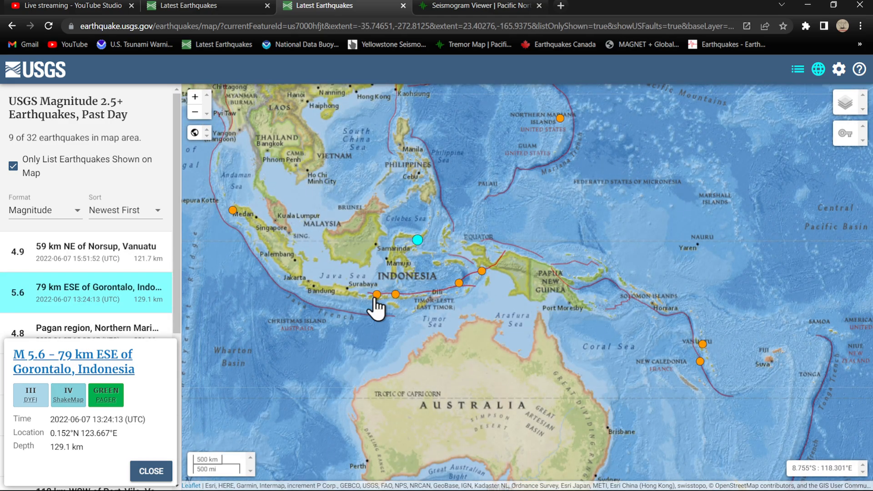
pyautogui.moveTo(504, 264)
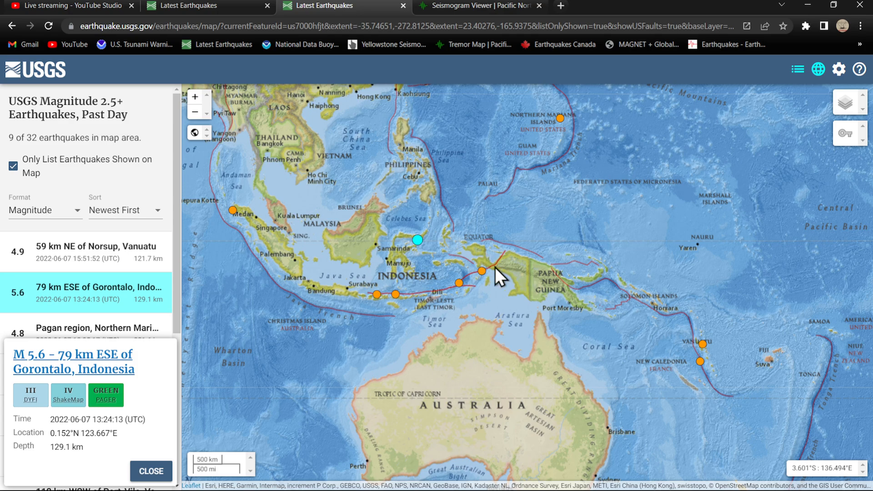
pyautogui.click(233, 210)
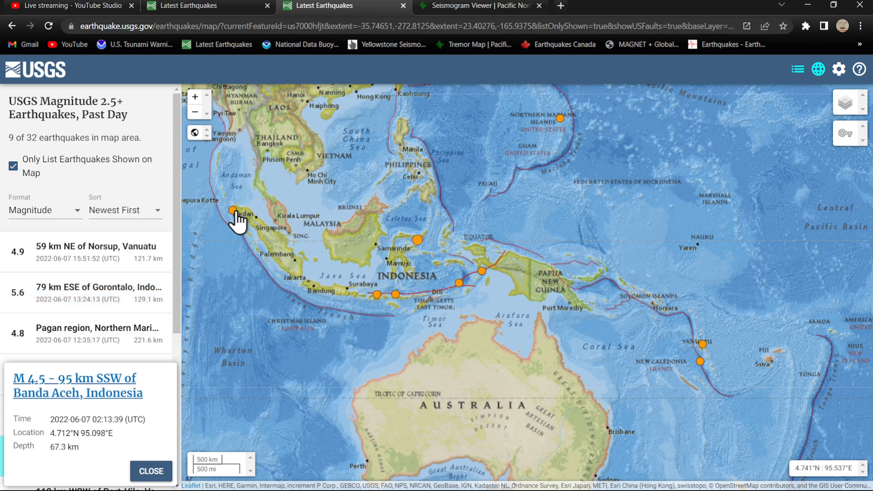
pyautogui.click(232, 210)
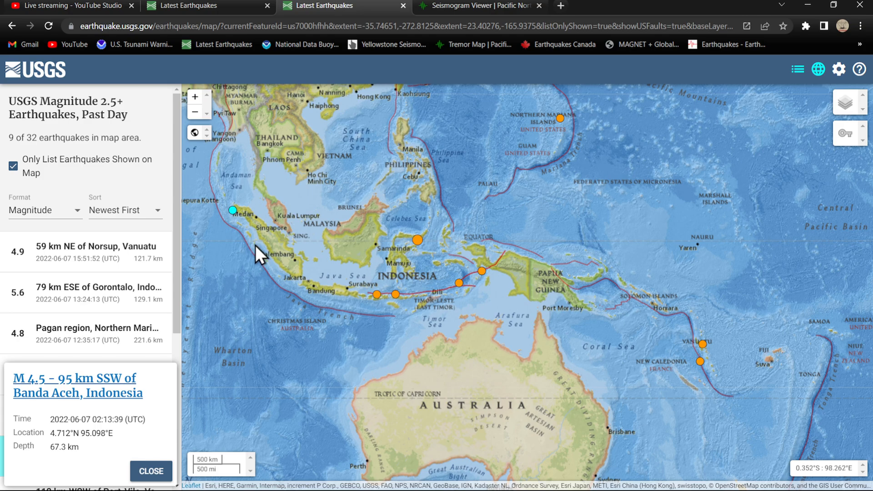
pyautogui.moveTo(238, 236)
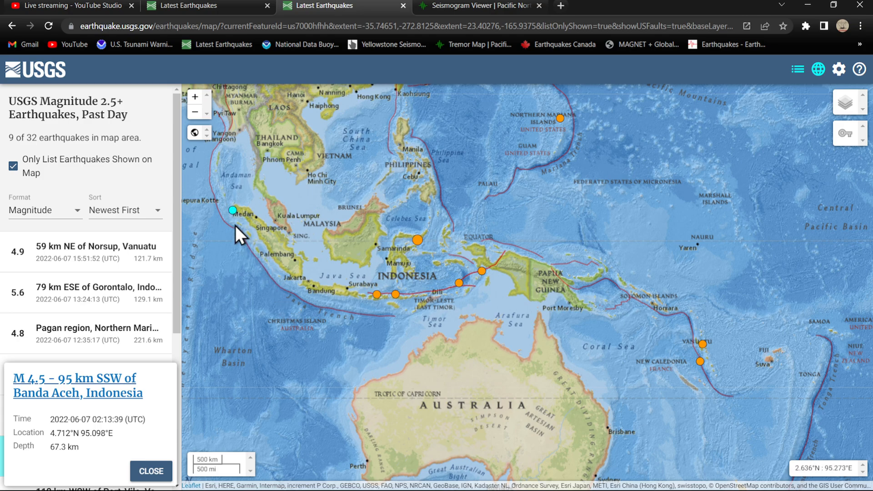
pyautogui.moveTo(431, 196)
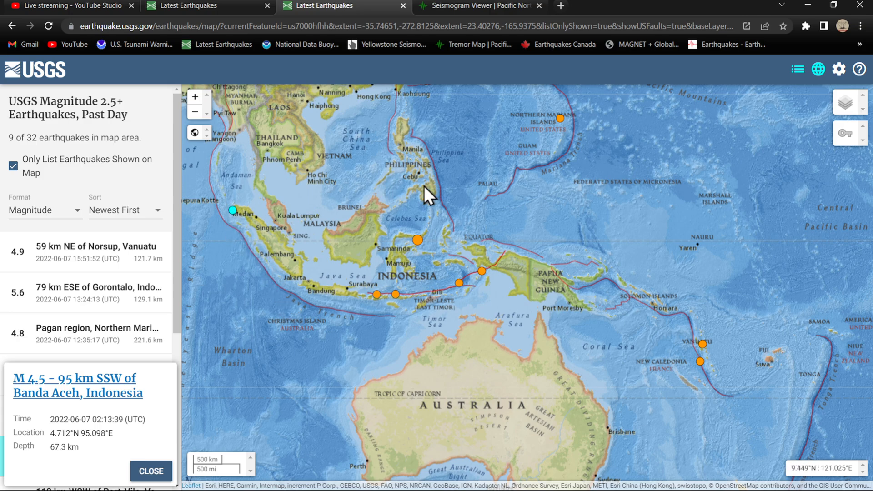
pyautogui.moveTo(720, 475)
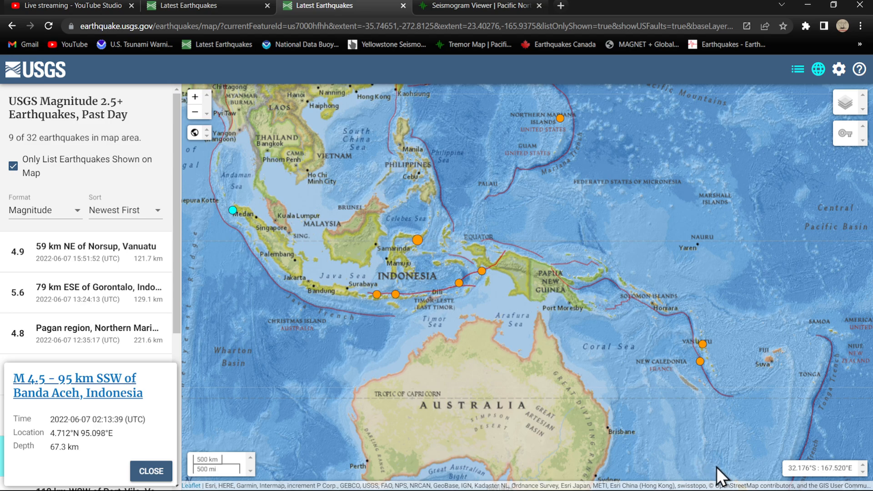
pyautogui.moveTo(480, 324)
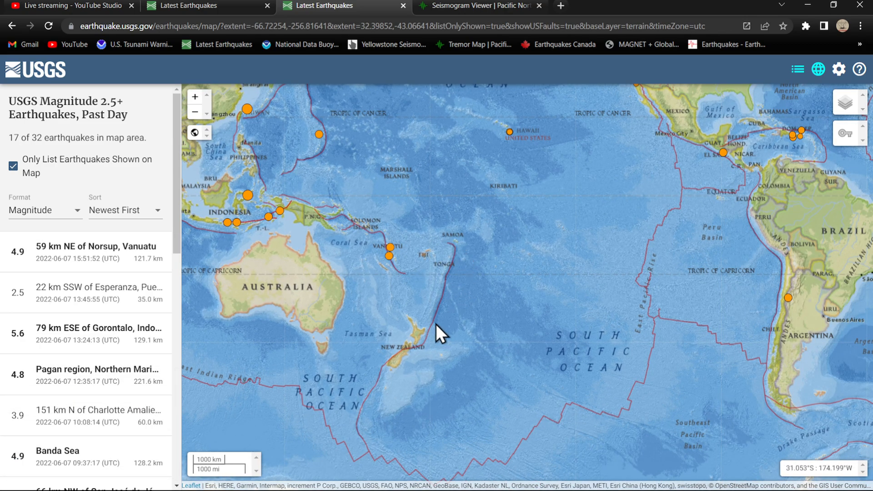
pyautogui.moveTo(445, 323)
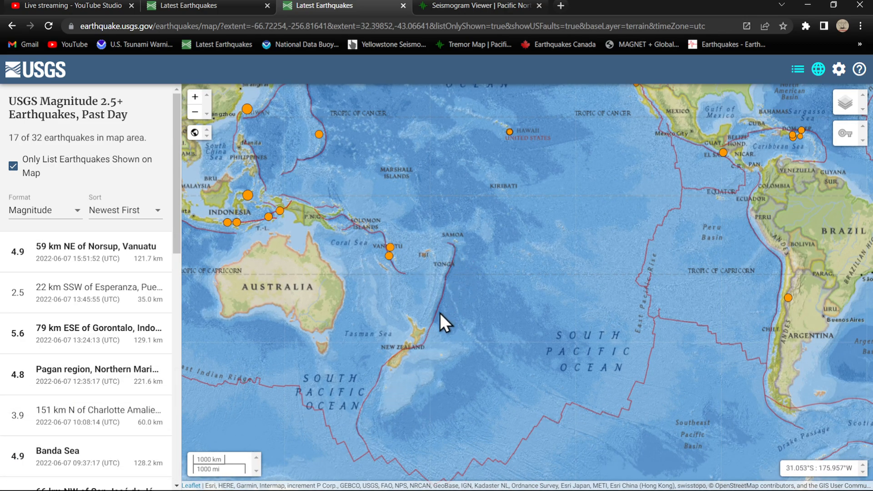
pyautogui.moveTo(417, 315)
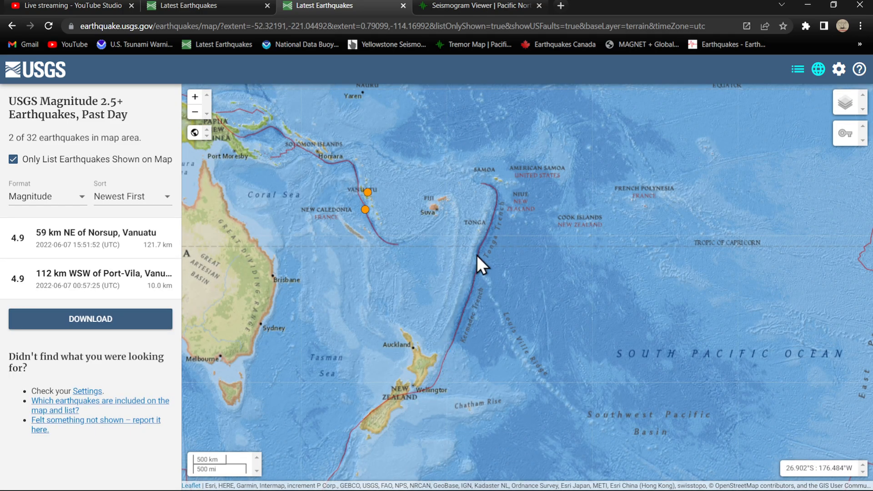
# Step: Center the map on Vanuatu and view the M 4.9 quake 59 km NE of Norsup
pyautogui.moveTo(480, 266); pyautogui.dragTo(425, 267)
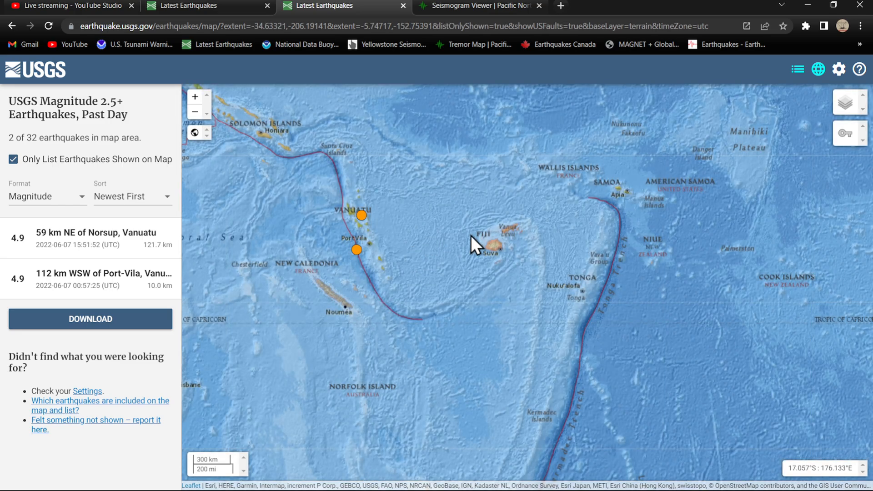
pyautogui.moveTo(386, 278)
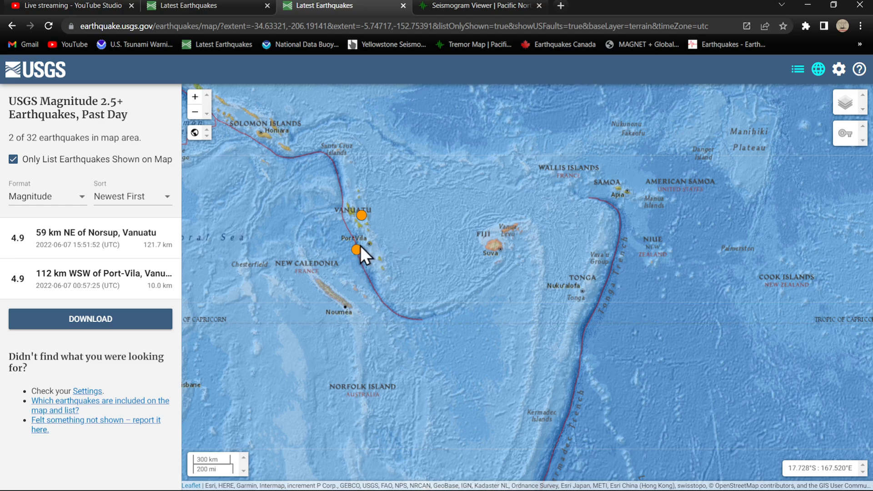
pyautogui.moveTo(409, 226)
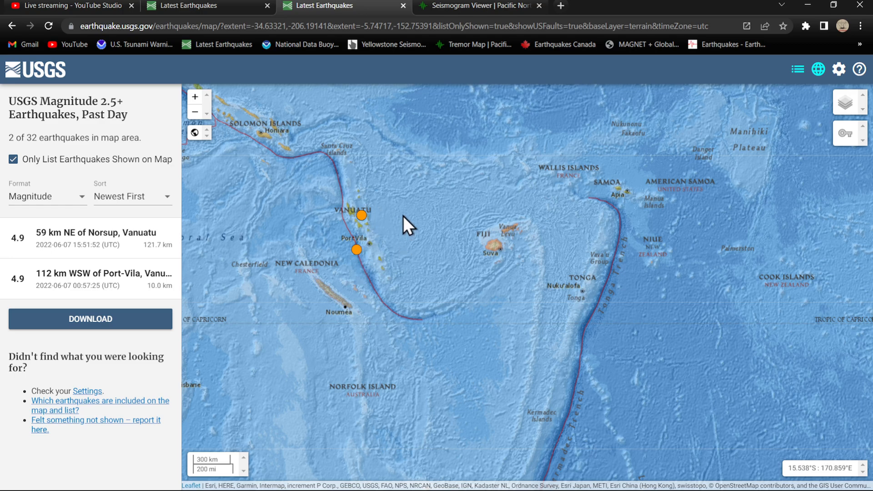
pyautogui.moveTo(134, 251)
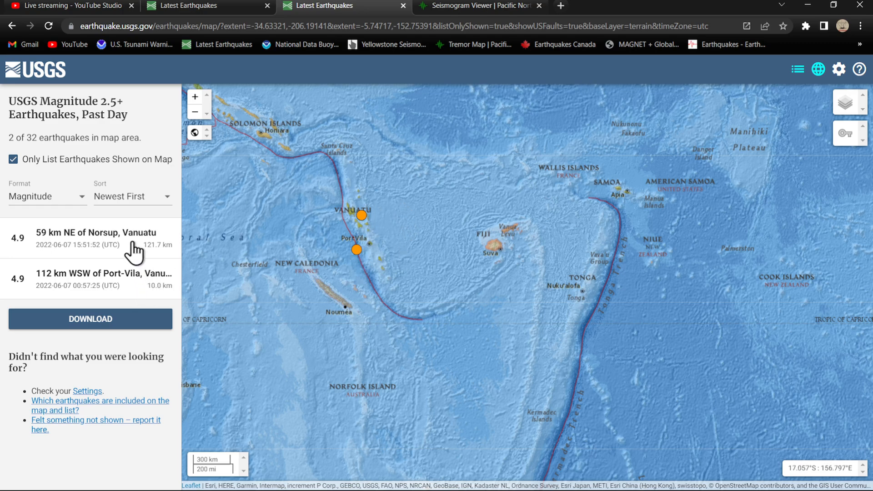
pyautogui.click(100, 237)
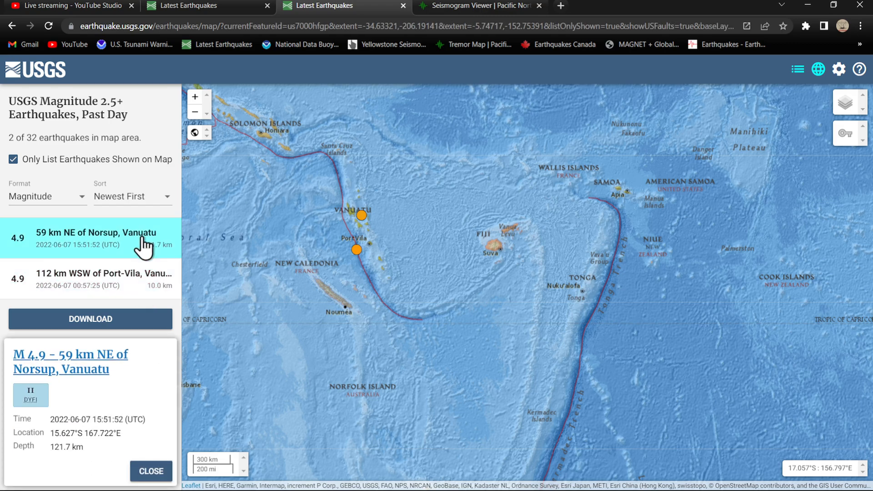
pyautogui.click(361, 215)
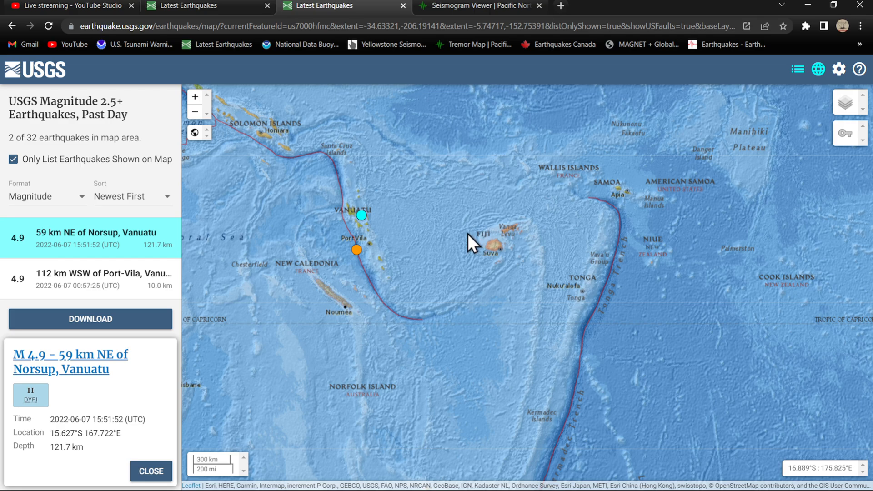
pyautogui.moveTo(417, 279)
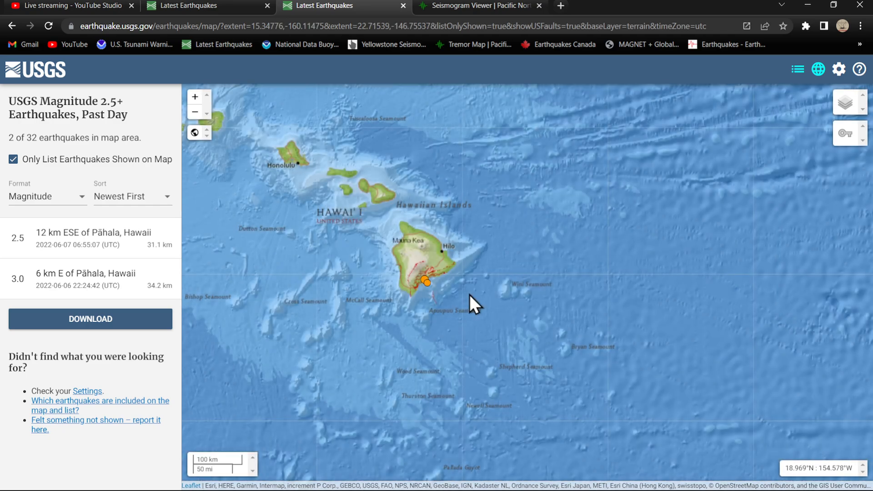
pyautogui.moveTo(313, 283)
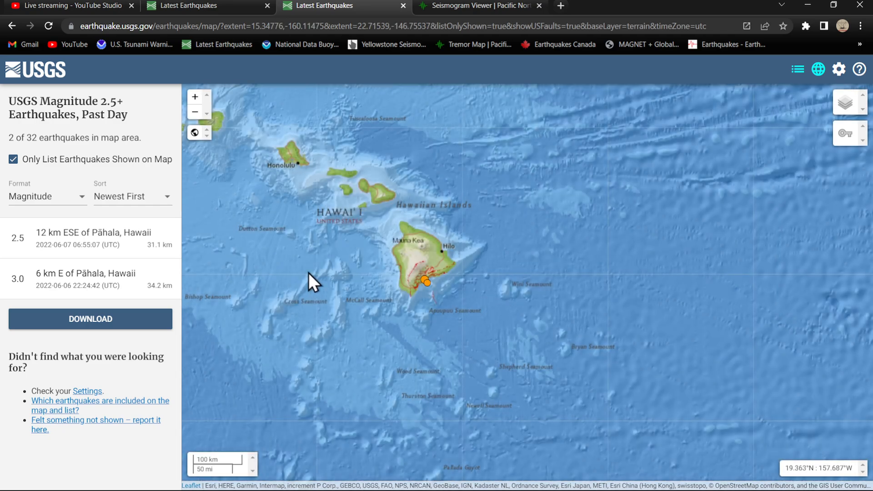
pyautogui.moveTo(76, 292)
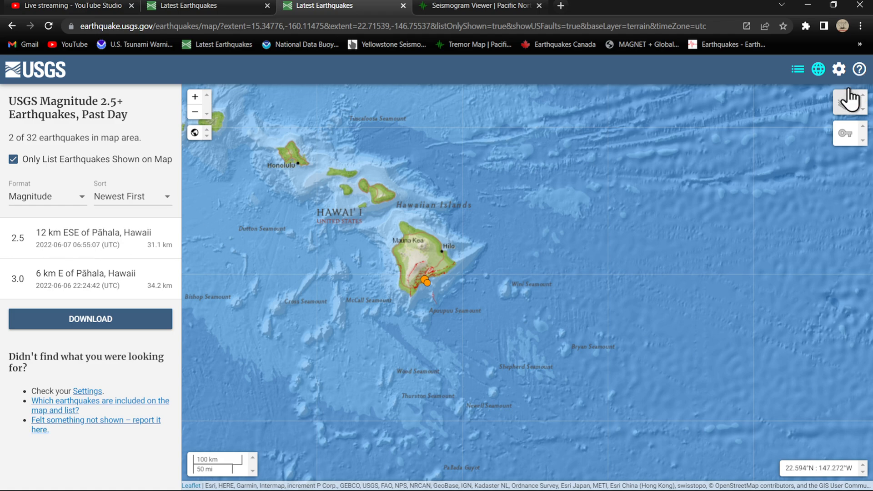
# Step: Switch the feed to '1 Day, All Magnitudes U.S.' from the settings panel
pyautogui.click(838, 69)
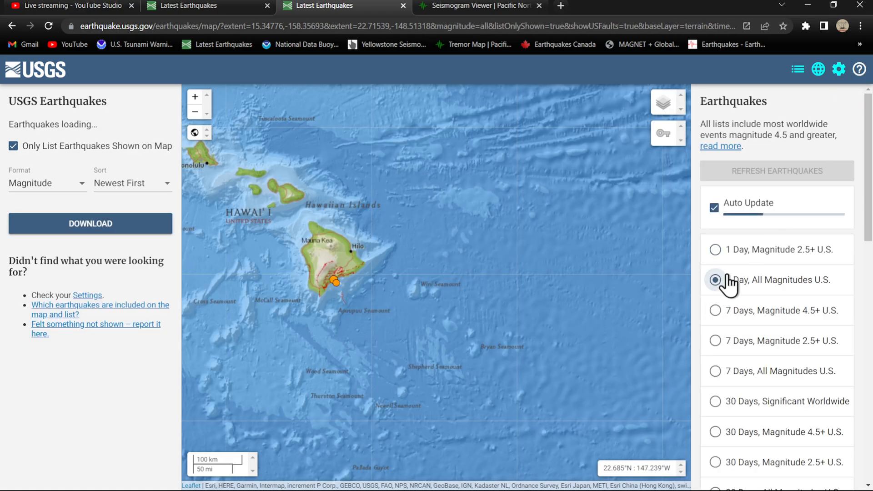
pyautogui.click(715, 279)
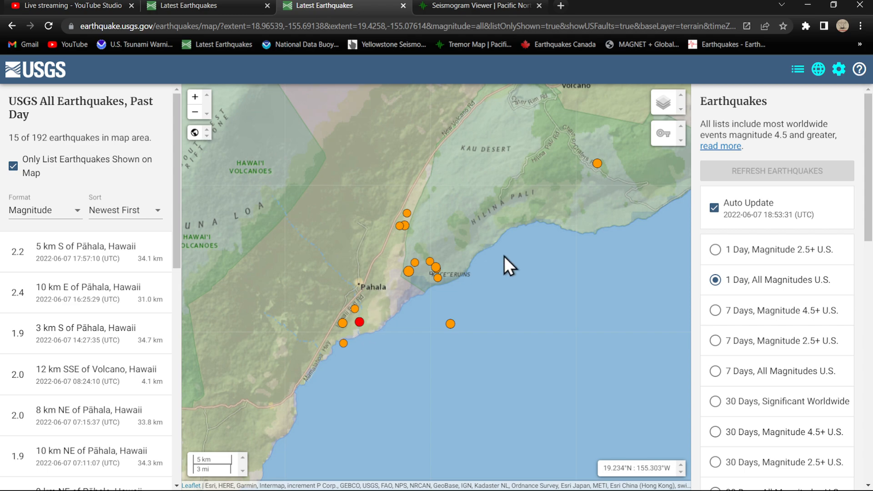
pyautogui.moveTo(497, 261)
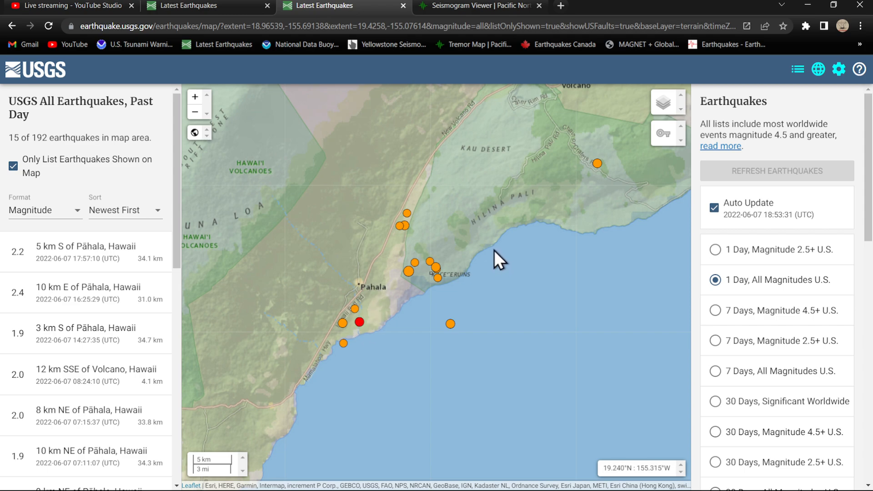
pyautogui.moveTo(370, 336)
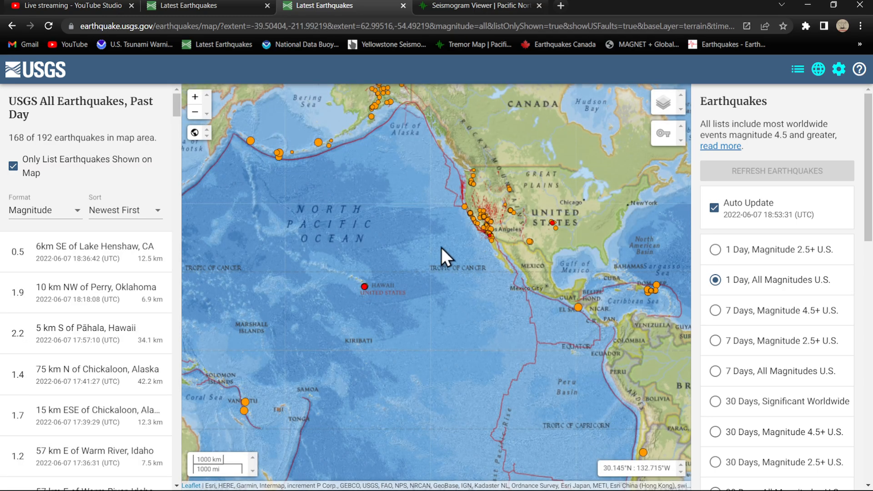
# Step: Pan to East Asia and view the M 5.1 Yonakuni quake, then the M 4.8 Pagan region quake
pyautogui.moveTo(445, 256); pyautogui.dragTo(562, 263)
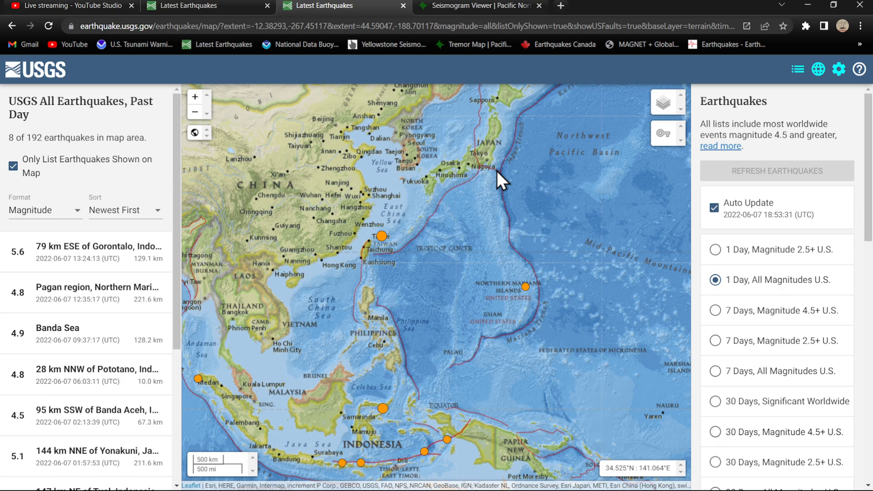
pyautogui.moveTo(409, 247)
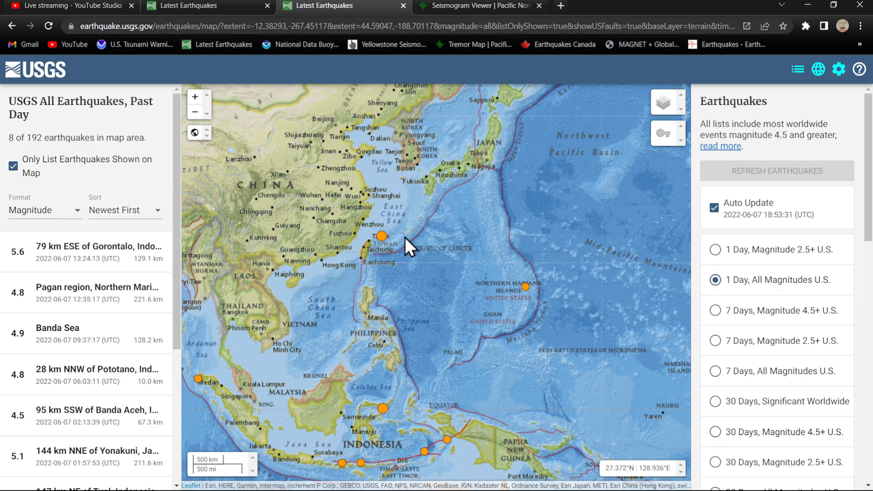
pyautogui.moveTo(378, 253)
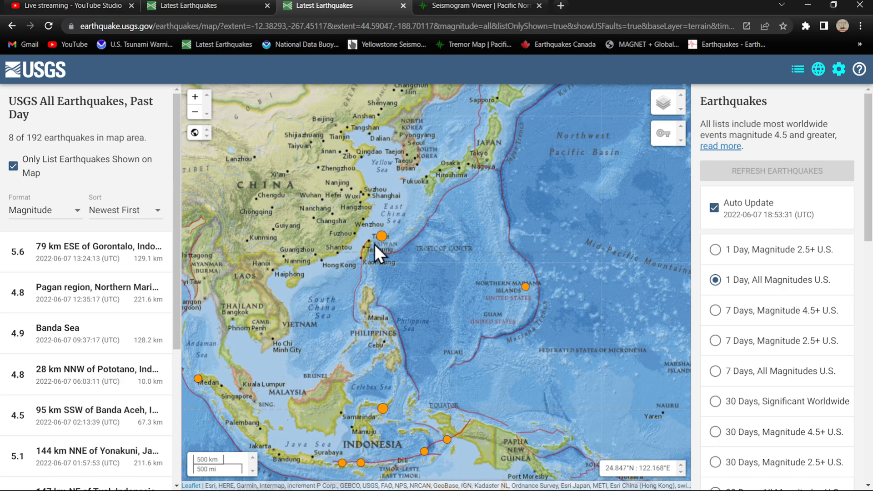
pyautogui.click(381, 236)
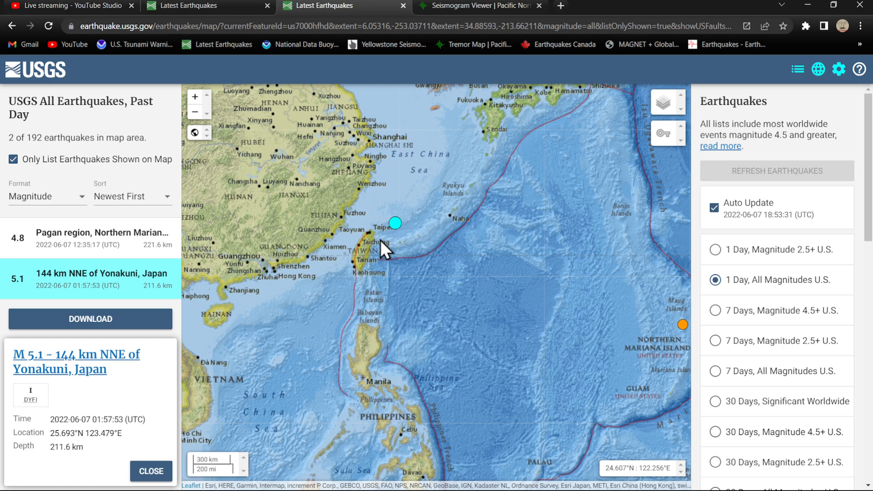
pyautogui.moveTo(89, 451)
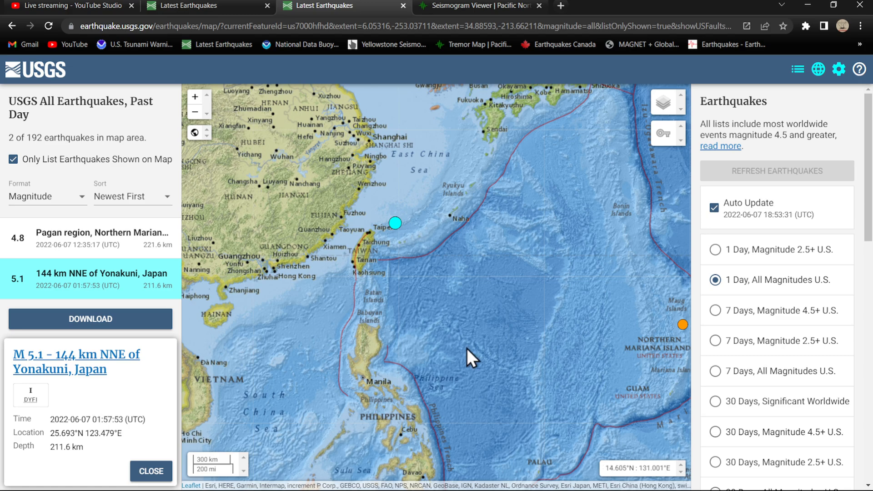
pyautogui.moveTo(383, 229)
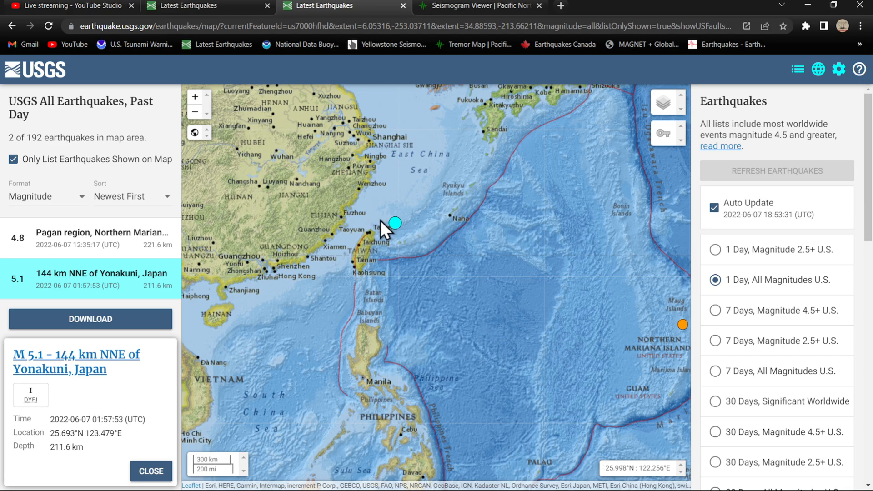
pyautogui.click(102, 237)
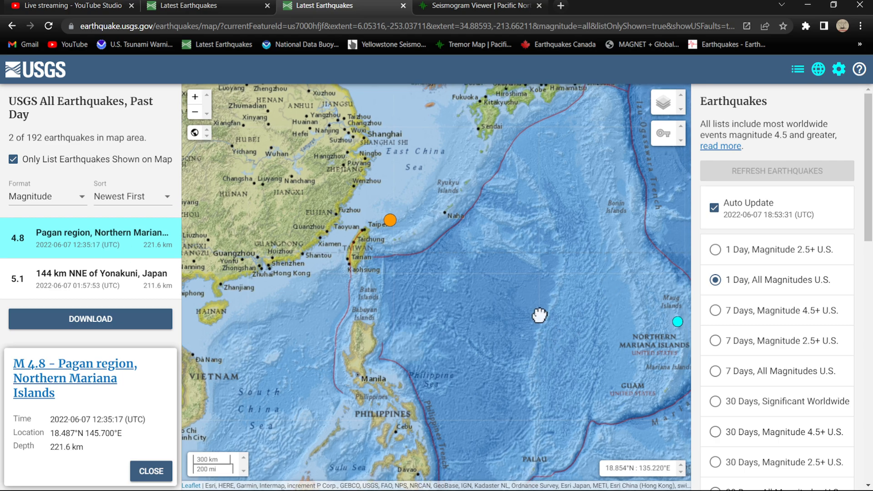
pyautogui.moveTo(539, 315); pyautogui.dragTo(642, 323)
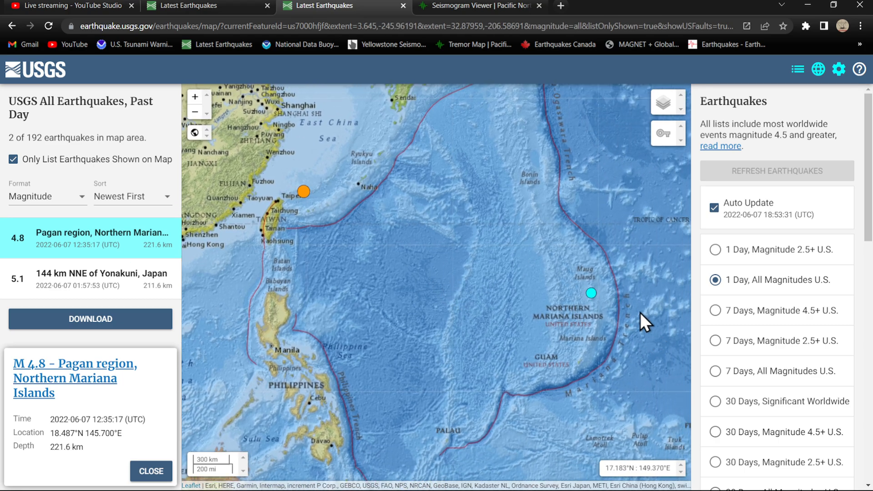
pyautogui.moveTo(600, 370)
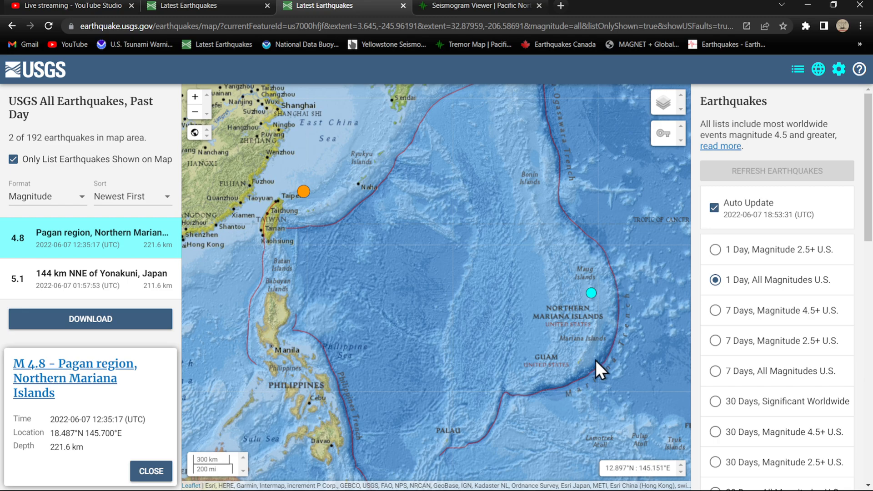
pyautogui.moveTo(611, 287)
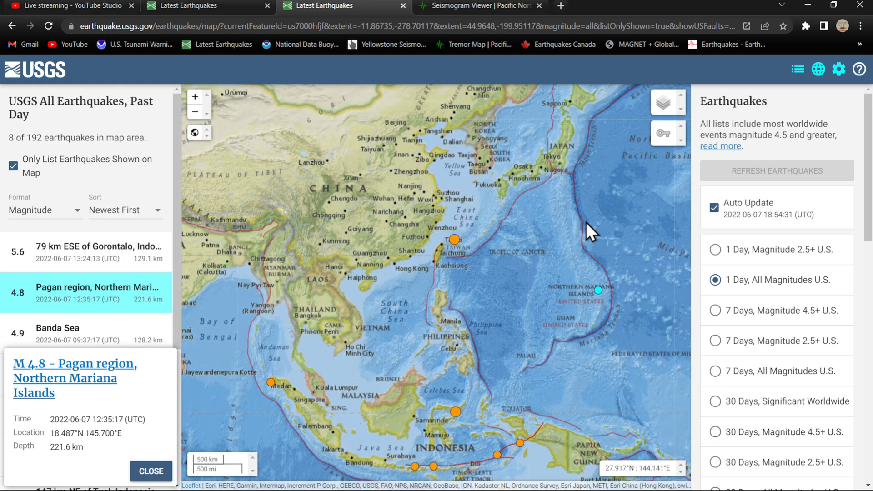
pyautogui.moveTo(596, 317)
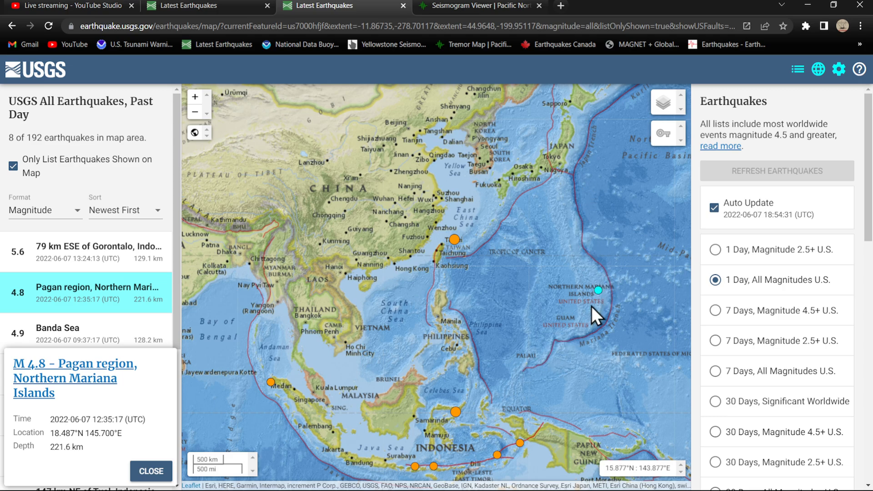
pyautogui.moveTo(598, 251)
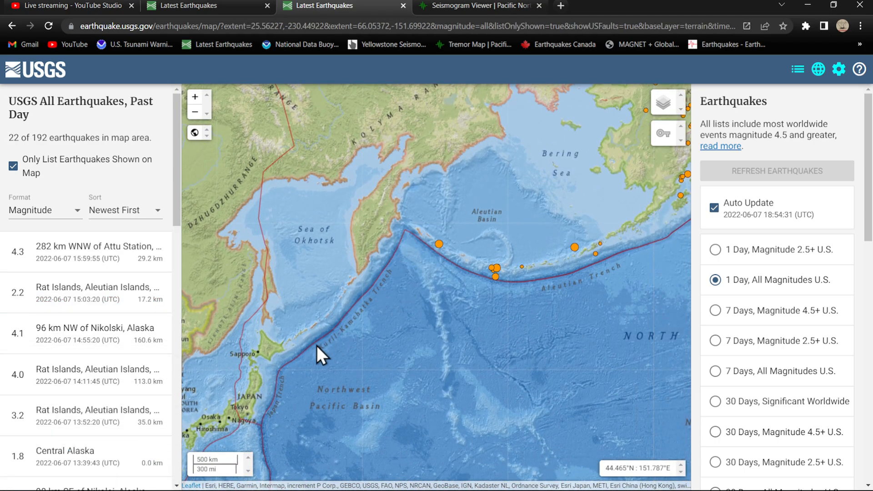
# Step: Frame the Rat Islands cluster and compare the 7 Days M4.5+ feed with the past-day list
pyautogui.moveTo(322, 356); pyautogui.dragTo(520, 348)
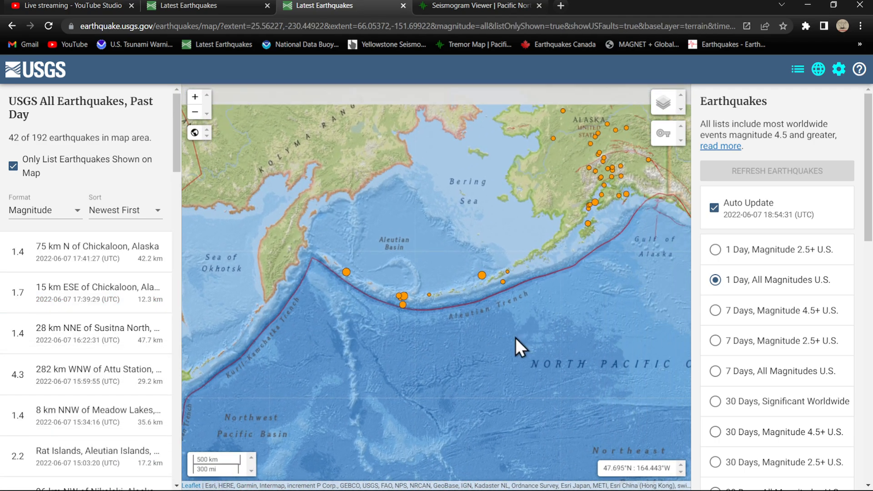
pyautogui.moveTo(519, 347); pyautogui.dragTo(560, 276)
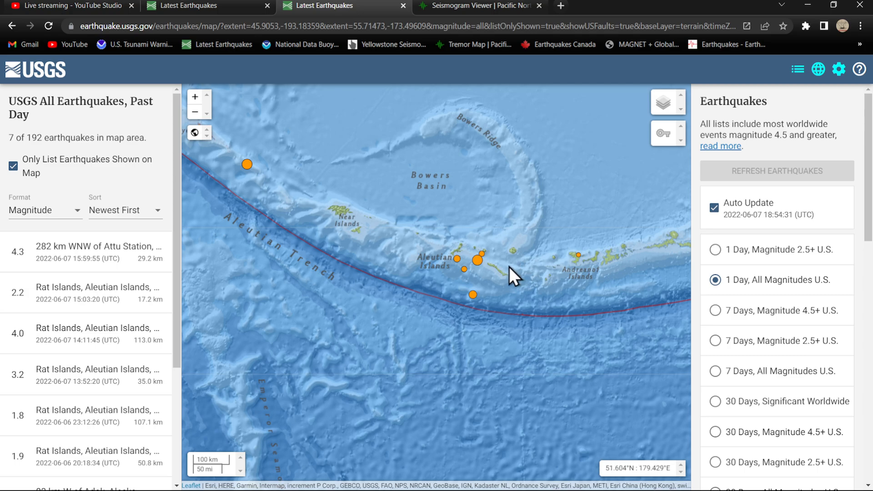
pyautogui.moveTo(512, 275); pyautogui.dragTo(197, 226)
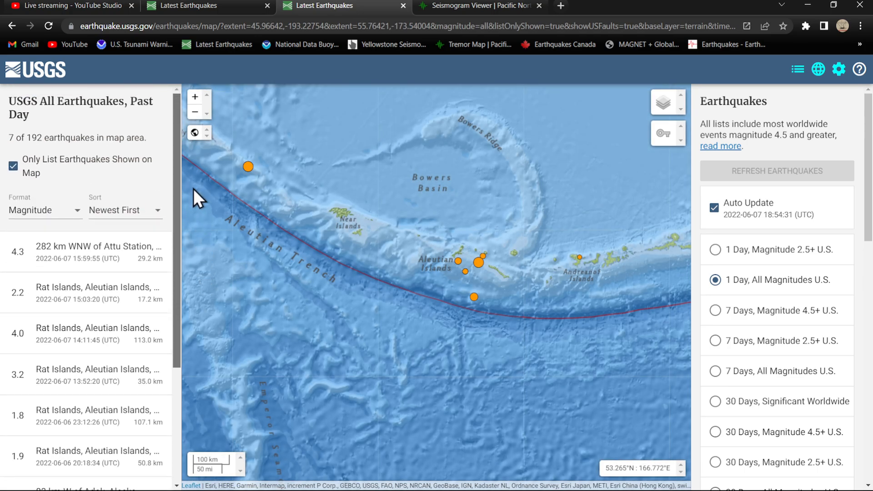
pyautogui.click(715, 310)
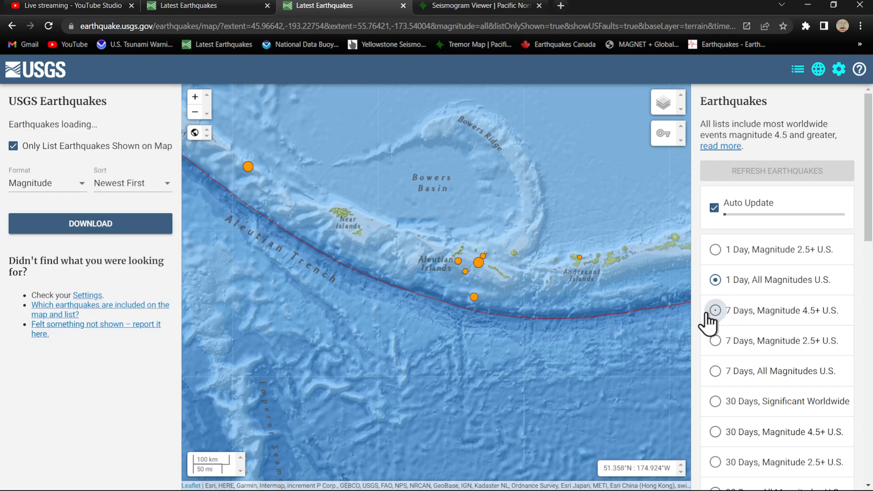
pyautogui.click(714, 310)
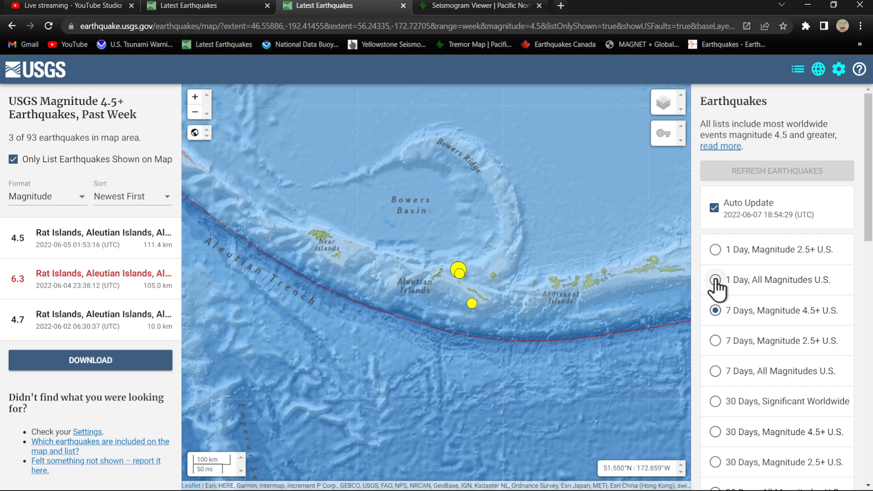
pyautogui.click(715, 280)
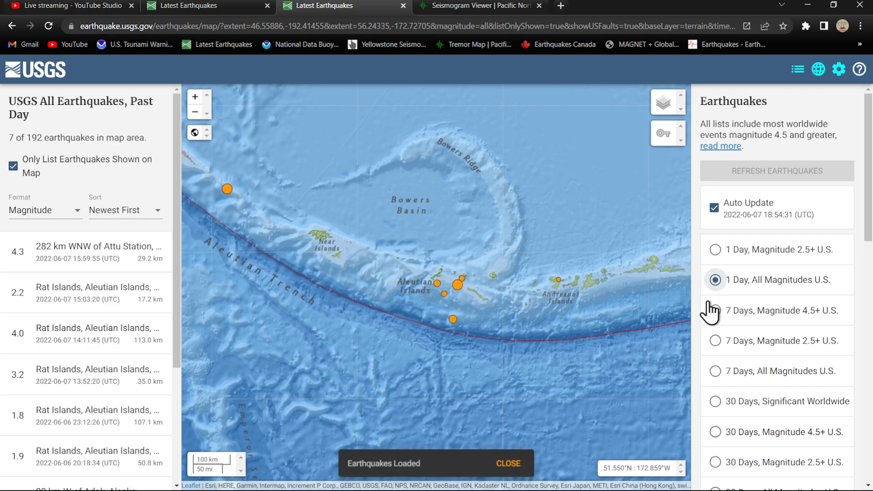
# Step: Check the 7 Days M2.5+ feed, return to 1 Day All Magnitudes, and pan east along the Aleutians
pyautogui.click(715, 340)
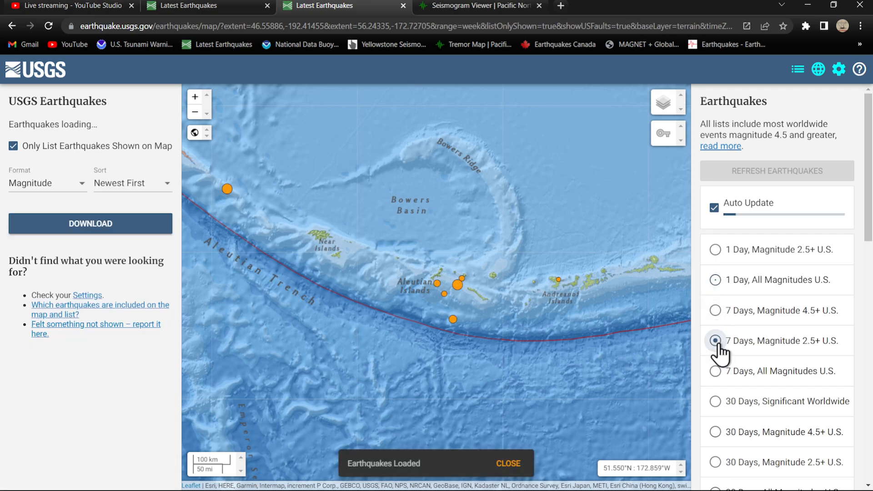
pyautogui.click(716, 340)
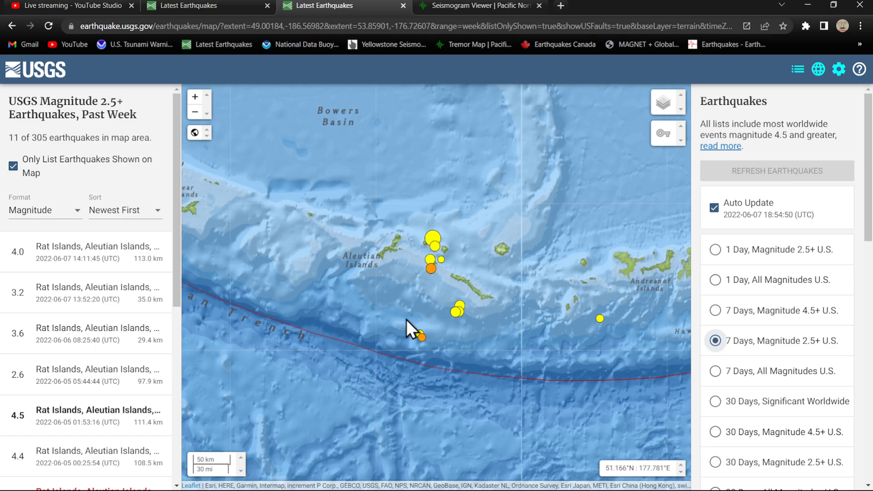
pyautogui.click(715, 279)
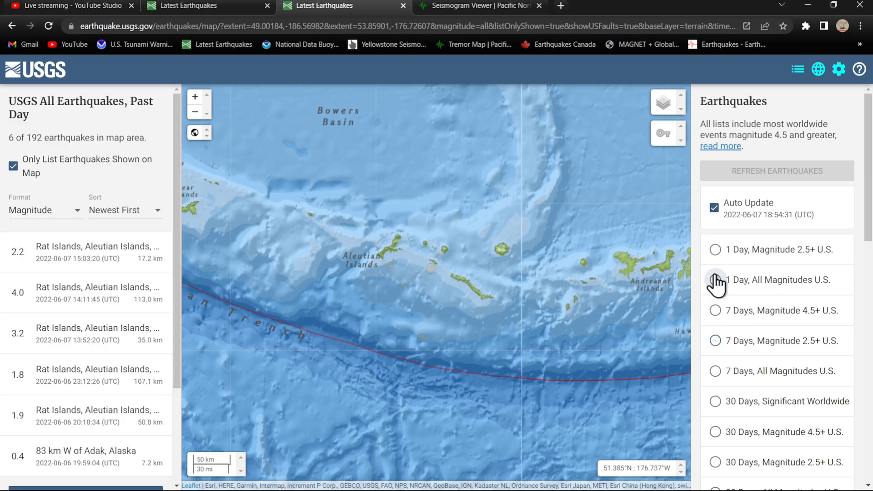
pyautogui.click(714, 279)
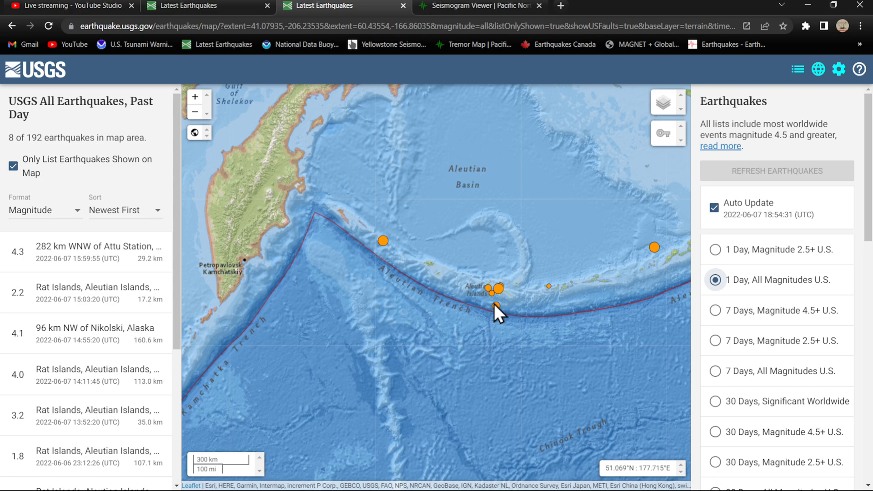
pyautogui.moveTo(470, 279)
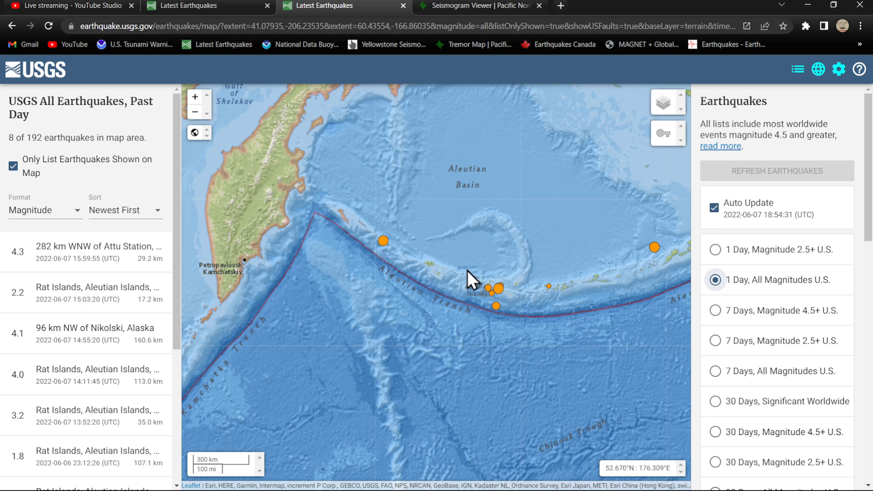
pyautogui.moveTo(233, 292)
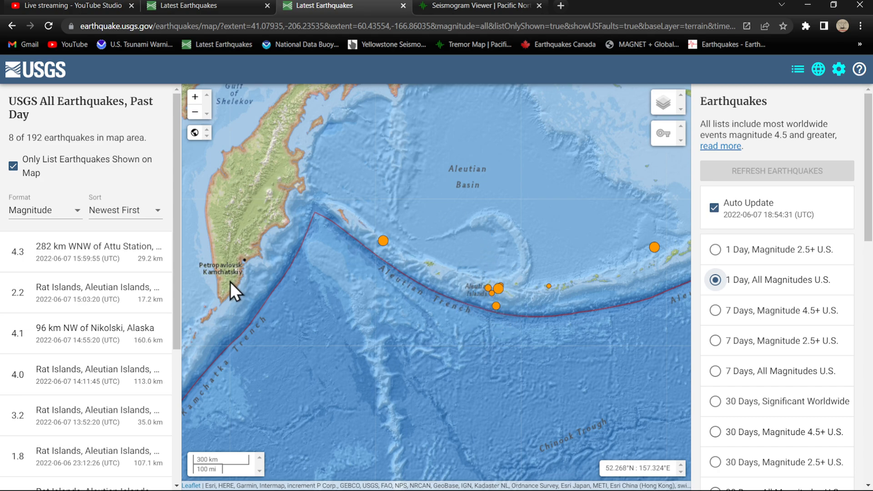
pyautogui.moveTo(233, 289); pyautogui.dragTo(512, 294)
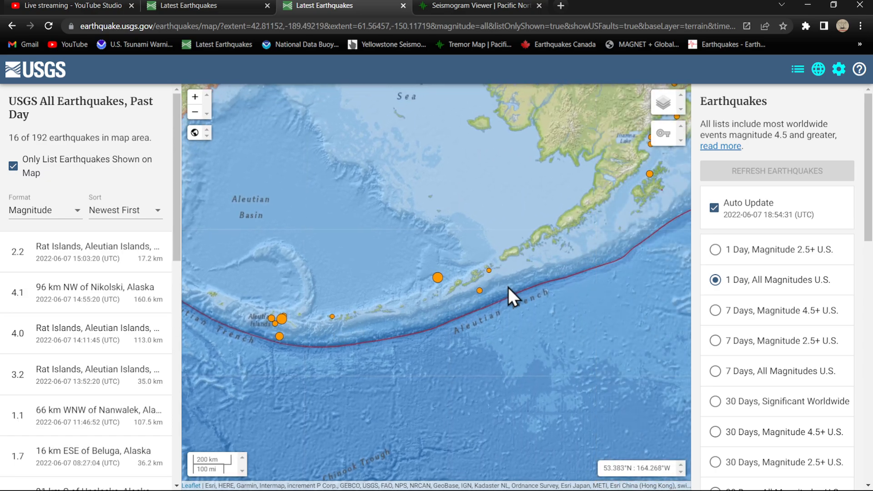
# Step: View the M 4.1 quake 96 km NW of Nikolski, Alaska and zoom out over mainland Alaska
pyautogui.click(439, 277)
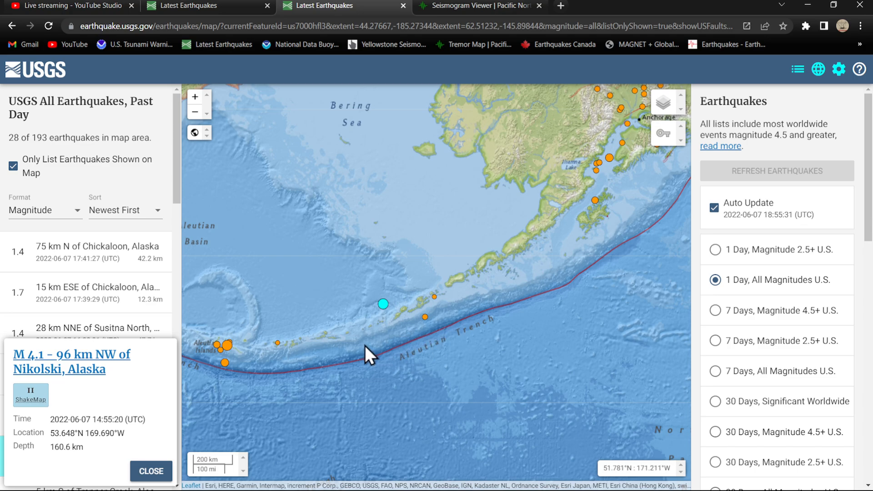
pyautogui.scroll(-3)
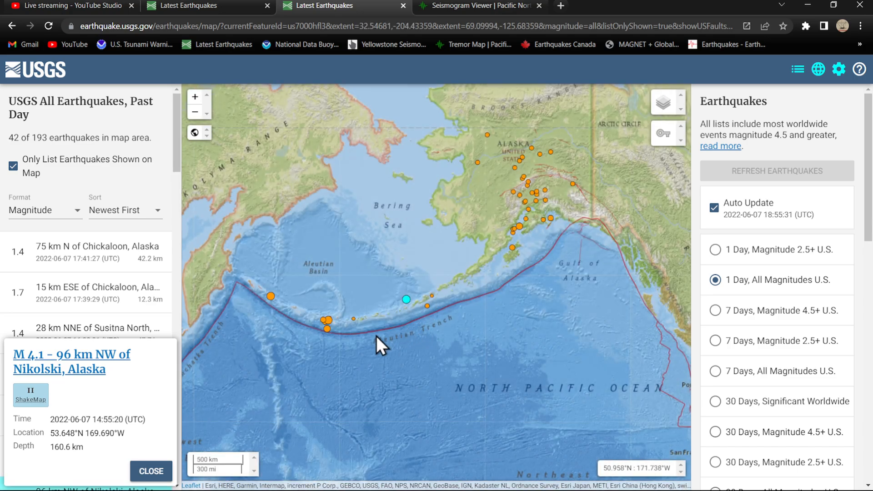
pyautogui.moveTo(504, 295)
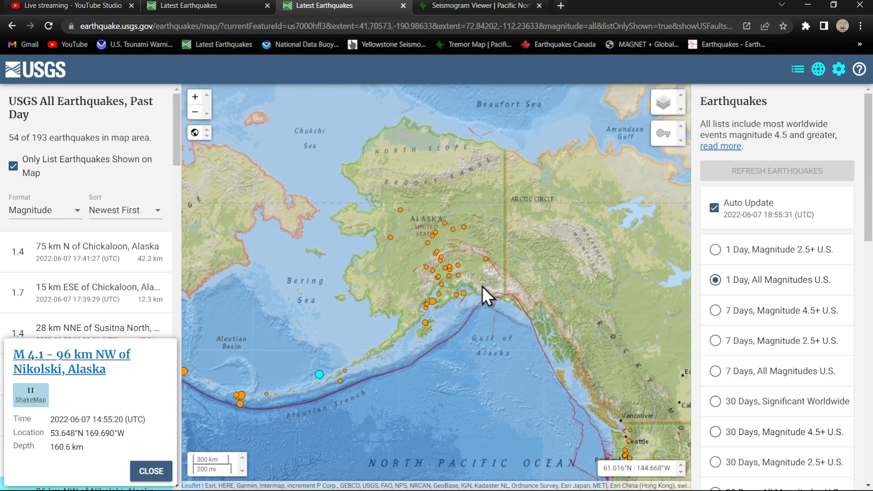
pyautogui.moveTo(406, 337)
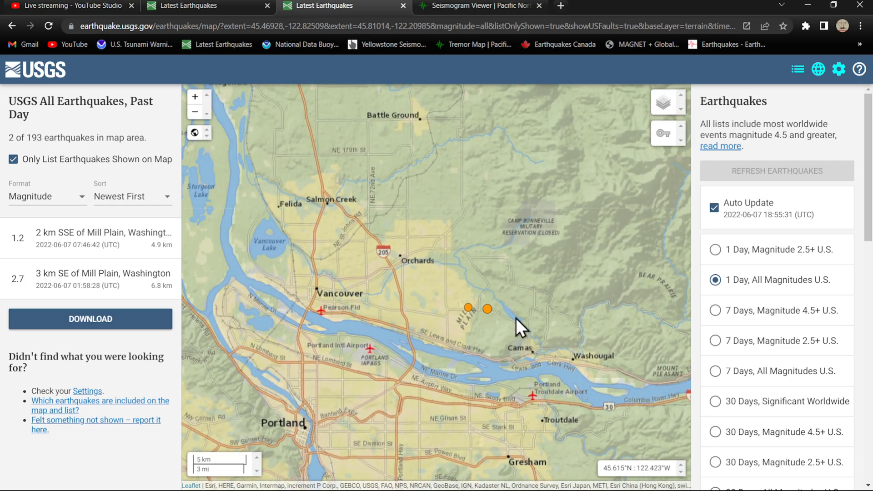
pyautogui.moveTo(121, 285)
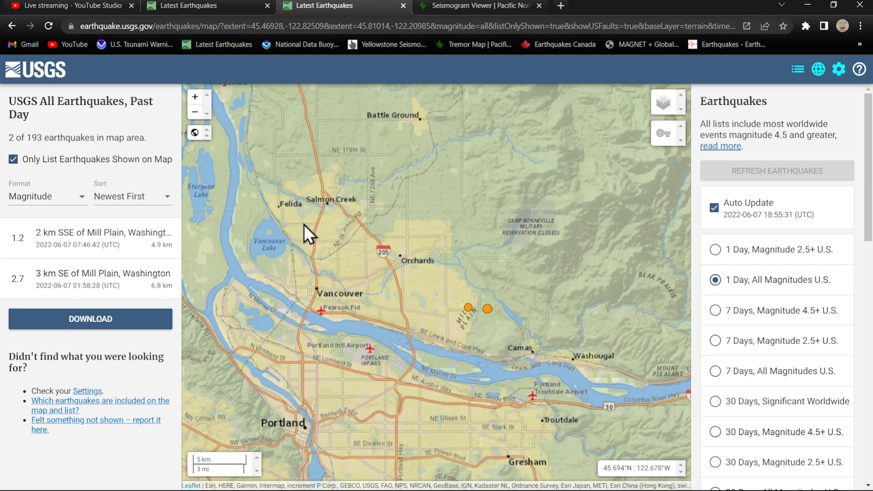
# Step: View the summary of the M 2.7 quake 3 km SE of Mill Plain, Washington
pyautogui.click(103, 274)
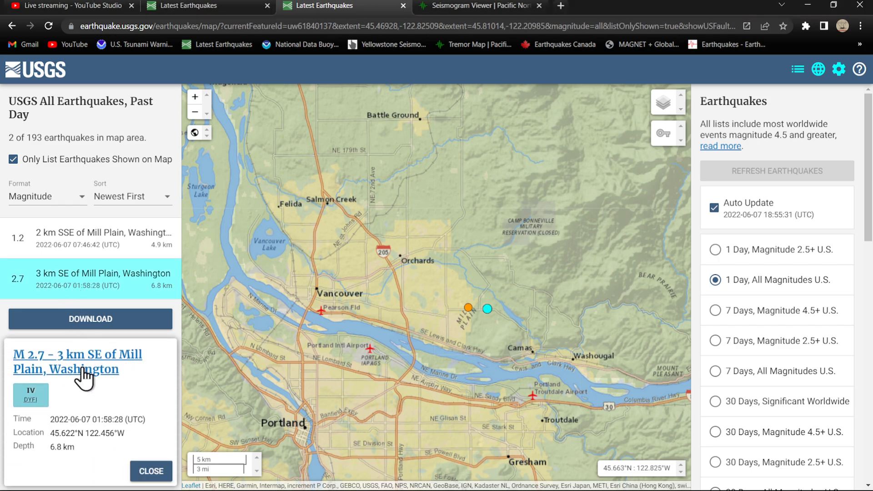
# Step: Go to the full event page for the M 2.7 Mill Plain quake and scroll through it
pyautogui.click(77, 361)
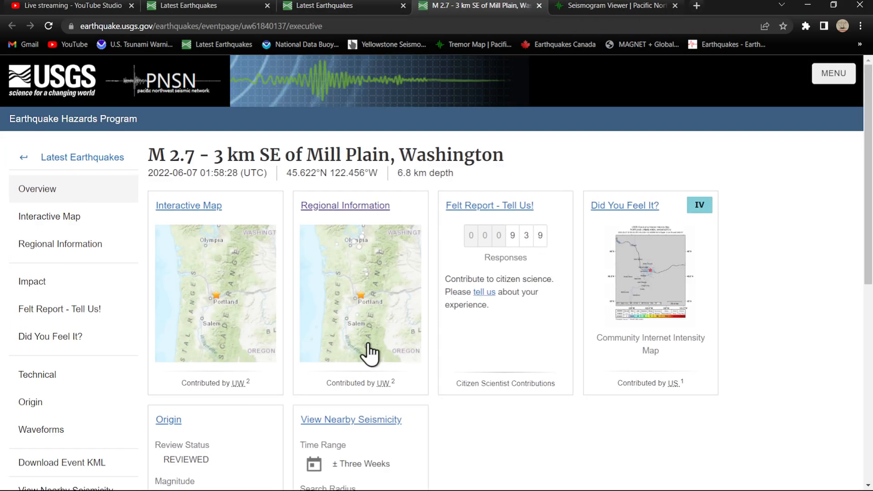
pyautogui.scroll(-3)
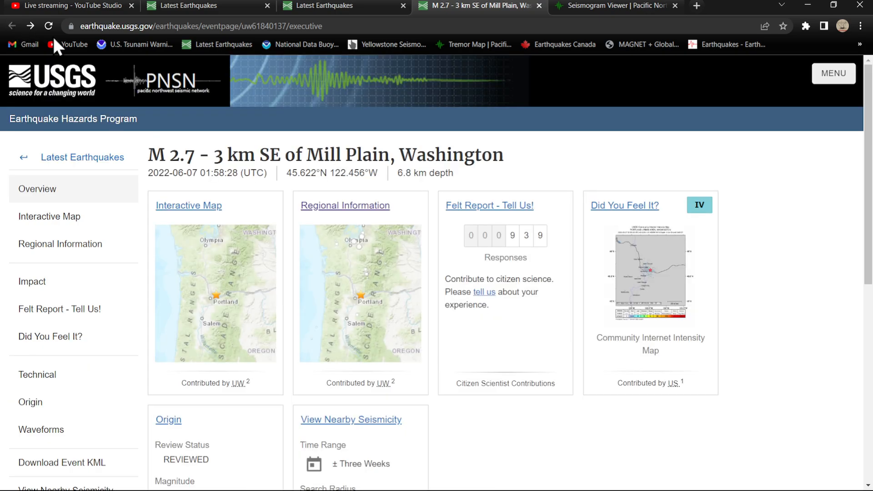
# Step: Return to the earthquake map and zoom out from the Mill Plain area
pyautogui.click(188, 206)
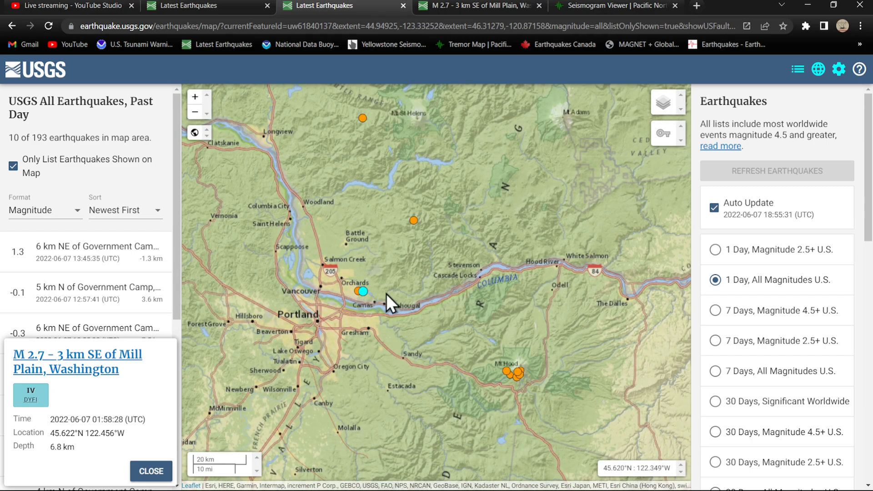
pyautogui.scroll(-3)
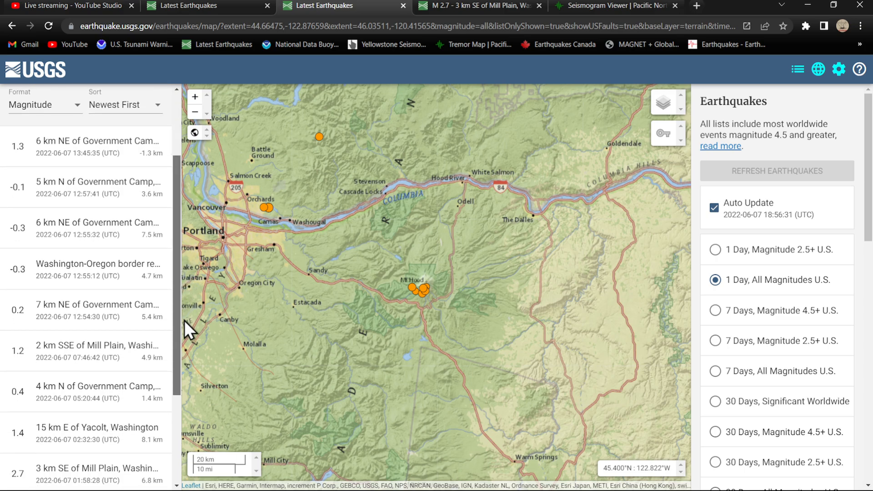
pyautogui.scroll(-3)
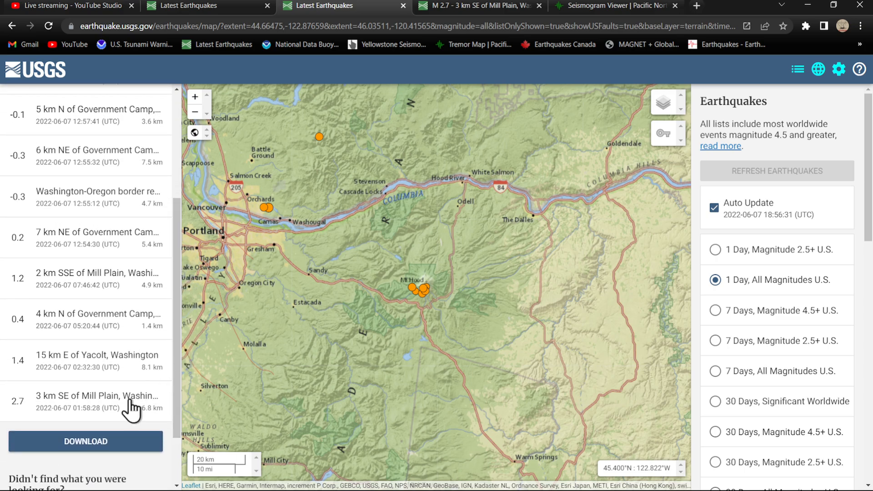
pyautogui.moveTo(105, 415)
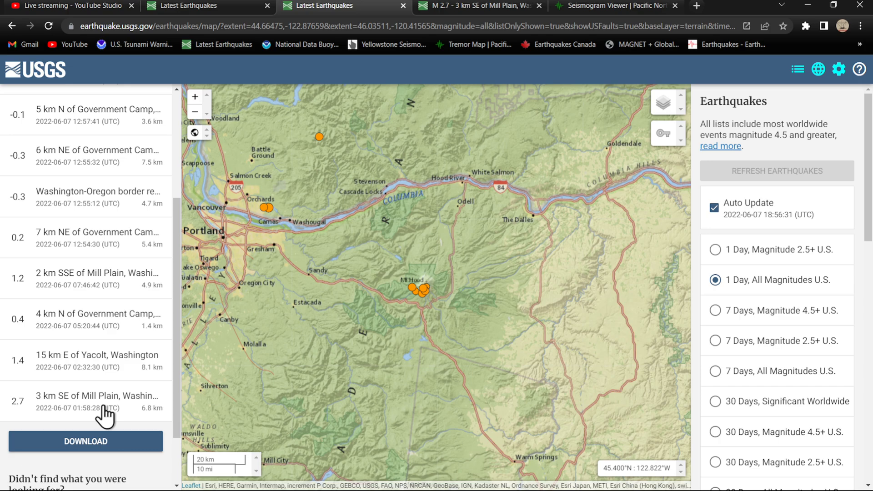
pyautogui.moveTo(179, 356)
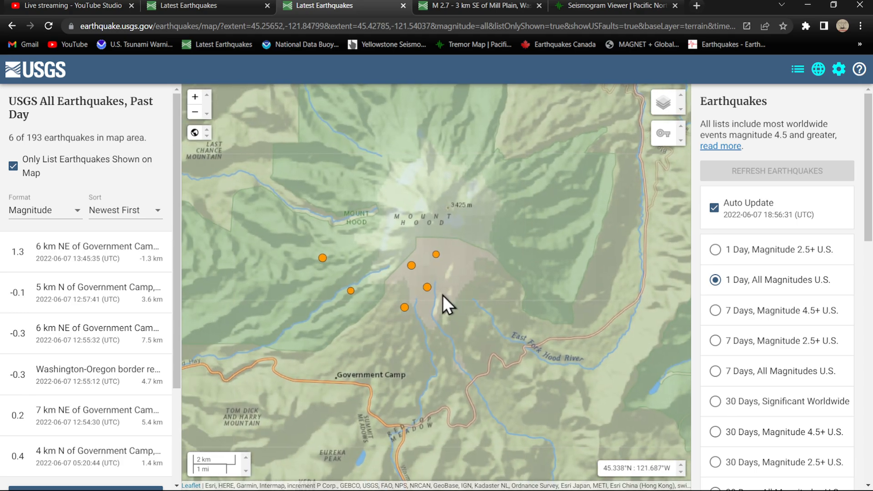
pyautogui.moveTo(428, 215)
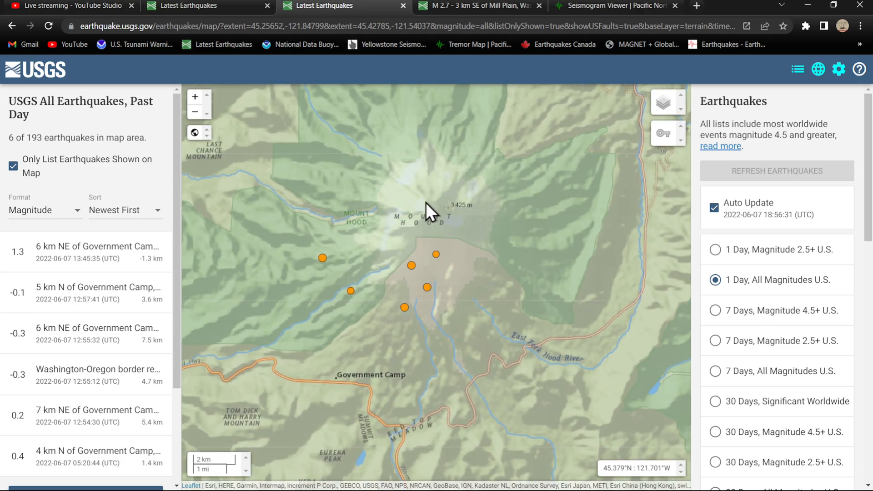
pyautogui.scroll(-3)
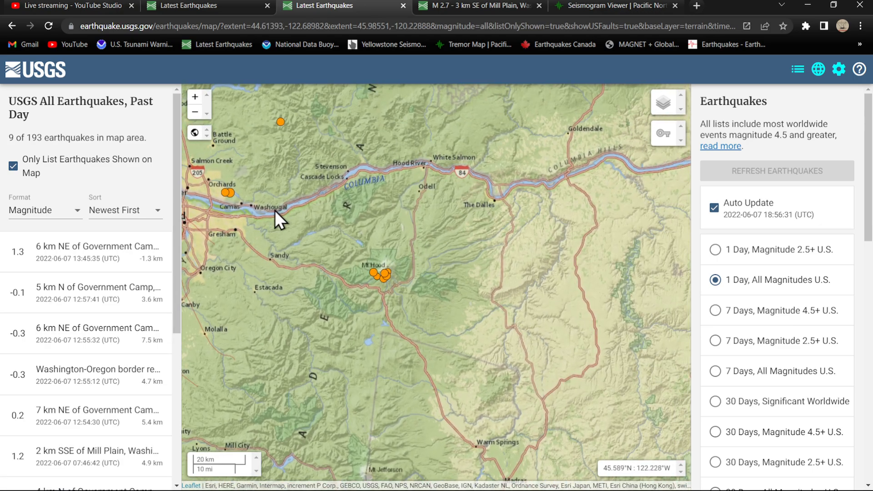
pyautogui.moveTo(487, 209)
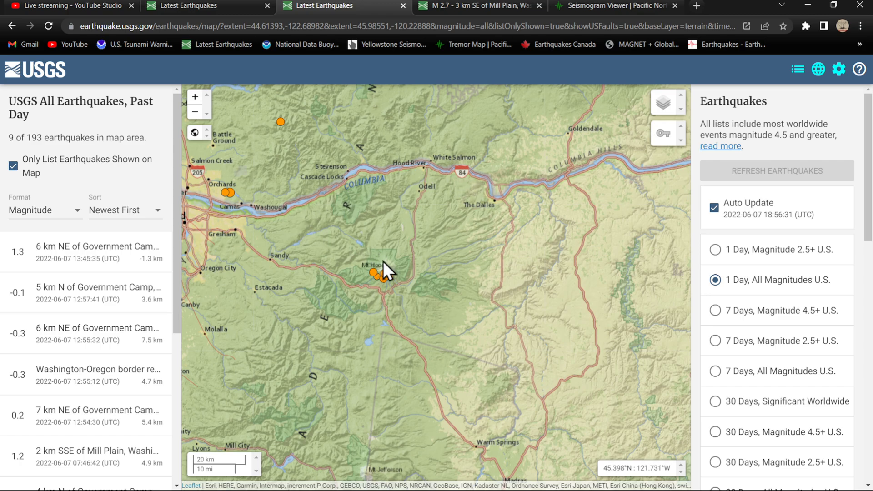
# Step: Frame the cluster of small quakes around Mount Hood near Government Camp
pyautogui.moveTo(384, 273); pyautogui.dragTo(365, 292)
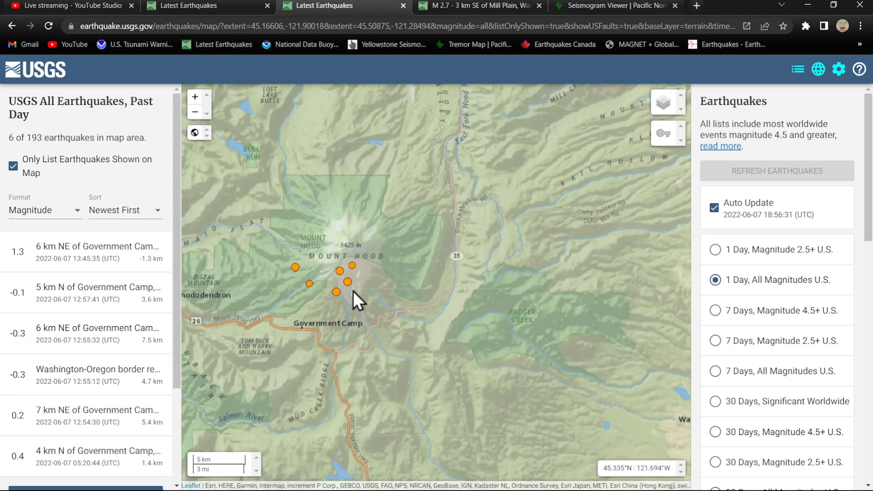
pyautogui.moveTo(356, 301); pyautogui.dragTo(189, 262)
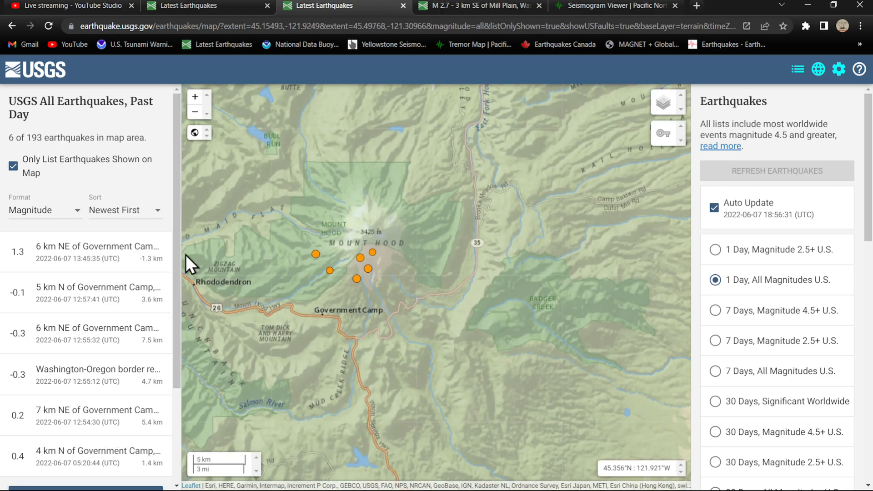
pyautogui.scroll(-3)
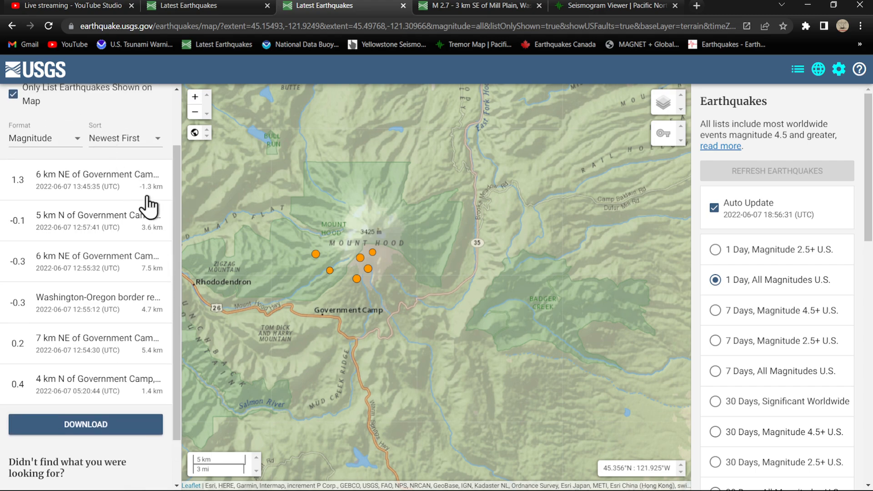
pyautogui.moveTo(141, 200)
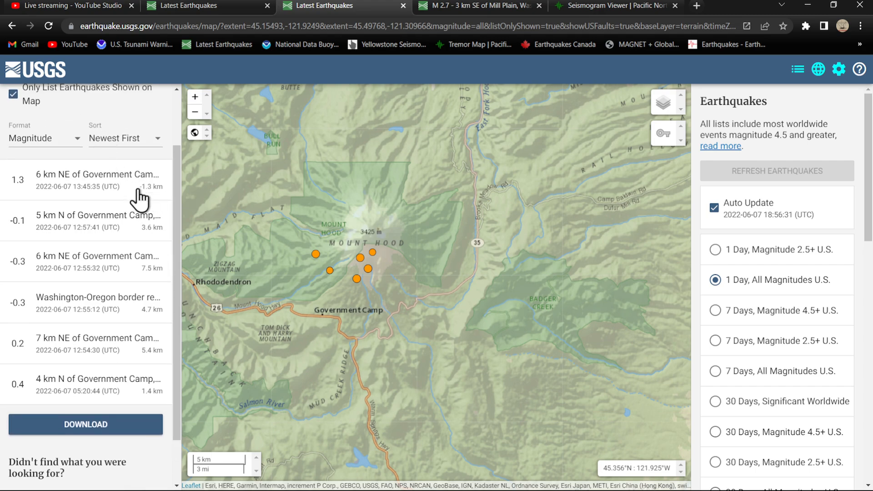
pyautogui.moveTo(144, 234)
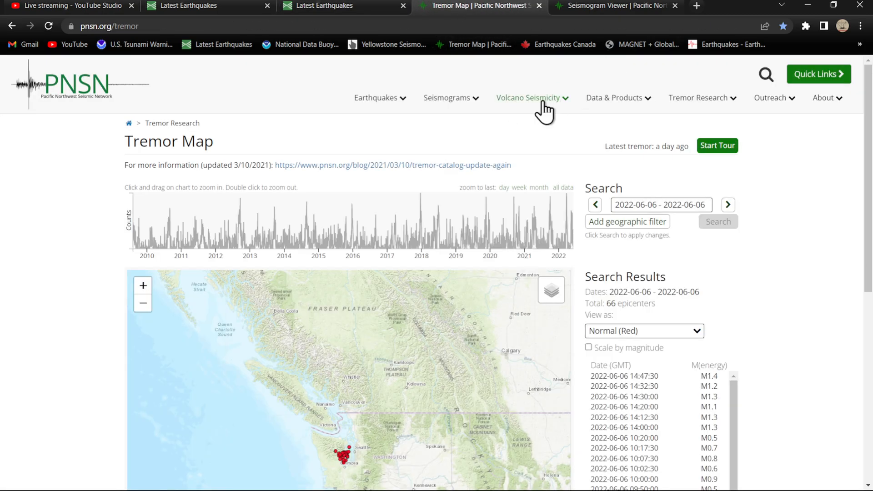
# Step: Go to Mount Hood under Volcano Seismicity and show a station popup near the summit
pyautogui.click(526, 97)
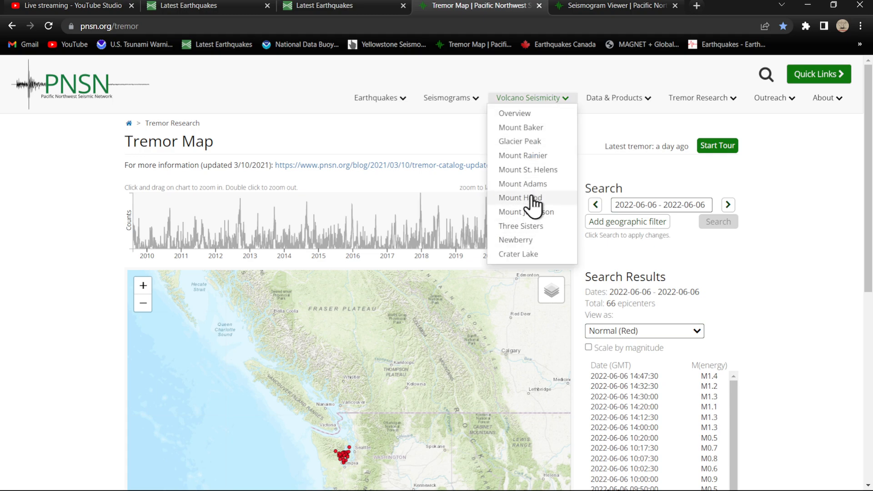
pyautogui.click(520, 197)
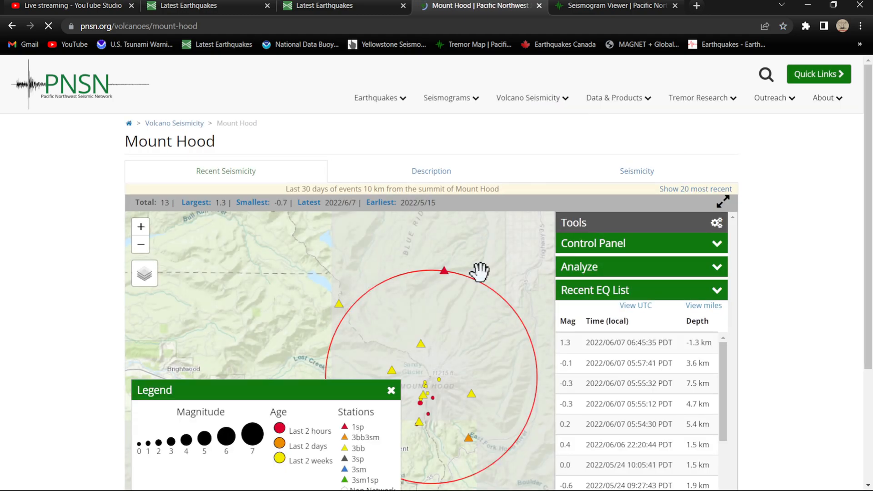
pyautogui.moveTo(479, 273); pyautogui.dragTo(439, 329)
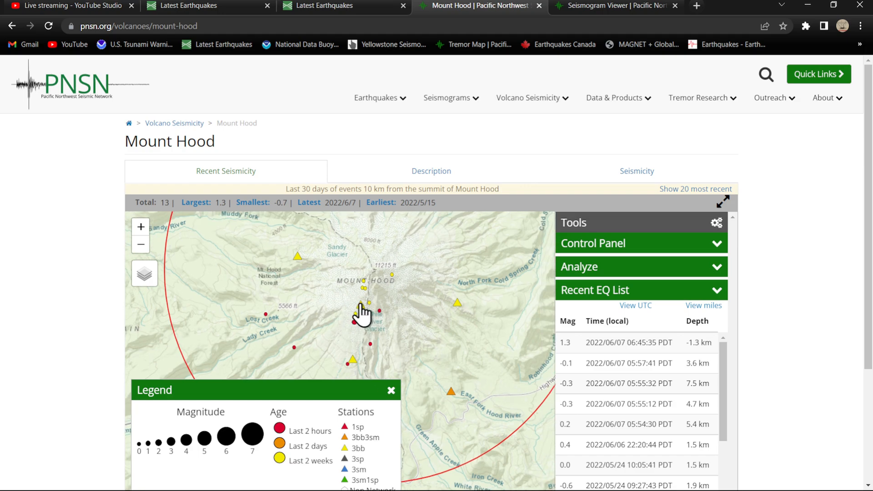
pyautogui.click(363, 311)
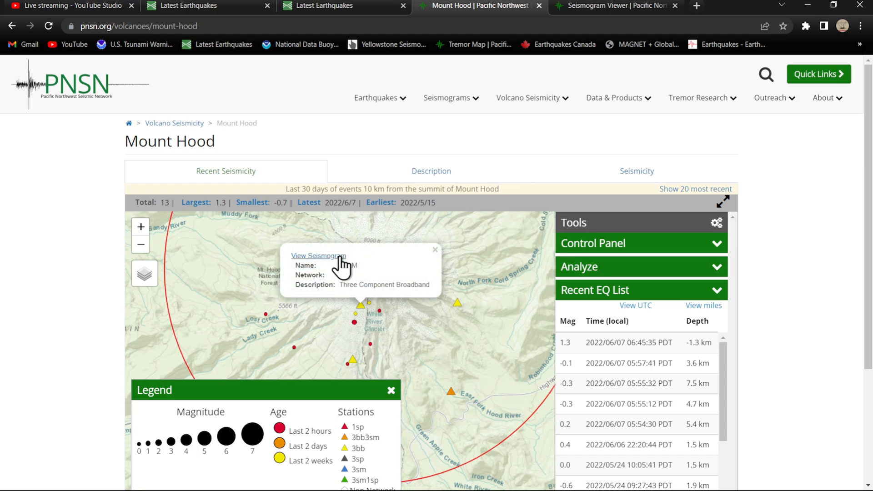
# Step: View the June 7 PALM BHZ seismogram from the Top of Palmer Lift station
pyautogui.click(318, 256)
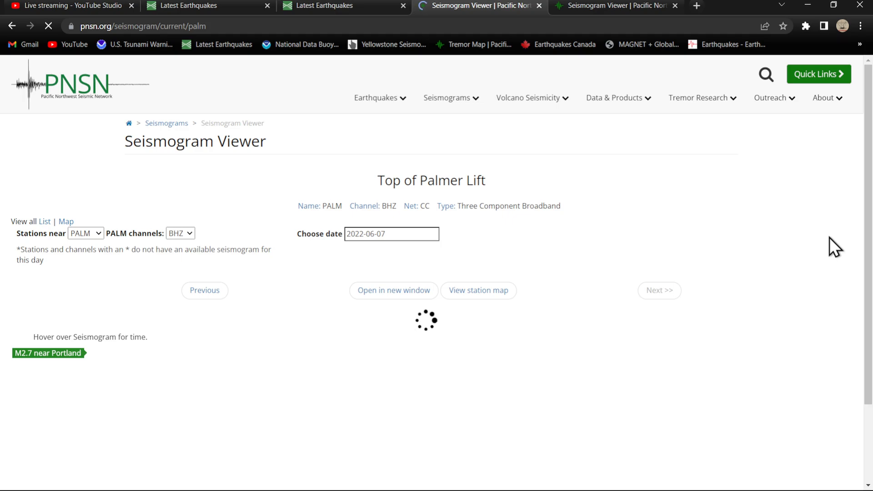
pyautogui.moveTo(833, 214)
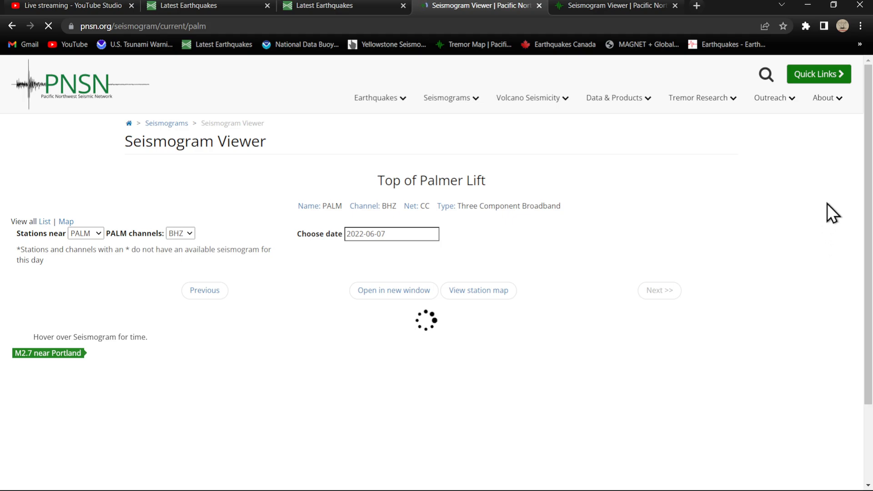
pyautogui.moveTo(675, 206)
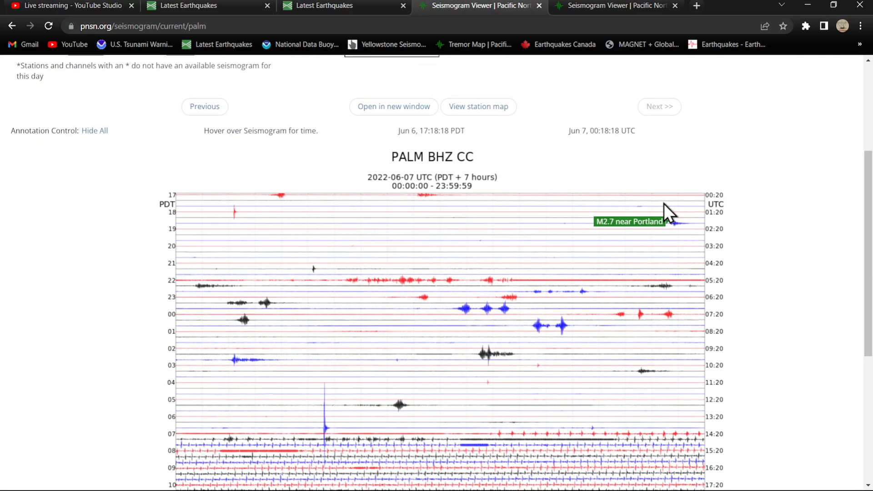
pyautogui.scroll(-3)
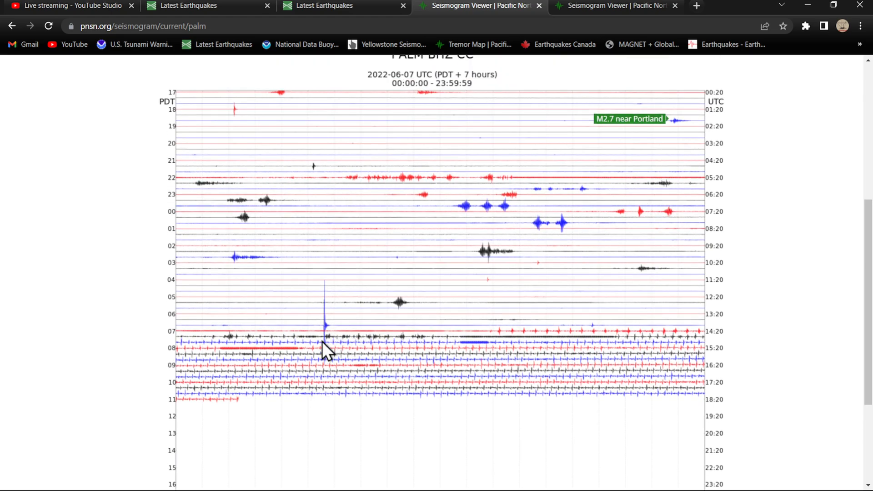
pyautogui.moveTo(322, 332)
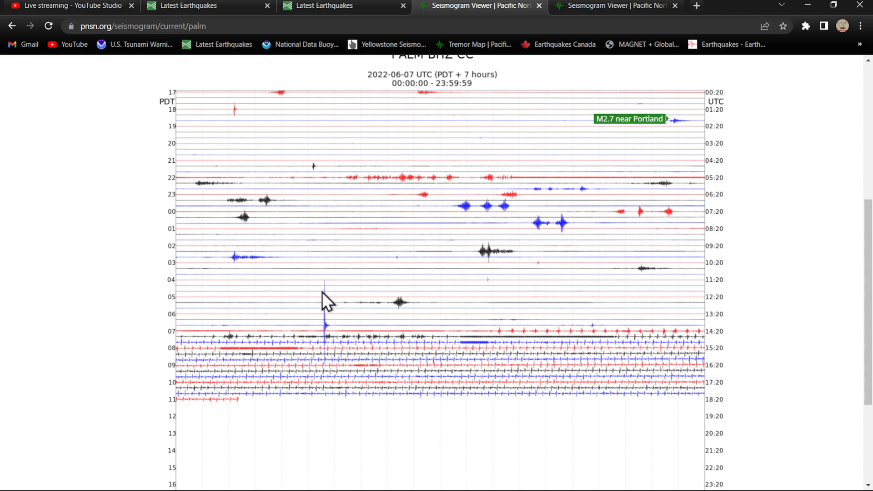
# Step: Return to the USGS Latest Earthquakes map showing the Mount Hood cluster near Government Camp
pyautogui.click(339, 6)
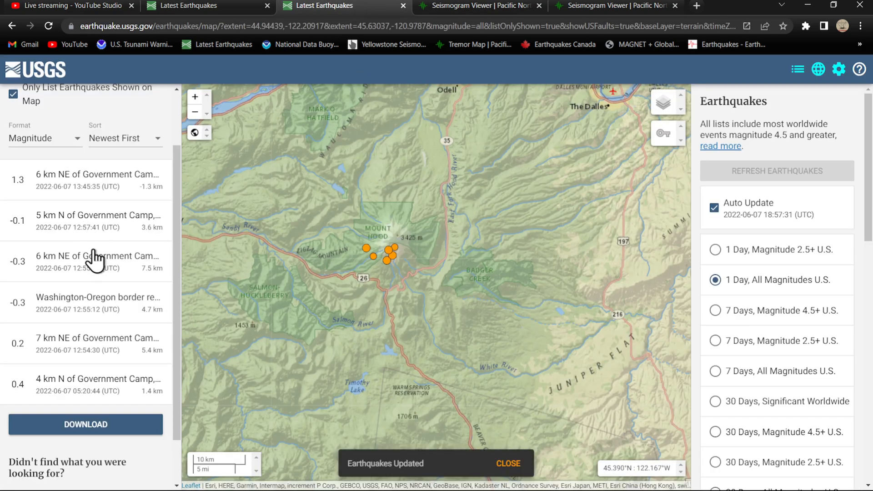
pyautogui.moveTo(84, 197)
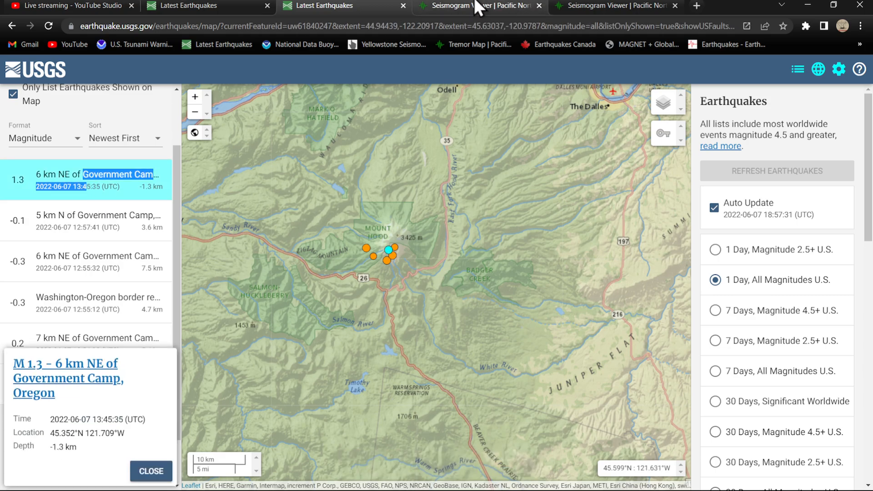
# Step: Bring up the full-size June 7 PALM BHZ seismogram image as a full-day trace
pyautogui.click(479, 5)
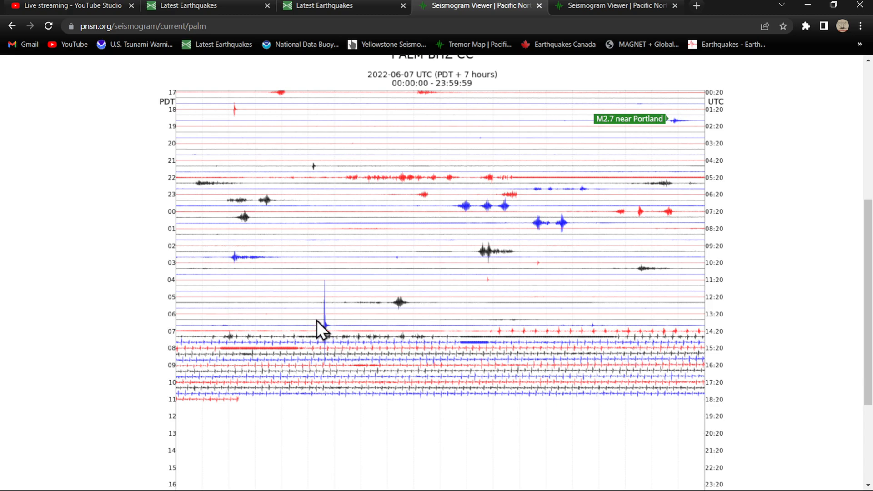
pyautogui.moveTo(333, 337)
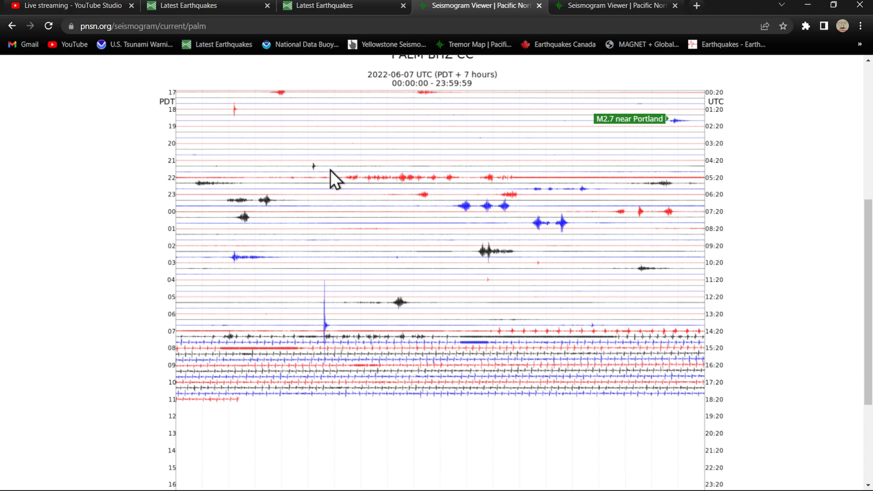
pyautogui.moveTo(690, 135)
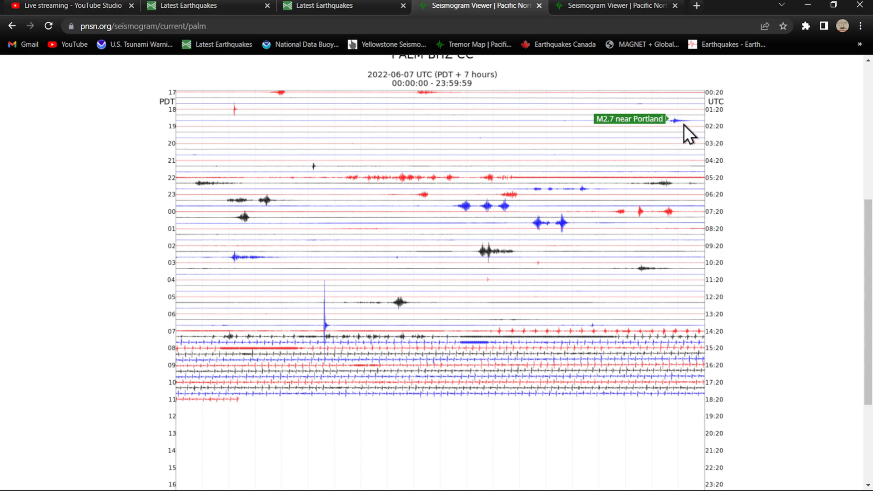
pyautogui.moveTo(680, 135)
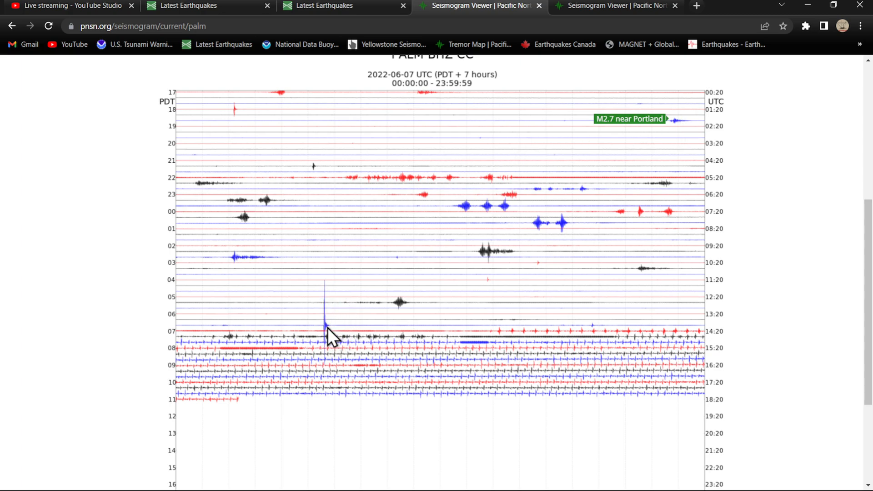
pyautogui.moveTo(657, 381)
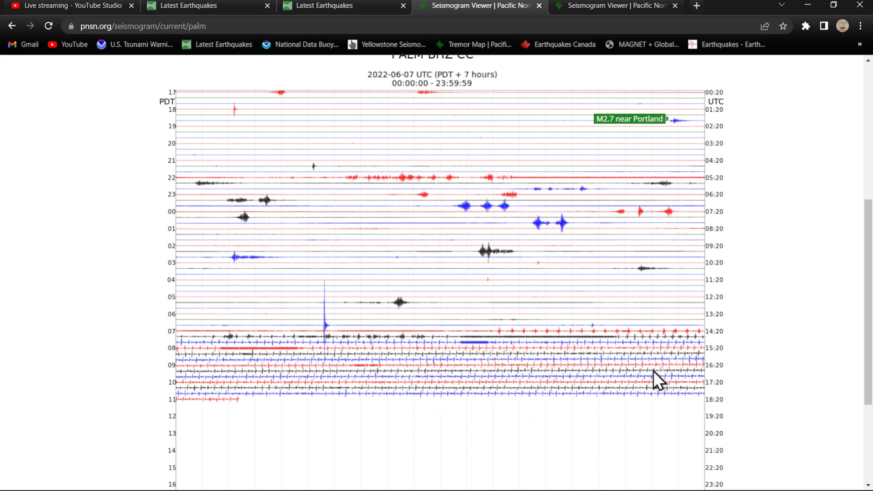
pyautogui.moveTo(326, 399)
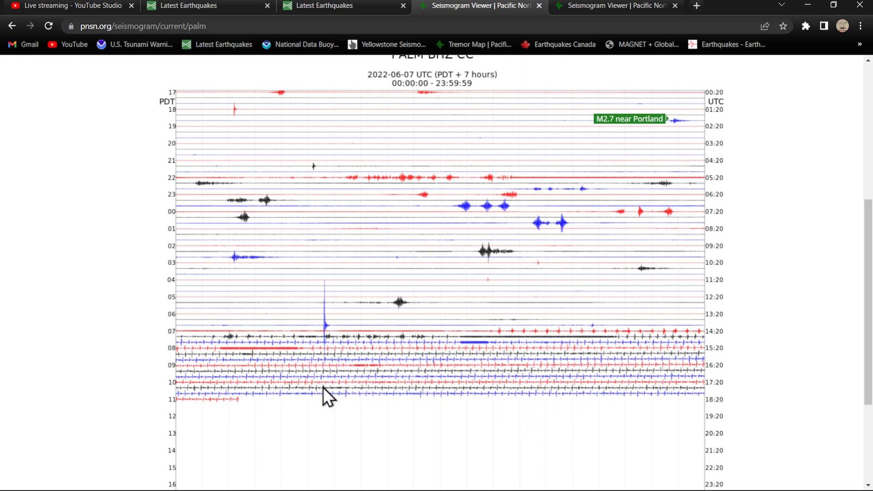
pyautogui.moveTo(395, 401)
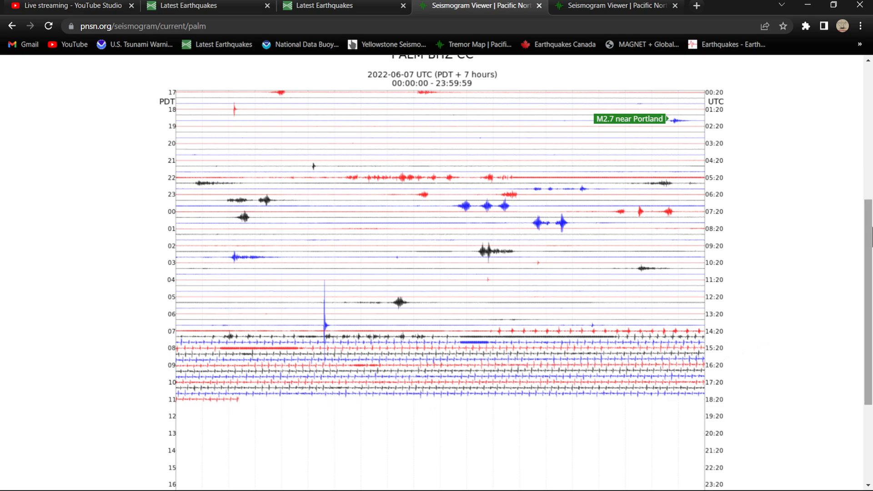
pyautogui.scroll(-3)
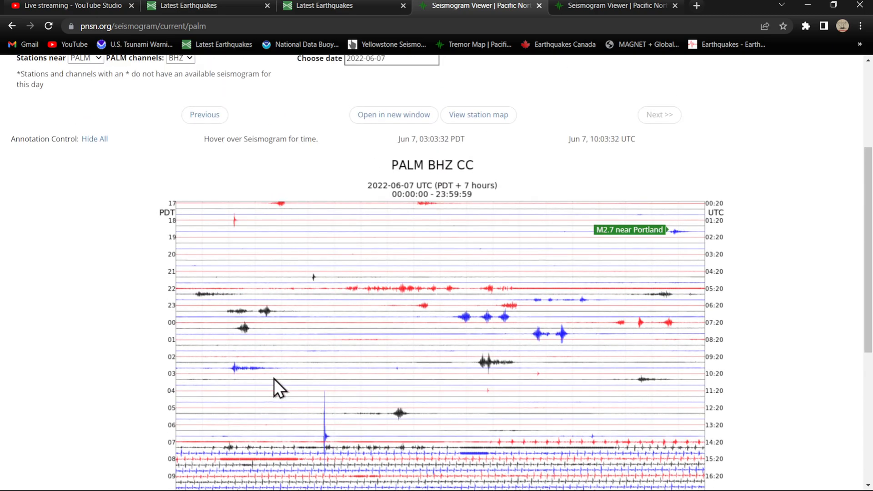
pyautogui.click(204, 115)
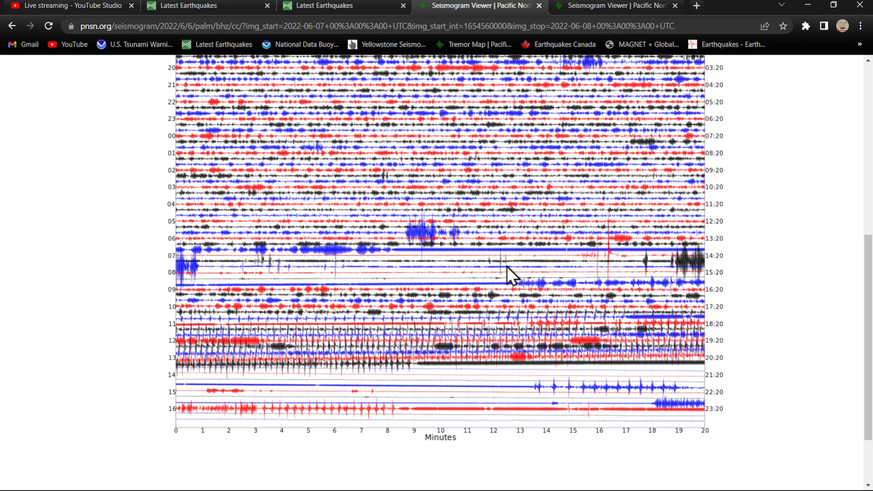
pyautogui.moveTo(342, 423)
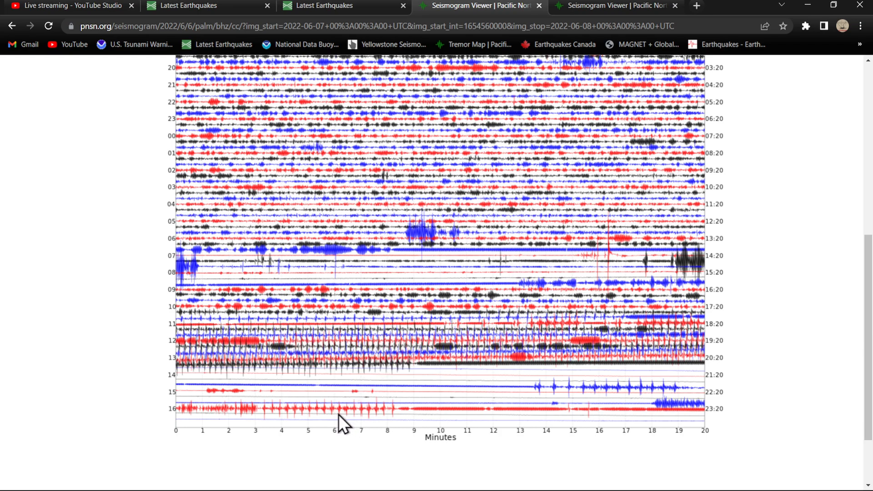
pyautogui.moveTo(301, 328)
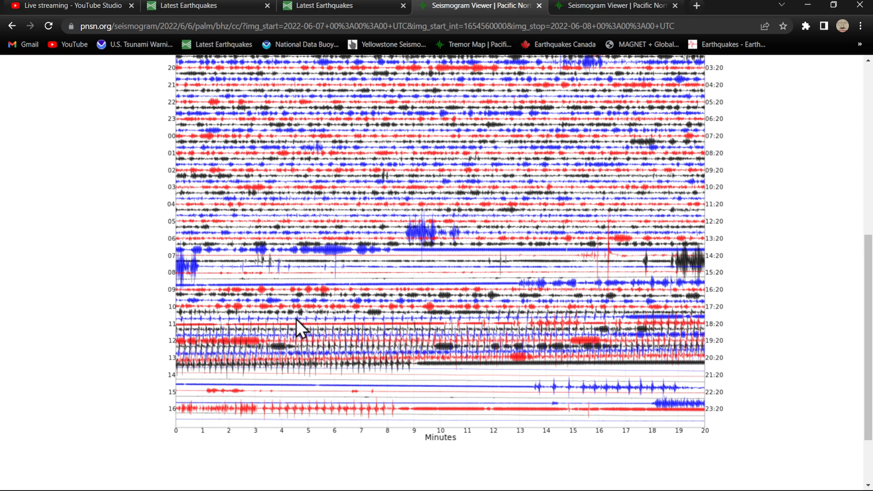
pyautogui.scroll(-3)
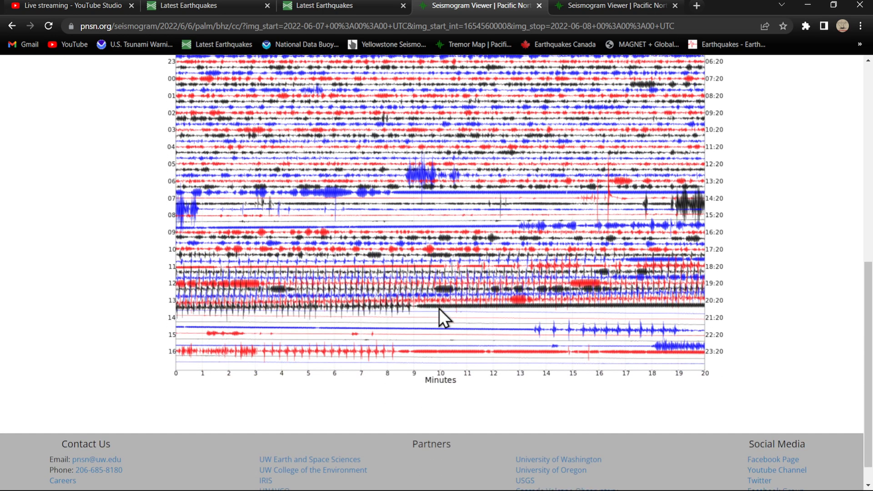
pyautogui.moveTo(393, 325)
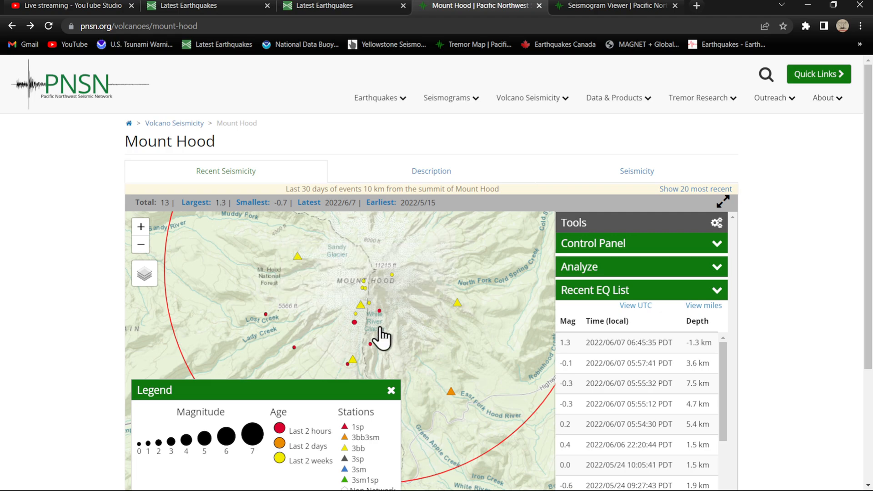
# Step: View the seismogram for station TIMB at Timberline on the Mount Hood map
pyautogui.moveTo(381, 334); pyautogui.dragTo(362, 337)
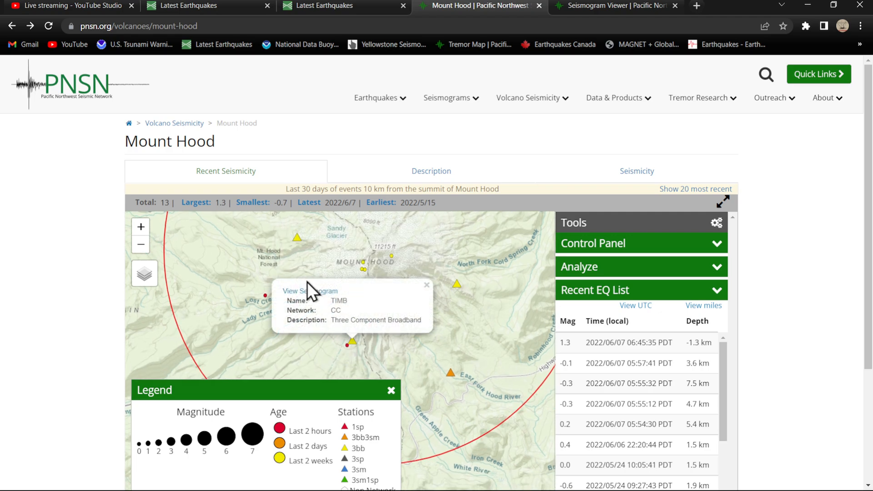
pyautogui.click(300, 291)
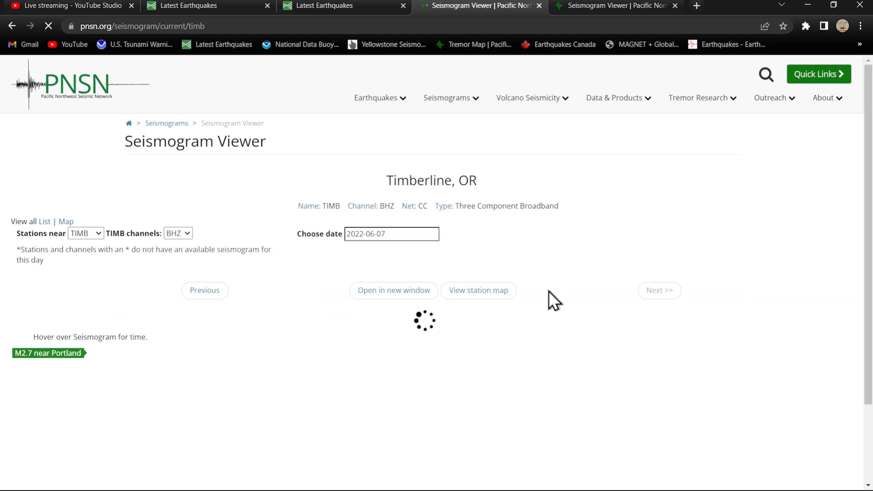
pyautogui.moveTo(687, 273)
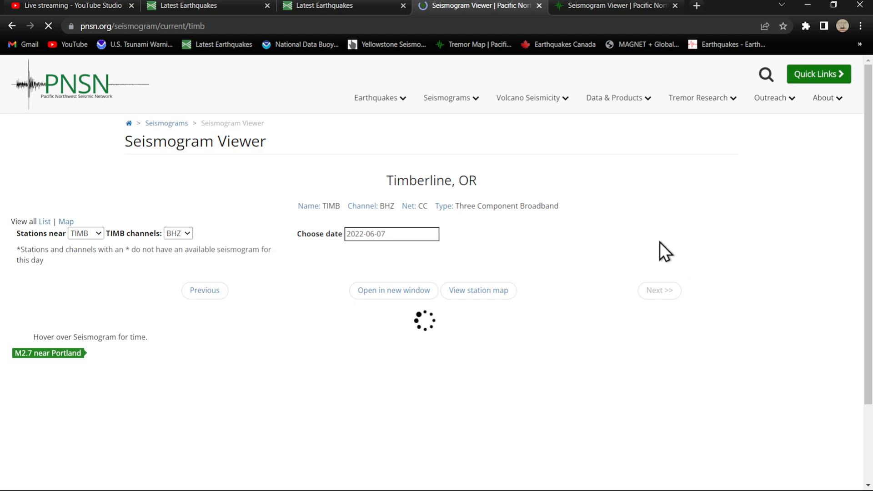
pyautogui.scroll(-3)
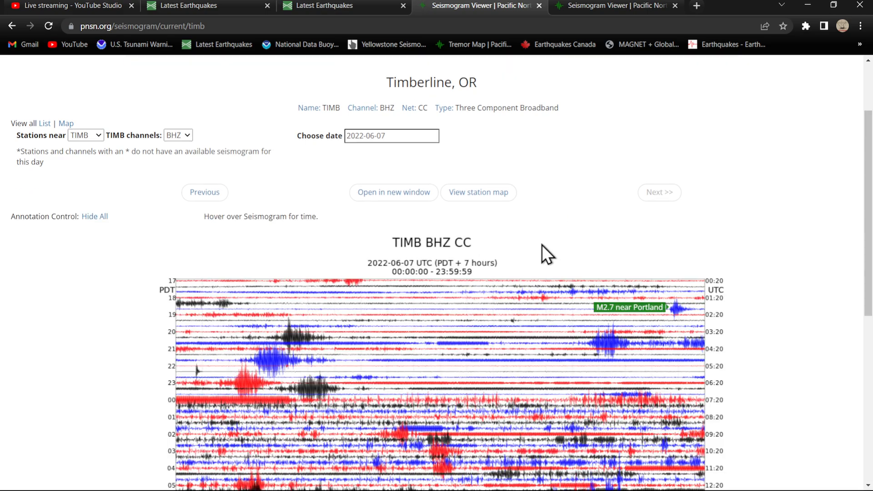
pyautogui.scroll(-3)
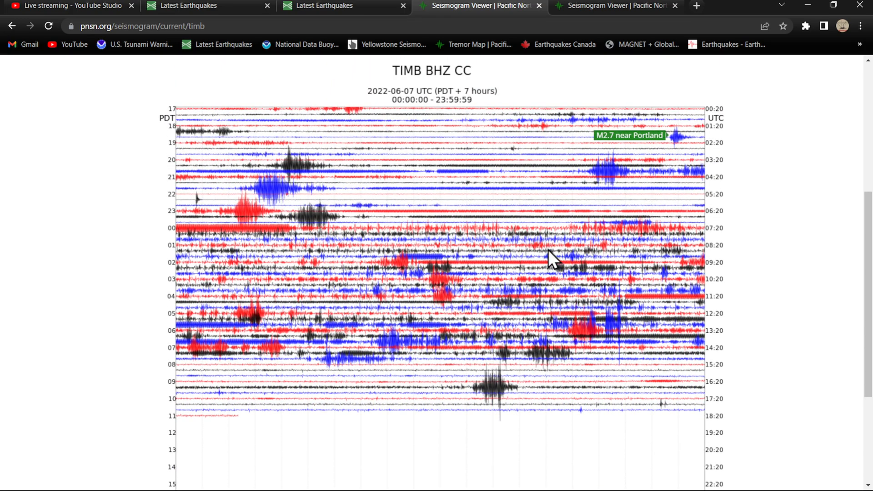
pyautogui.moveTo(665, 346)
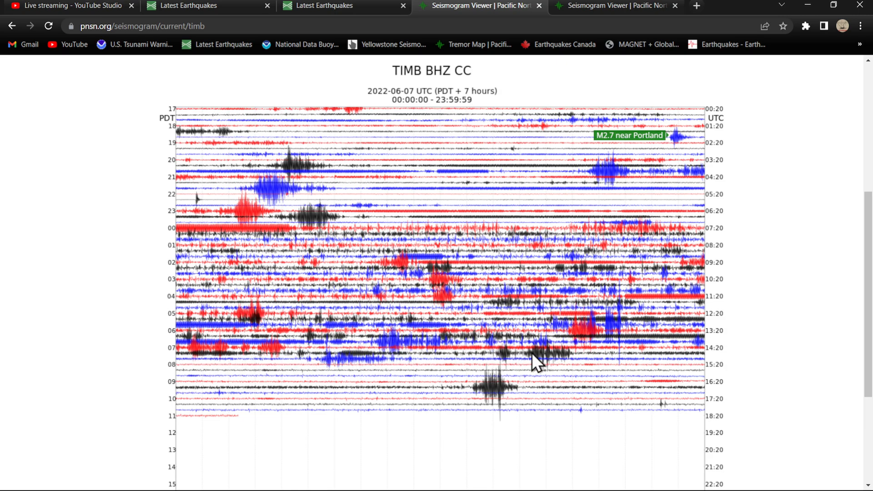
pyautogui.moveTo(685, 142)
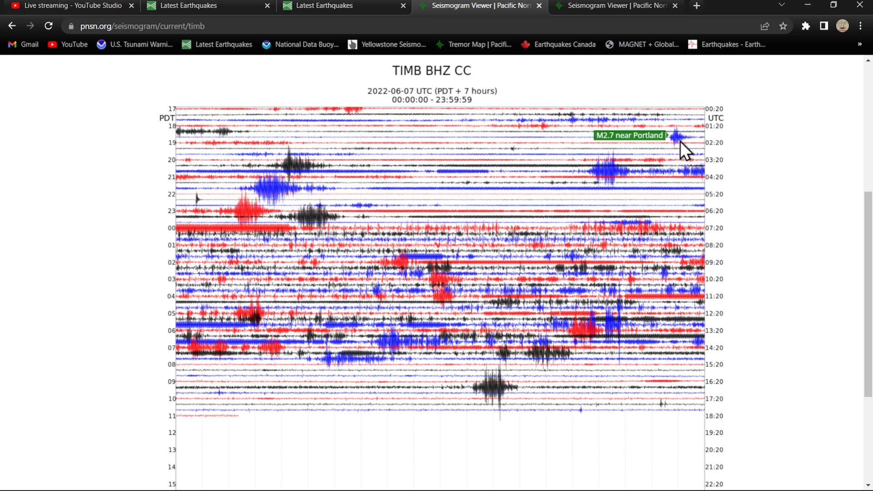
pyautogui.moveTo(206, 220)
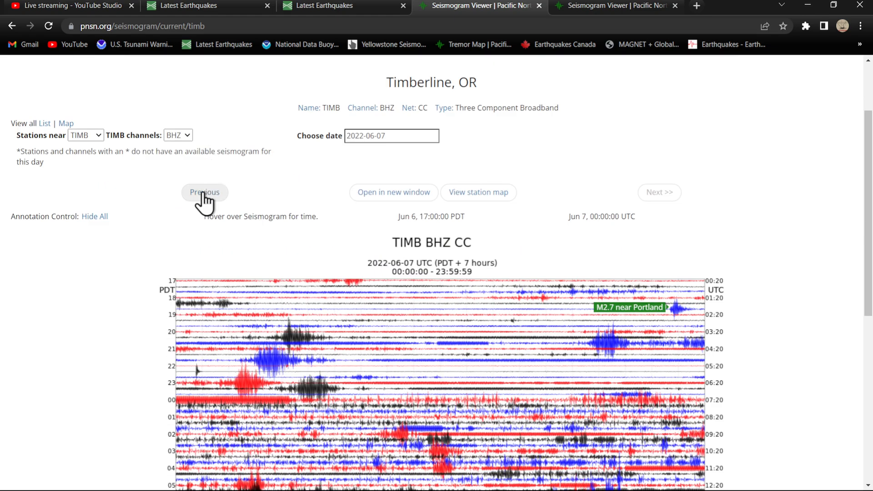
# Step: Load the previous day's June 6 TIMB seismogram and look through its traces
pyautogui.click(205, 191)
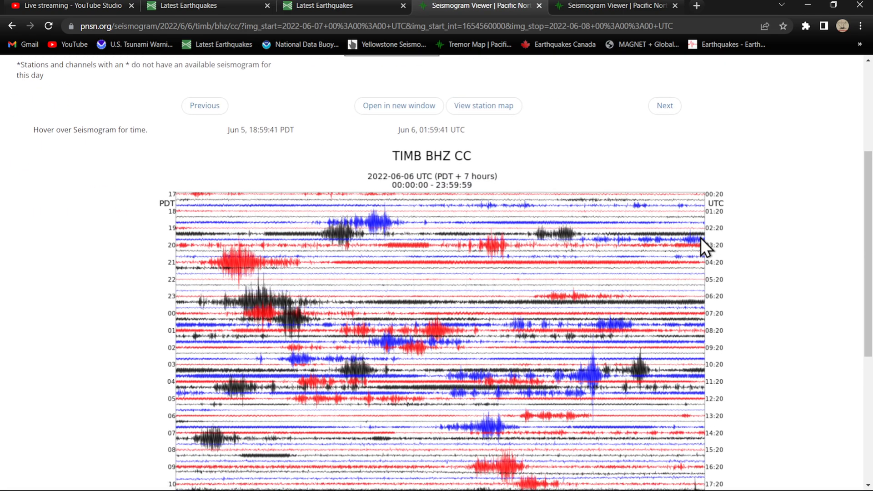
pyautogui.scroll(-3)
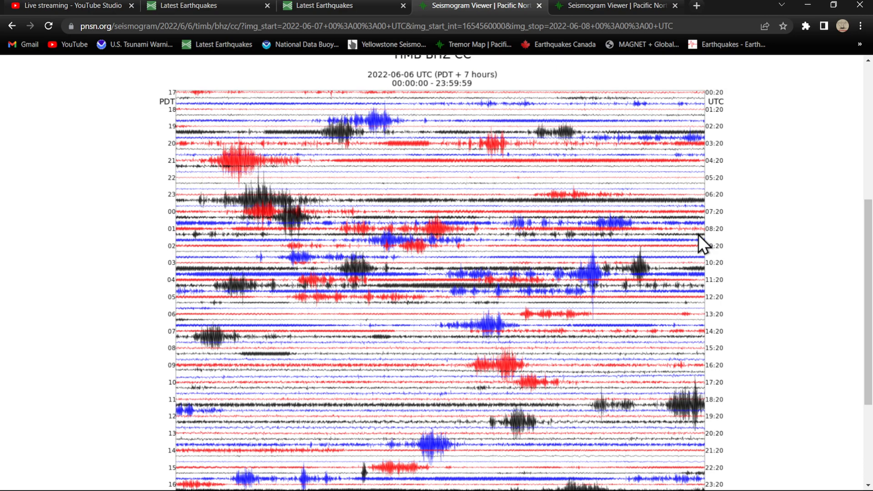
pyautogui.scroll(-3)
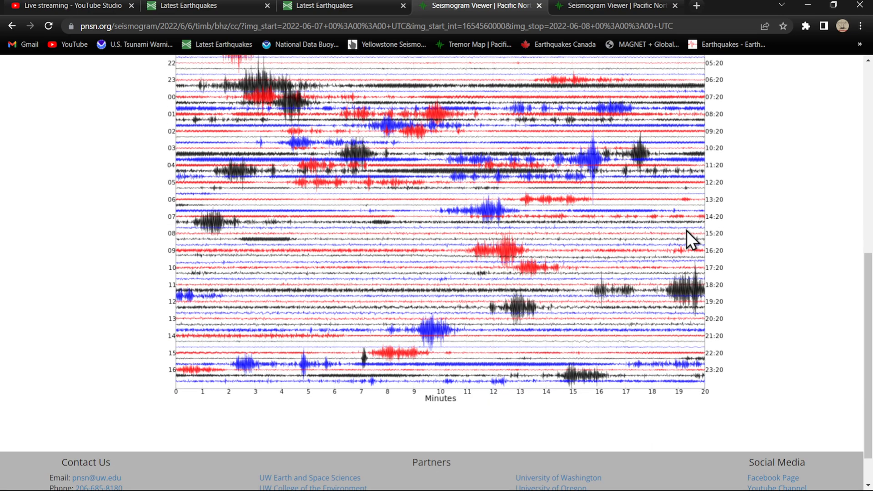
pyautogui.scroll(3)
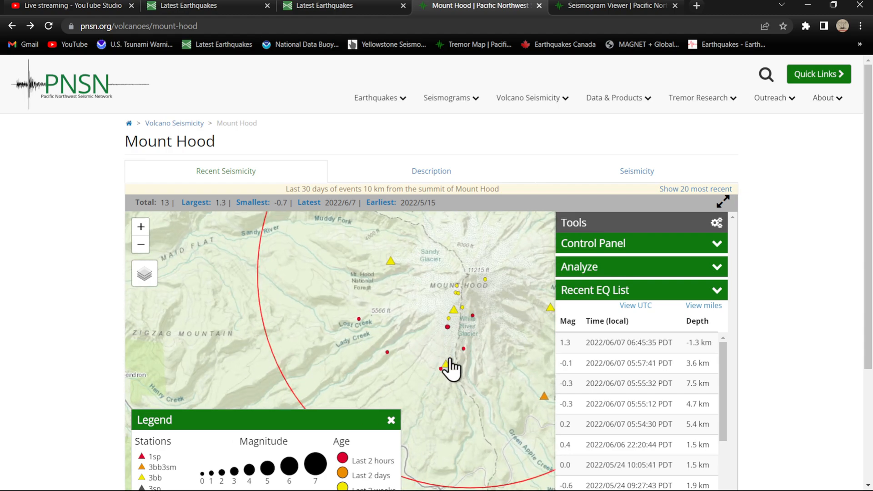
# Step: View the June 7 seismogram for station HOOD at Mt Hood Meadows
pyautogui.moveTo(449, 367); pyautogui.dragTo(517, 396)
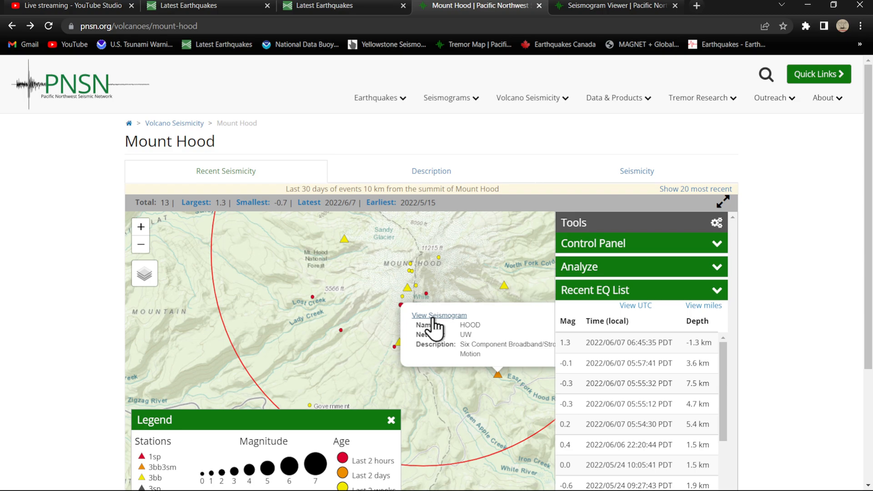
pyautogui.click(438, 316)
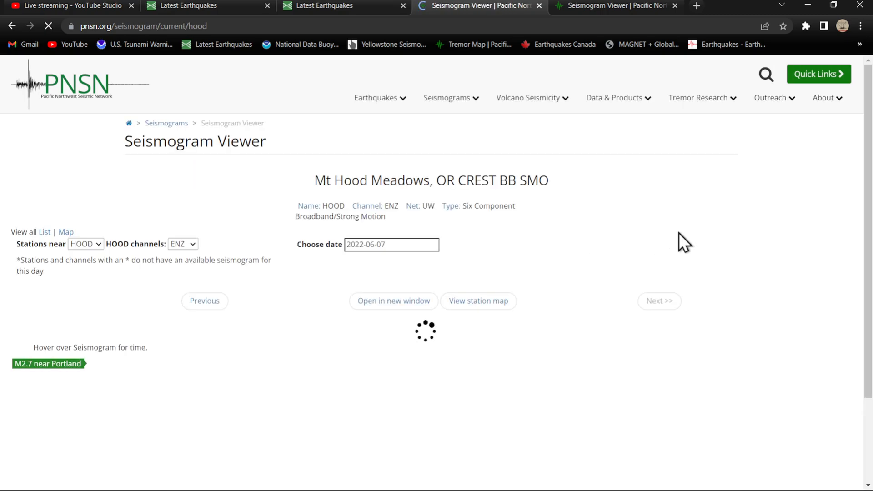
pyautogui.moveTo(645, 216)
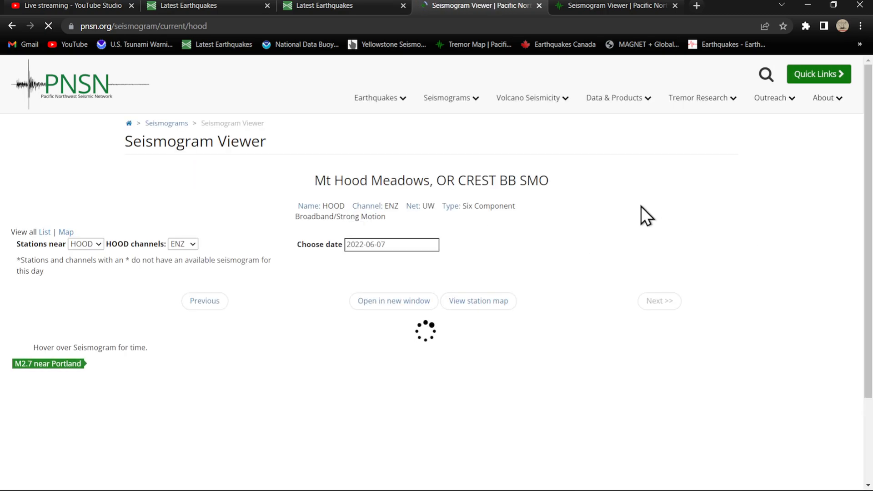
pyautogui.scroll(-3)
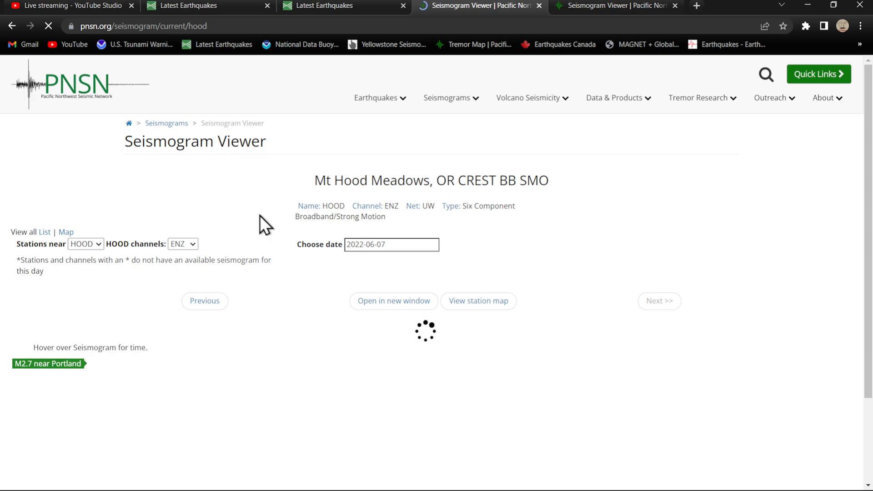
pyautogui.moveTo(176, 215)
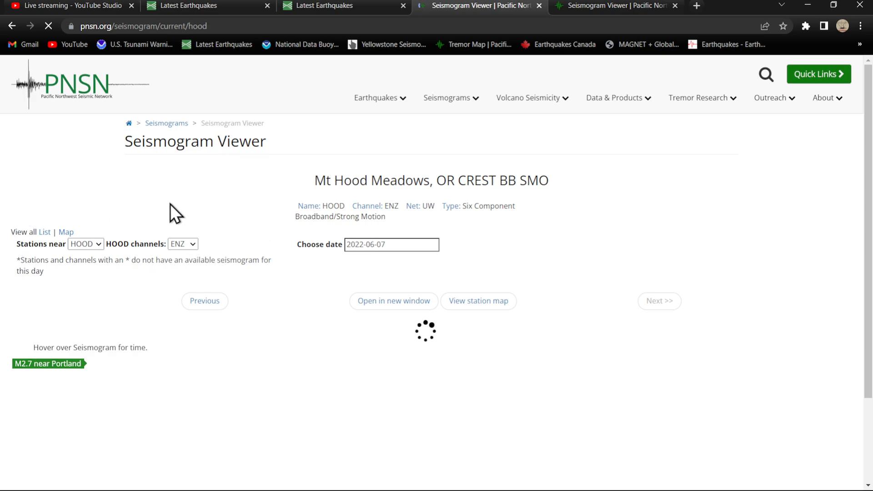
pyautogui.moveTo(5, 214)
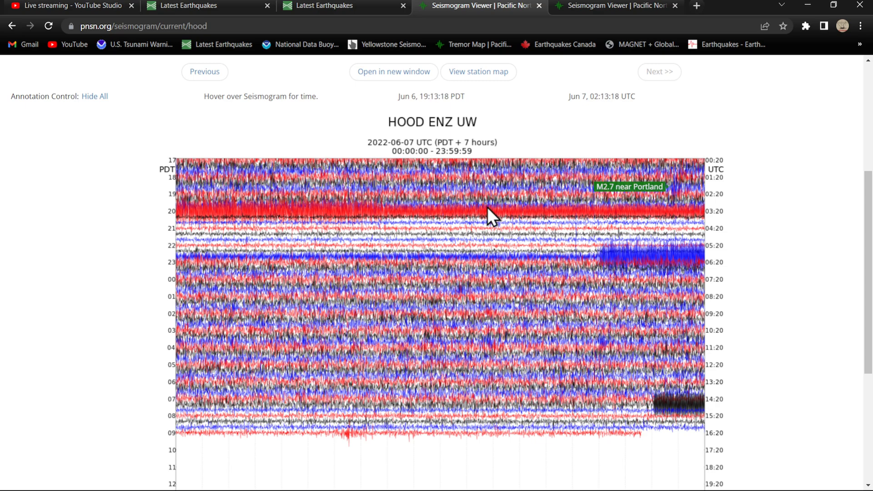
pyautogui.moveTo(679, 198)
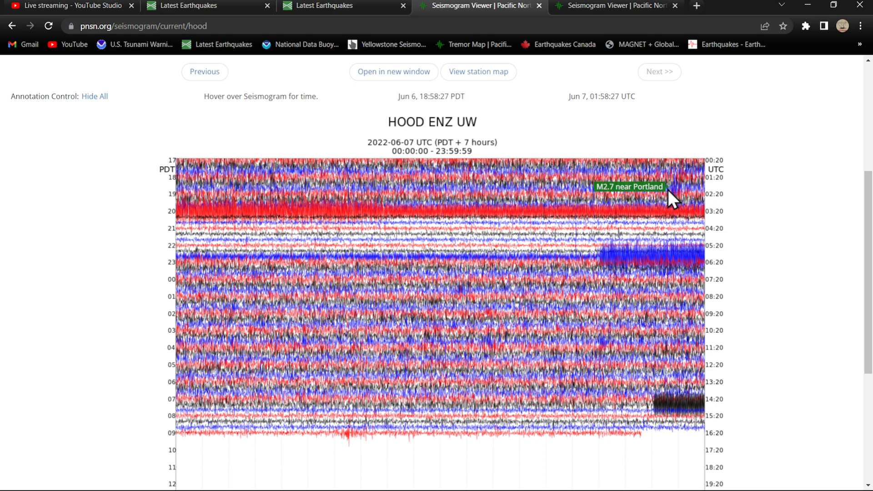
pyautogui.moveTo(639, 322)
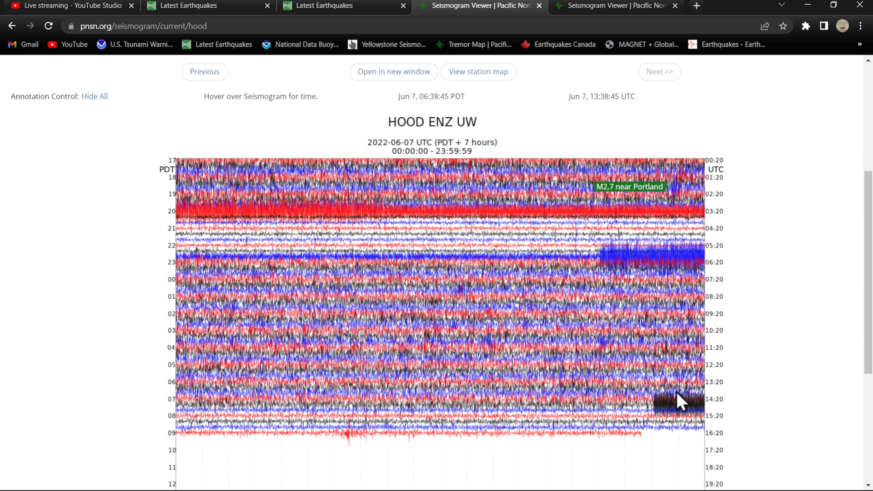
pyautogui.moveTo(451, 407)
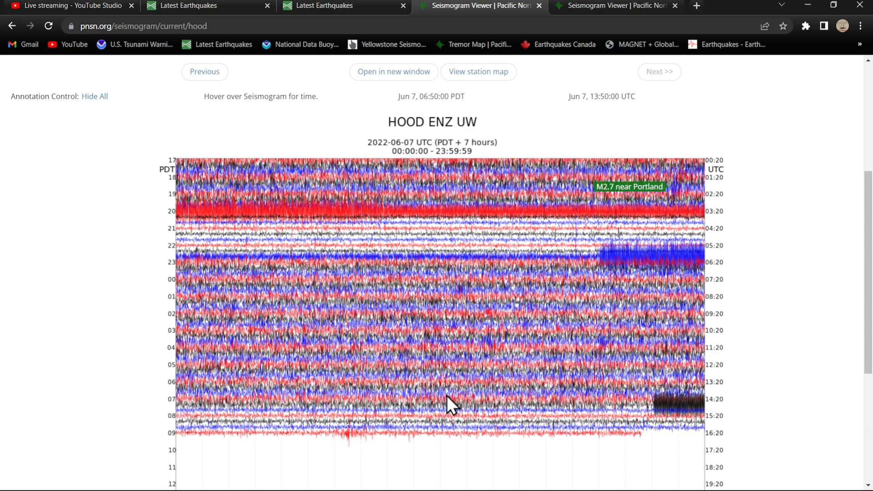
pyautogui.moveTo(223, 404)
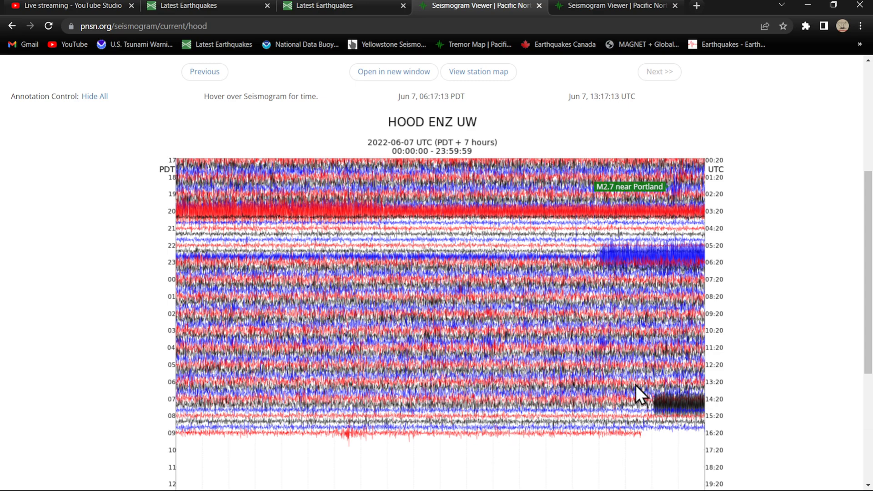
# Step: Load the previous day's June 6 HOOD ENZ seismogram
pyautogui.click(204, 71)
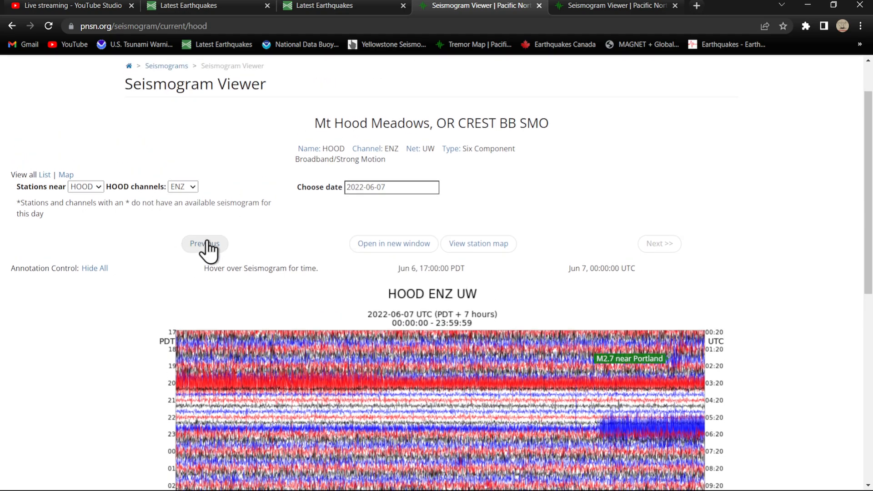
pyautogui.click(205, 244)
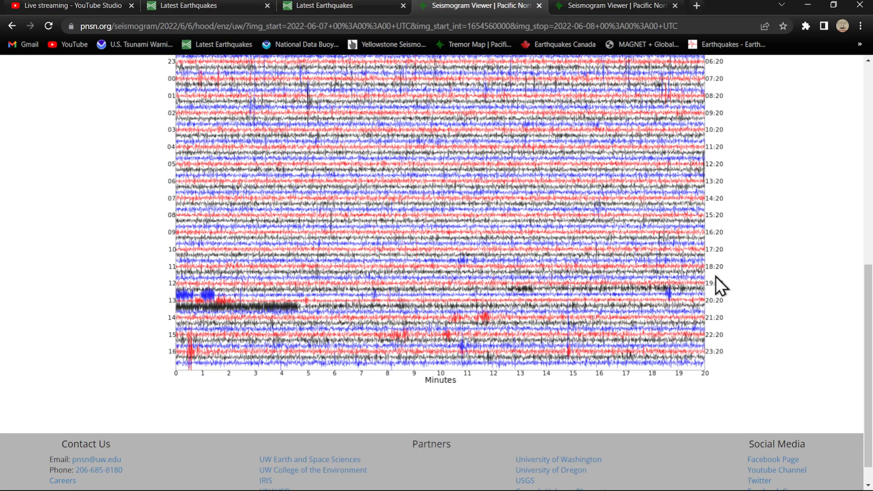
pyautogui.scroll(-3)
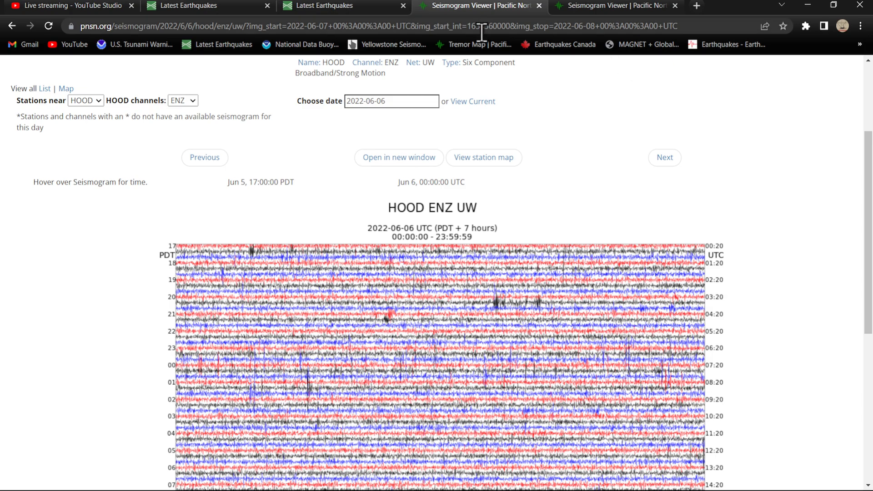
pyautogui.moveTo(477, 45)
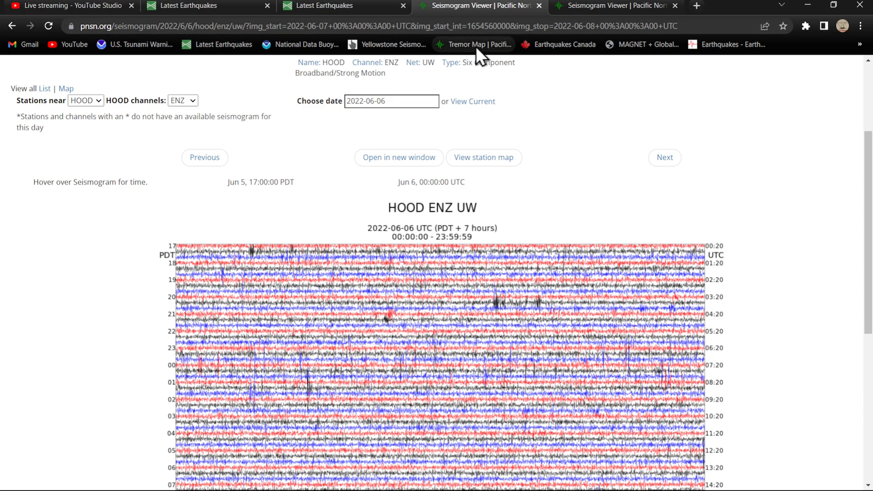
pyautogui.moveTo(480, 55)
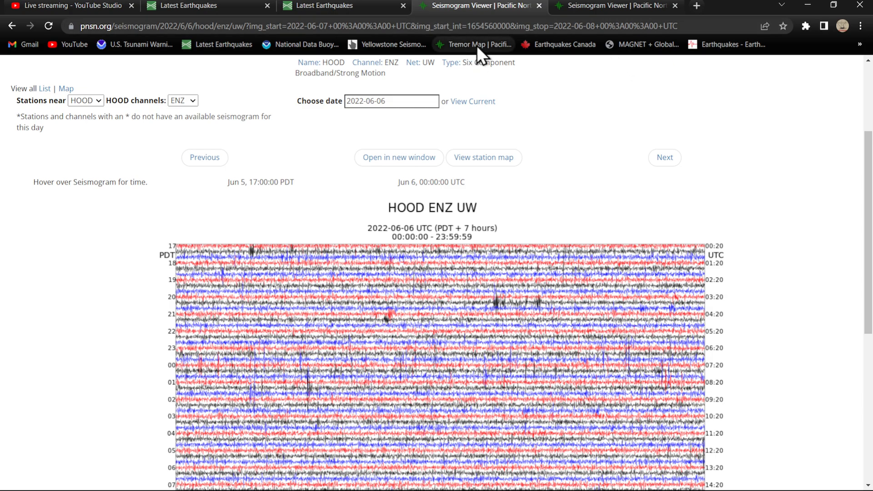
pyautogui.moveTo(643, 45)
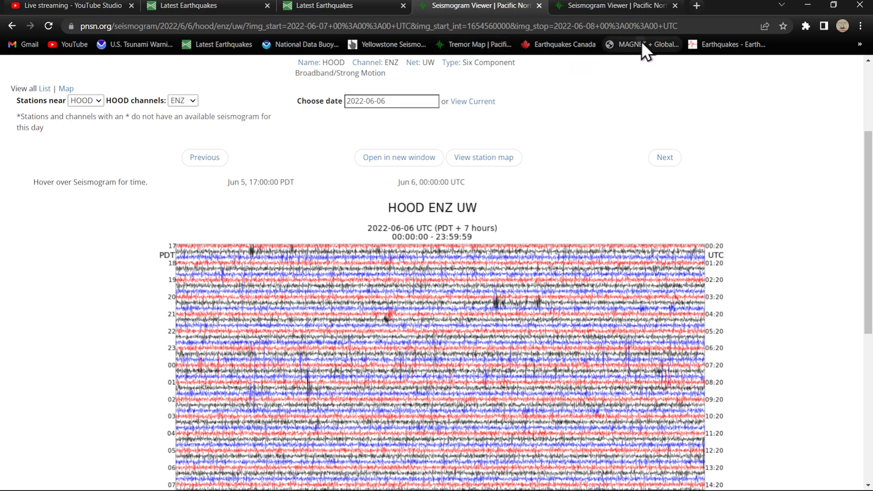
# Step: Show the MAGNET GPS networks map and inspect the GPS site near Timberline Lodge
pyautogui.click(645, 45)
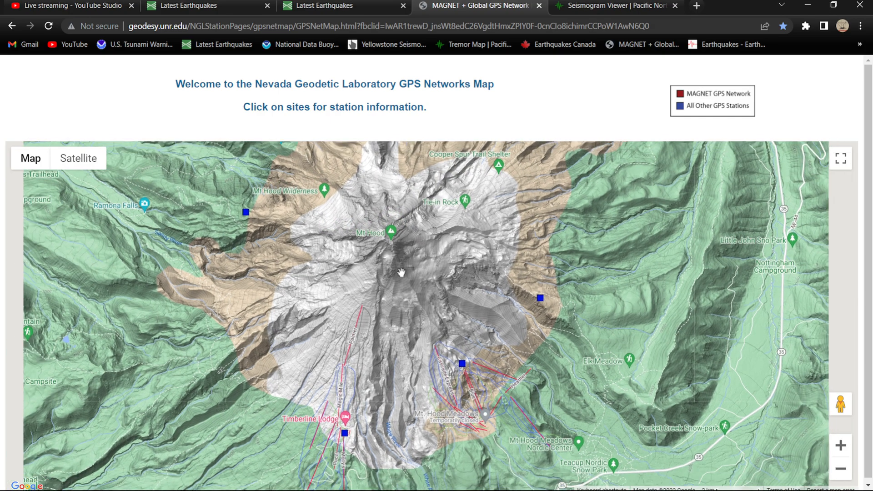
pyautogui.scroll(-3)
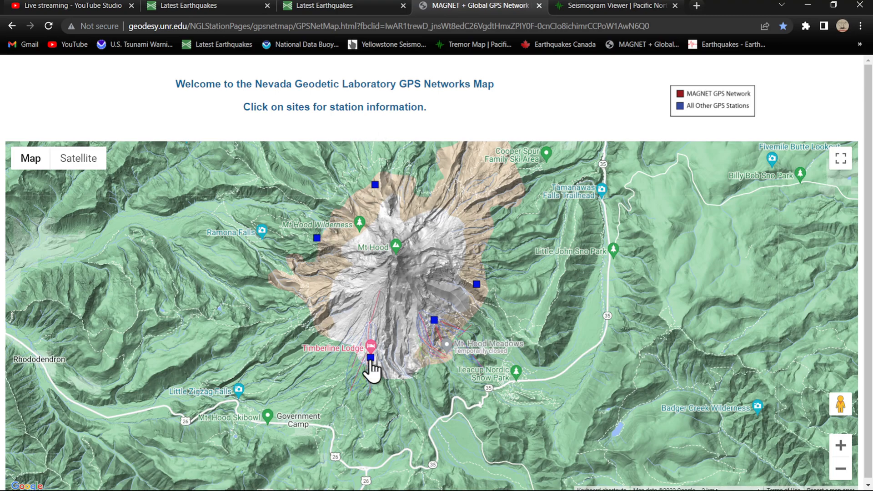
pyautogui.click(370, 359)
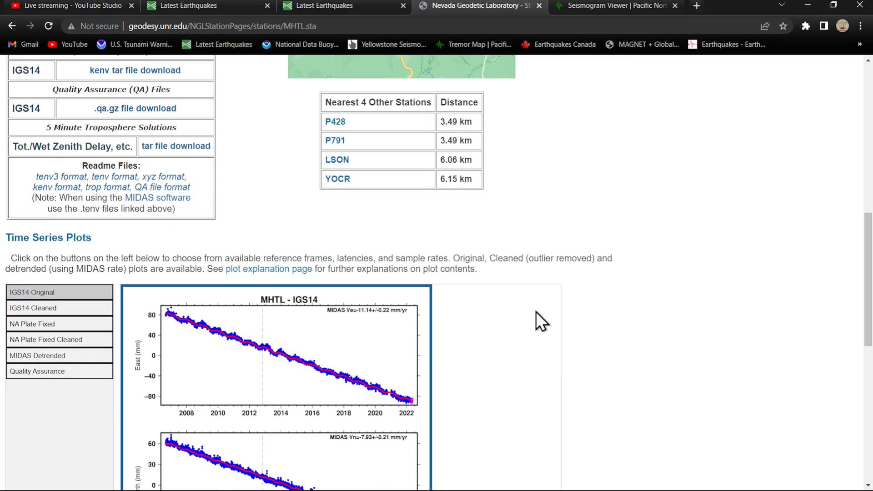
pyautogui.scroll(-3)
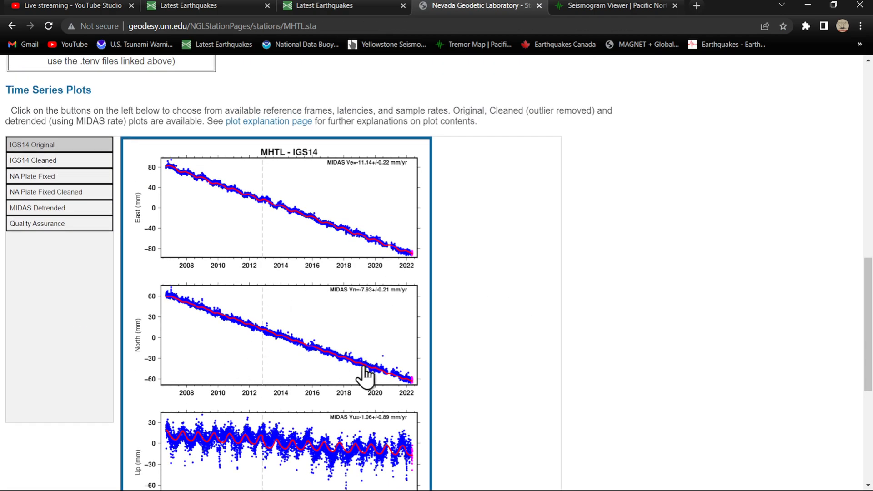
pyautogui.scroll(-3)
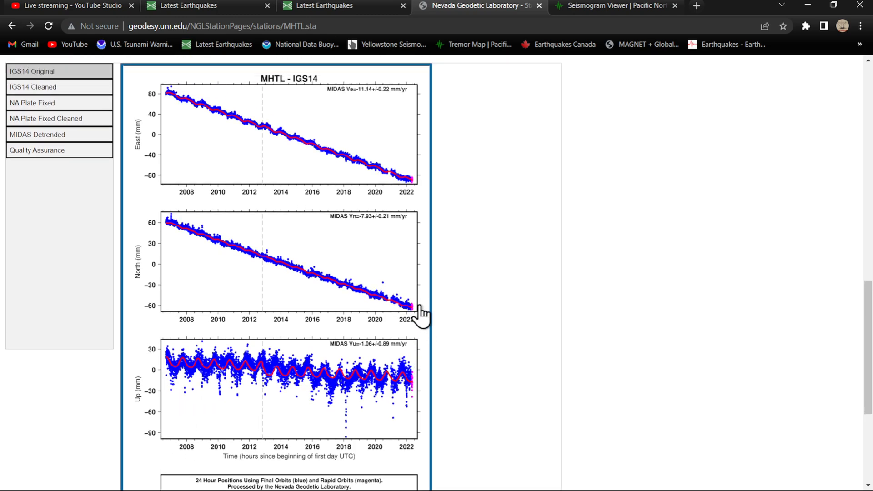
pyautogui.scroll(-3)
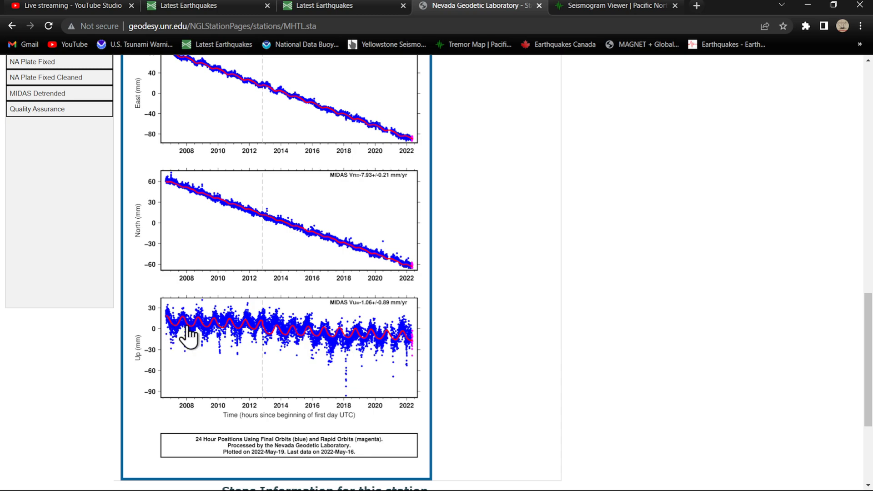
pyautogui.moveTo(403, 342)
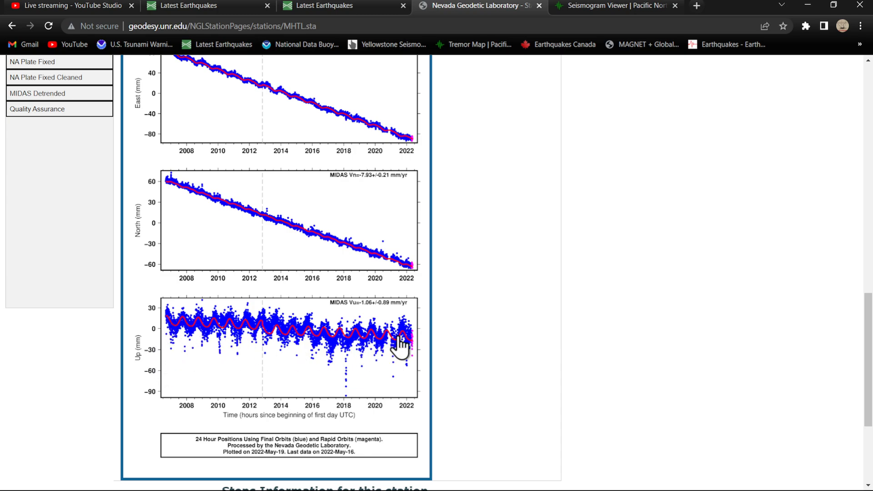
pyautogui.moveTo(416, 372)
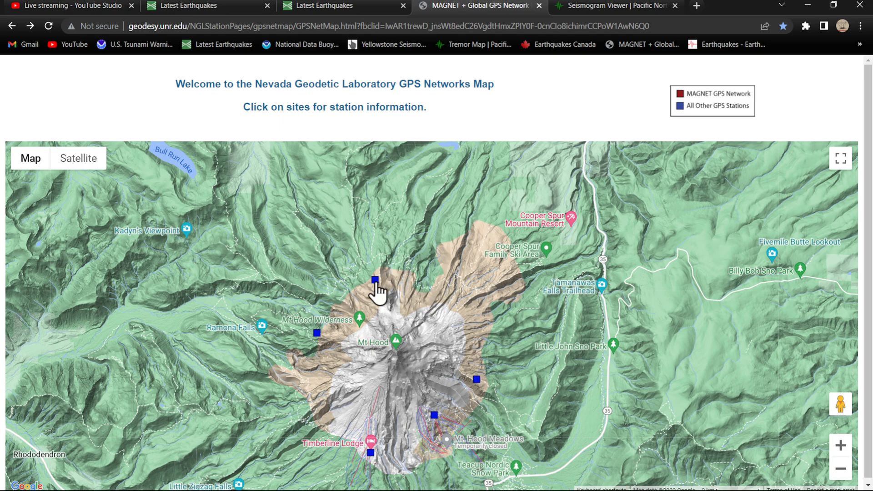
# Step: View station BRSP's page with its IGS14 east, north and up time series plots
pyautogui.click(374, 280)
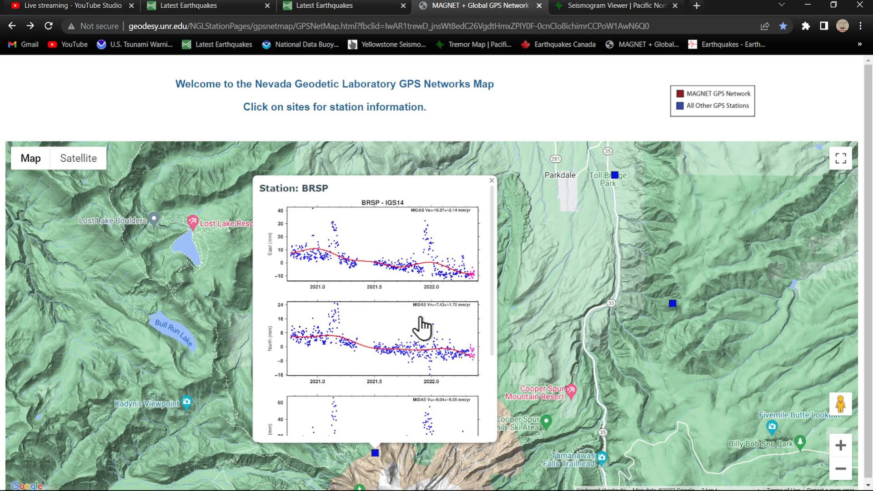
pyautogui.moveTo(431, 370)
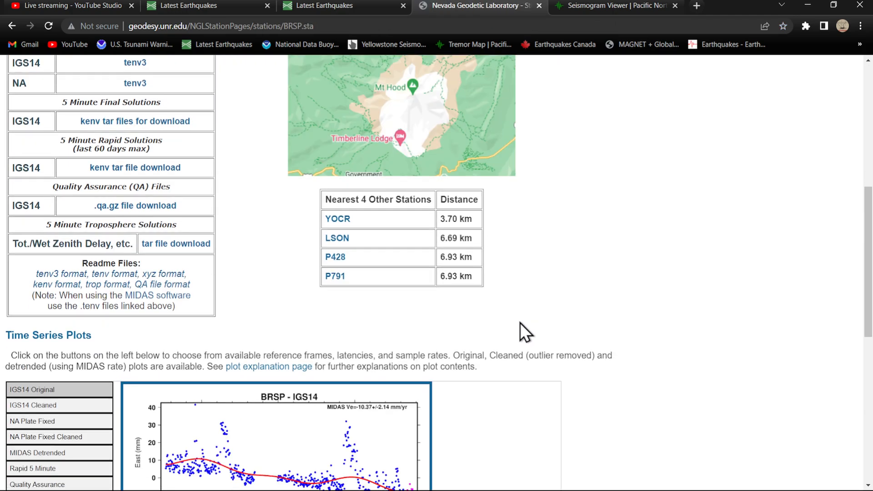
pyautogui.scroll(-3)
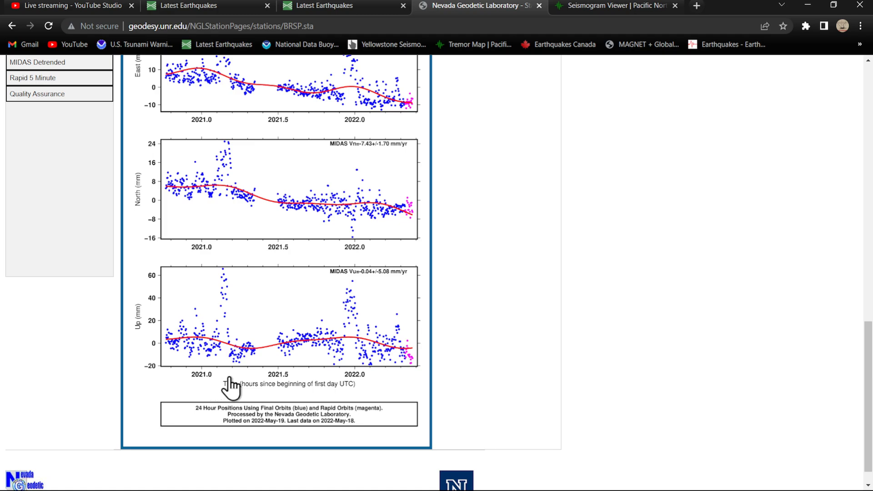
pyautogui.moveTo(273, 388)
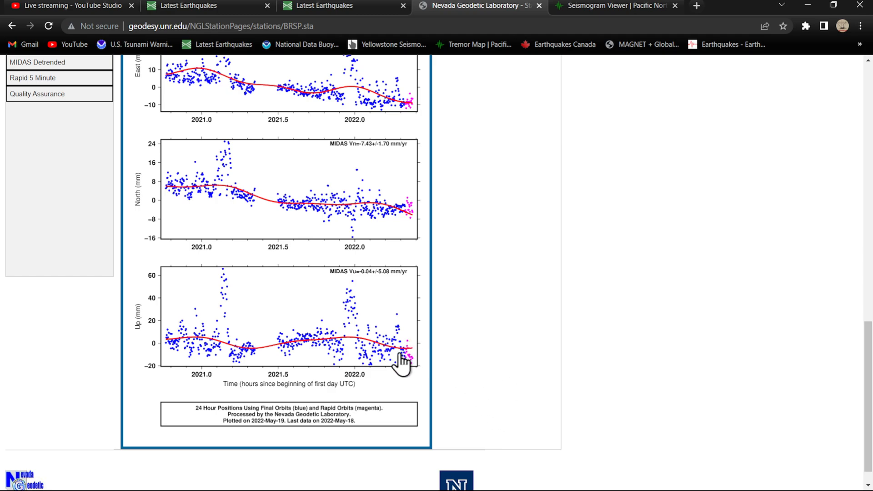
pyautogui.scroll(3)
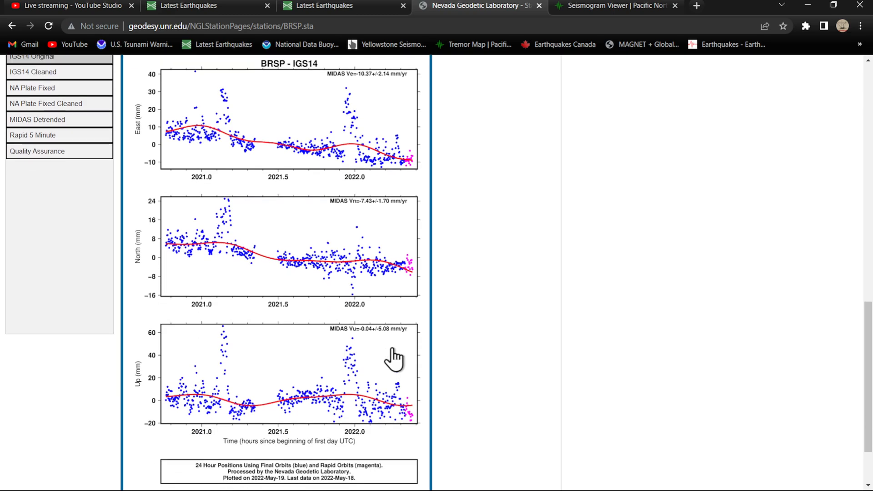
pyautogui.scroll(-3)
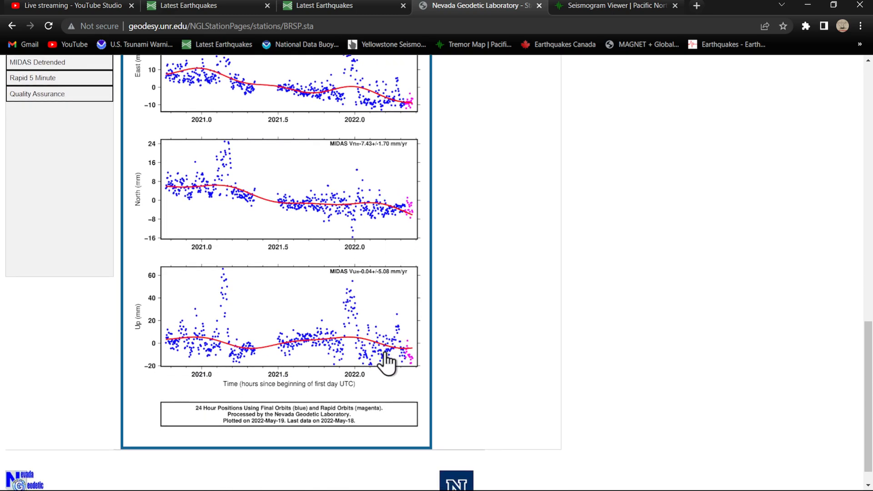
pyautogui.moveTo(197, 348)
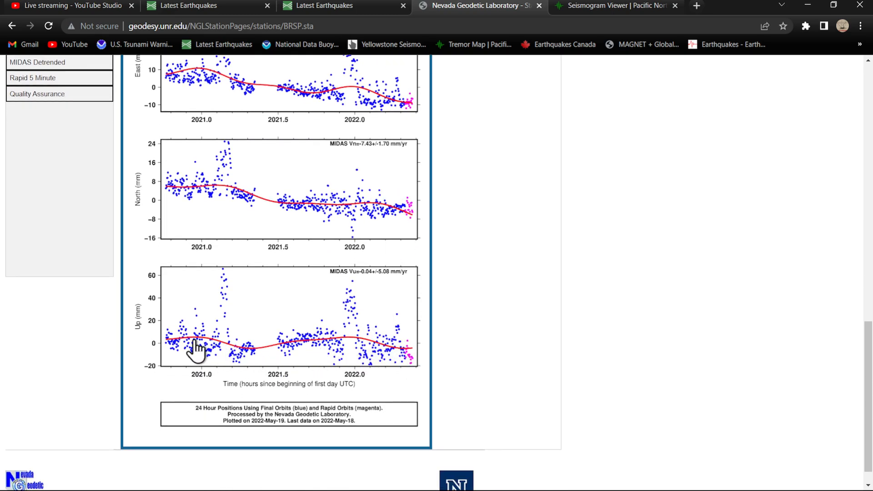
pyautogui.moveTo(417, 355)
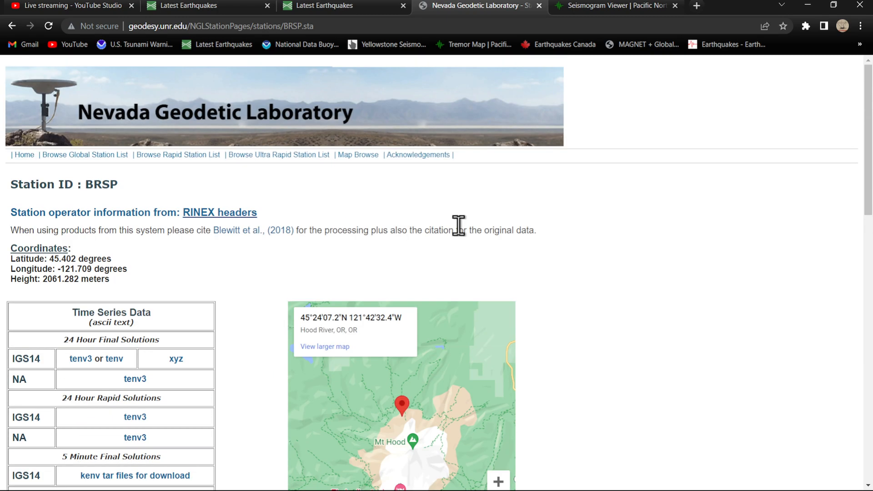
# Step: Frame the Latest Earthquakes map on recent quakes around Portland and Mount Hood
pyautogui.click(334, 6)
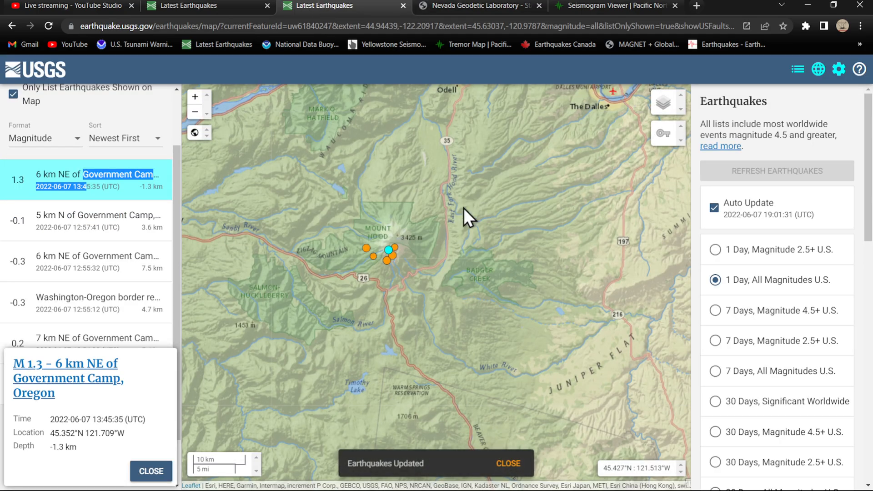
pyautogui.scroll(-3)
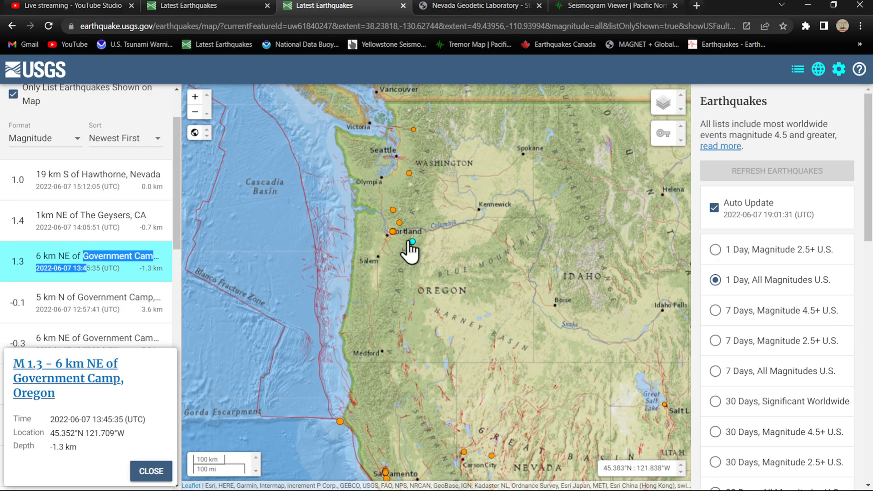
pyautogui.moveTo(412, 251); pyautogui.dragTo(381, 257)
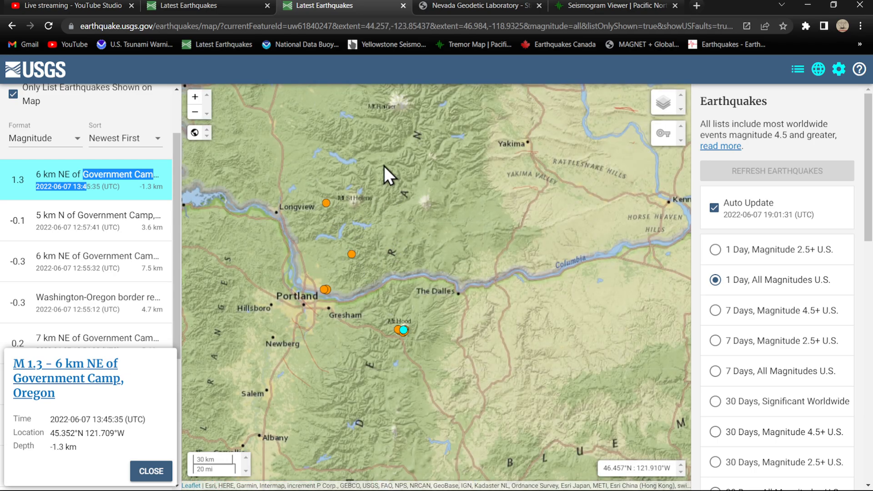
pyautogui.click(479, 6)
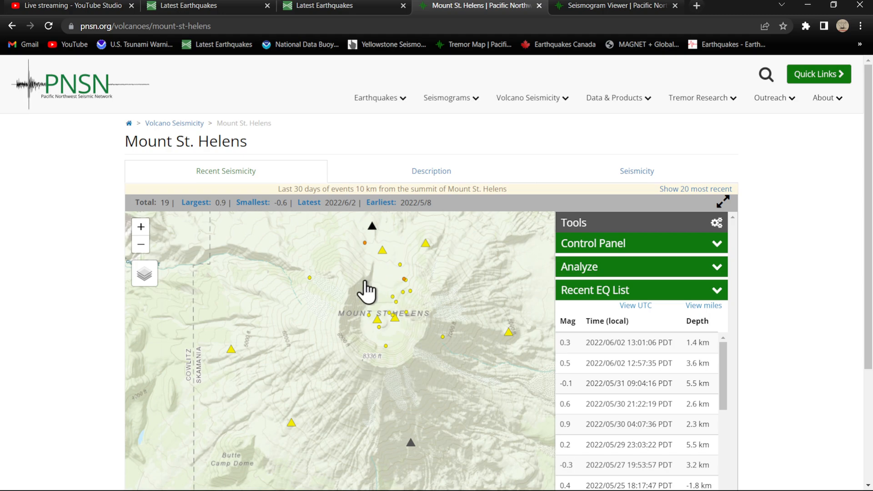
pyautogui.moveTo(381, 327)
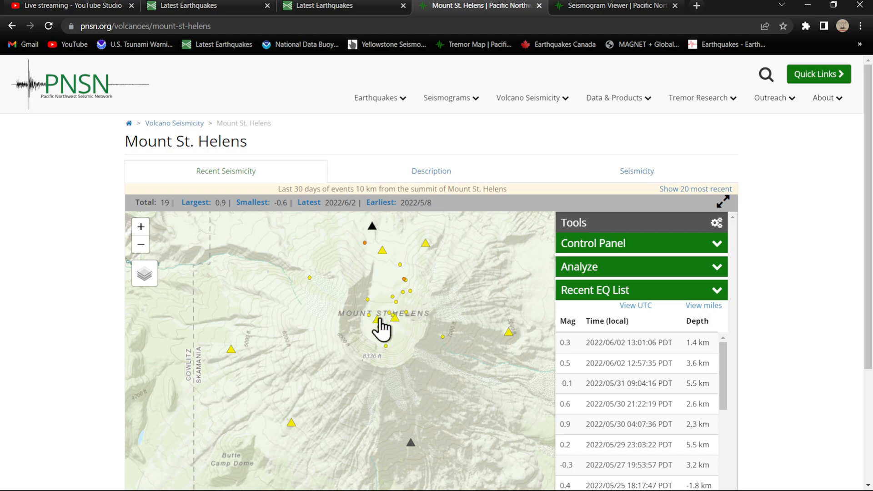
# Step: View the June 7 SEP BHZ seismogram from the Mount St. Helens summit dome station
pyautogui.click(380, 317)
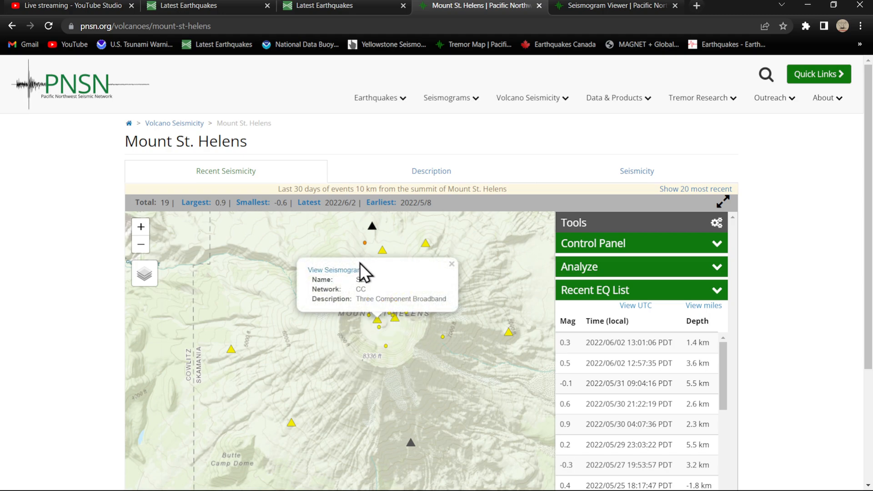
pyautogui.click(333, 270)
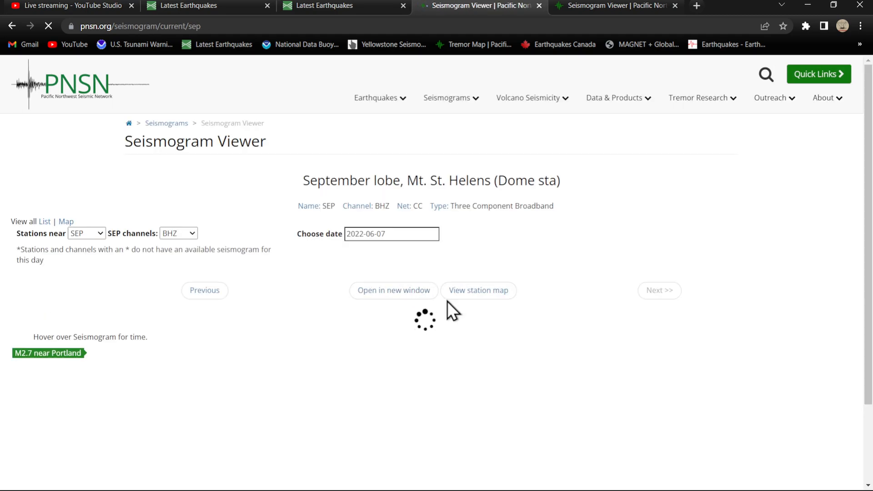
pyautogui.scroll(-3)
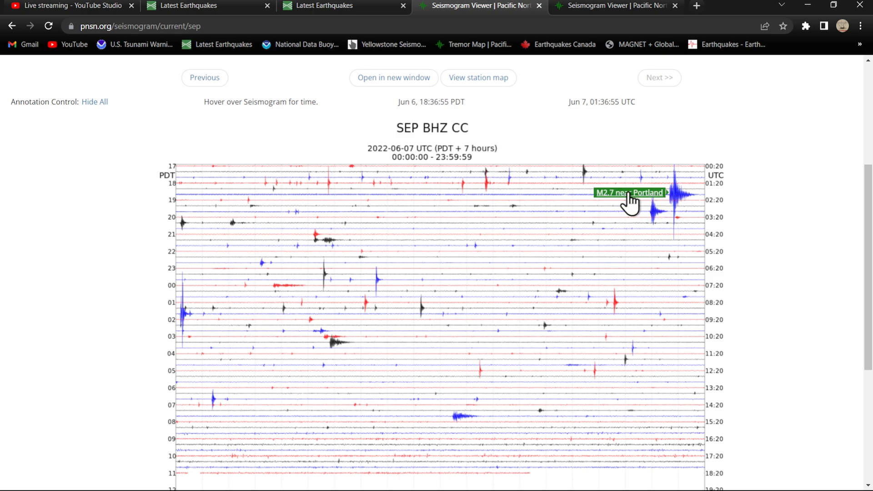
pyautogui.moveTo(662, 228)
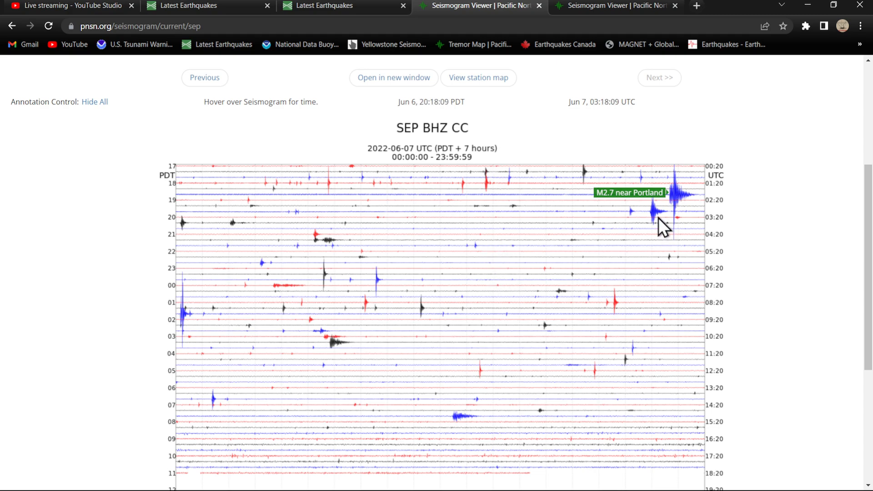
pyautogui.moveTo(660, 220)
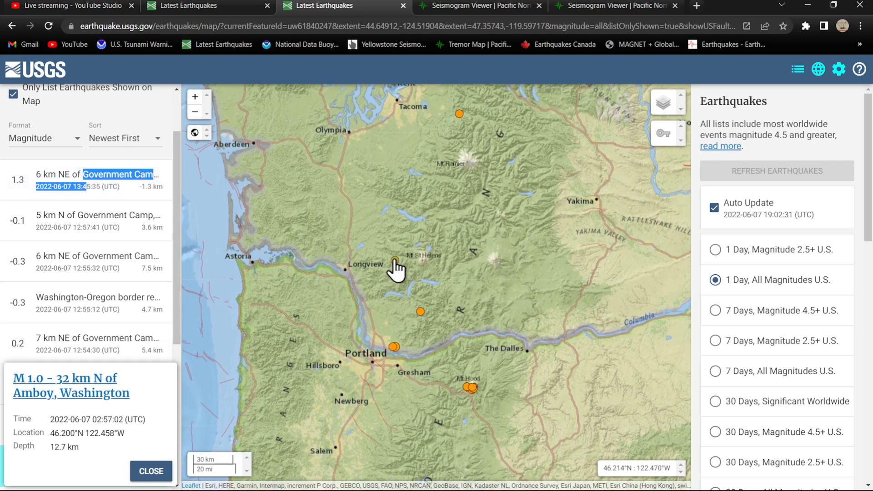
pyautogui.click(396, 260)
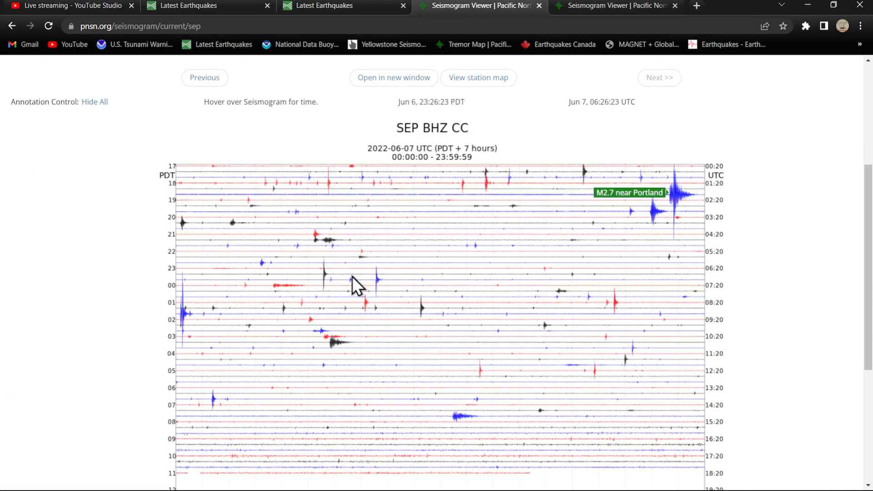
pyautogui.moveTo(501, 384)
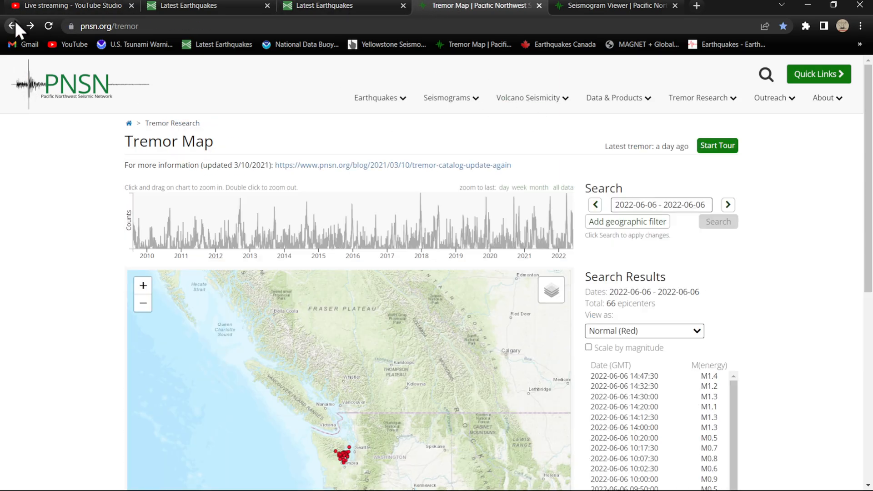
# Step: Review the 66 tremor epicenters for 2022-06-06 on the PNSN Tremor Map
pyautogui.scroll(-3)
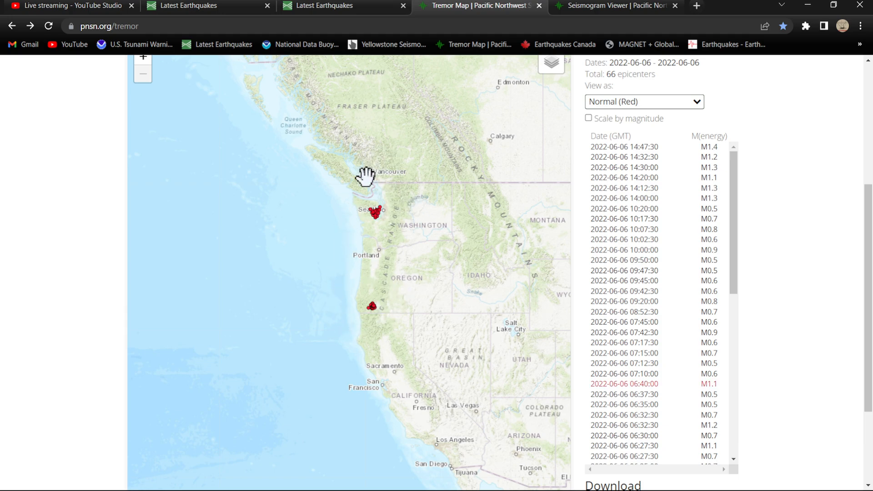
pyautogui.moveTo(369, 255)
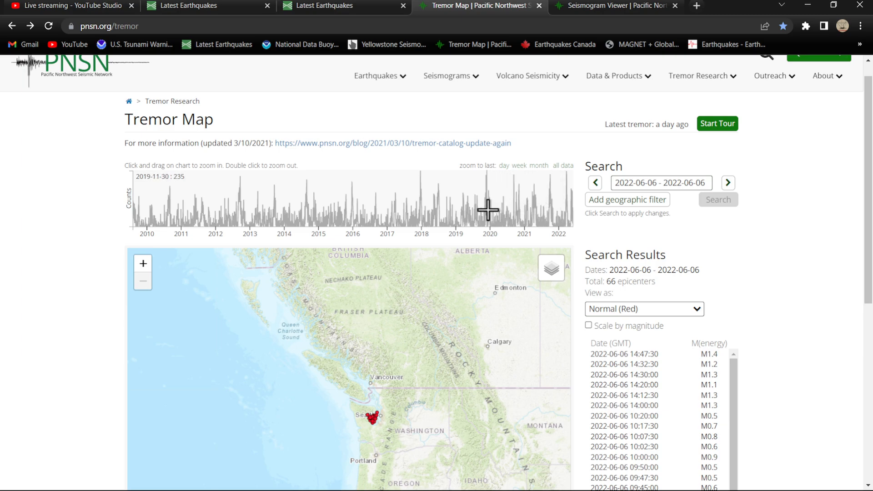
pyautogui.moveTo(434, 217)
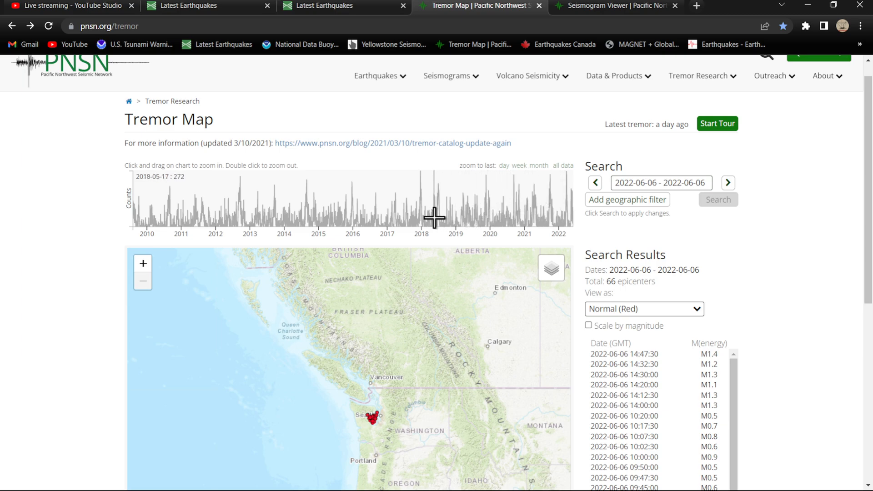
pyautogui.moveTo(522, 214)
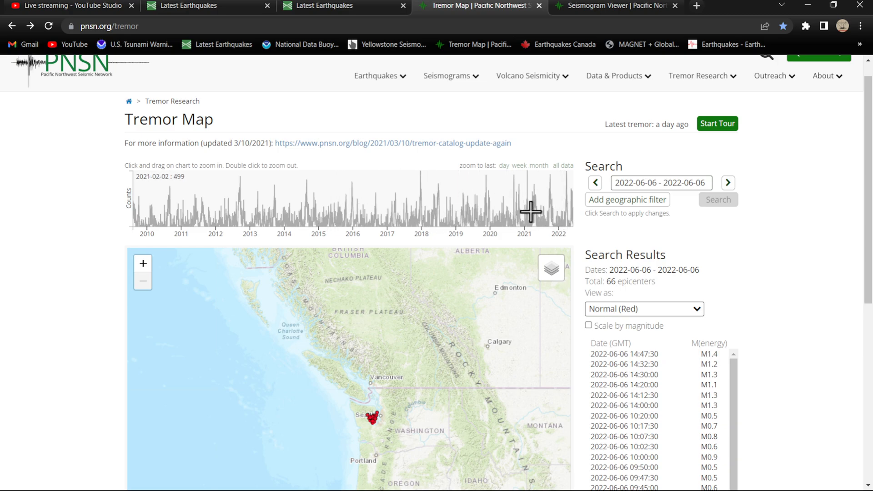
pyautogui.moveTo(562, 203)
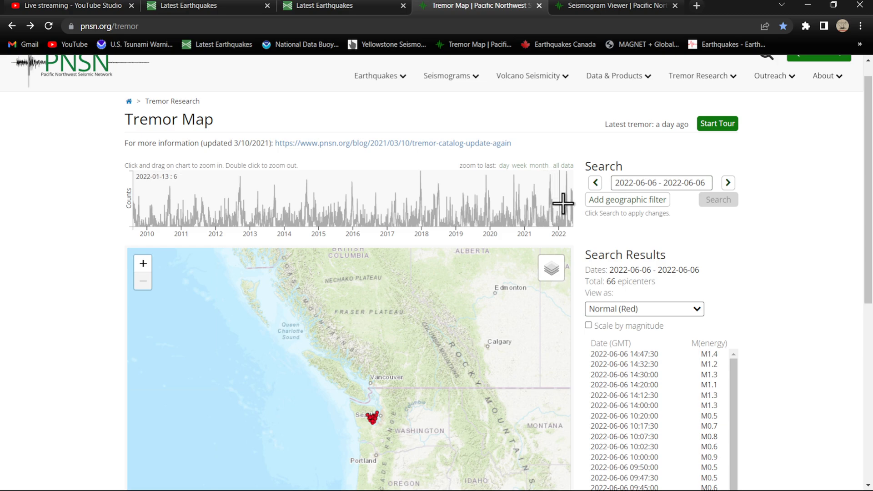
pyautogui.moveTo(566, 209)
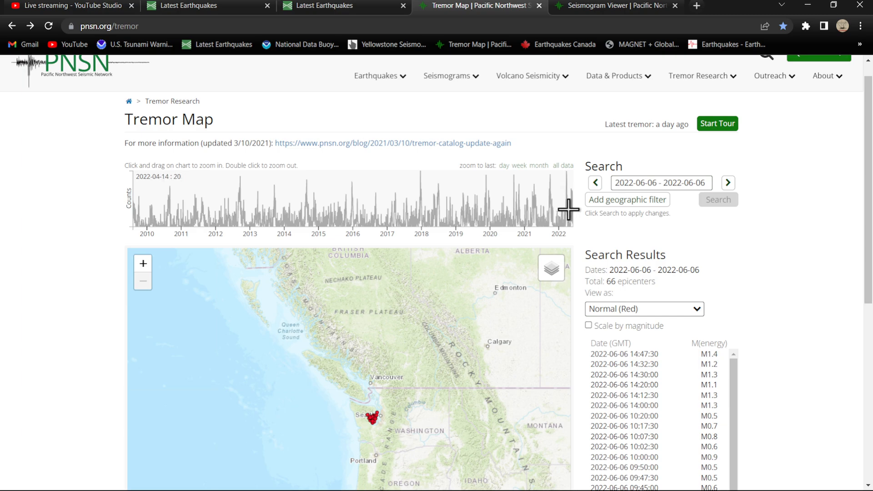
pyautogui.moveTo(569, 211)
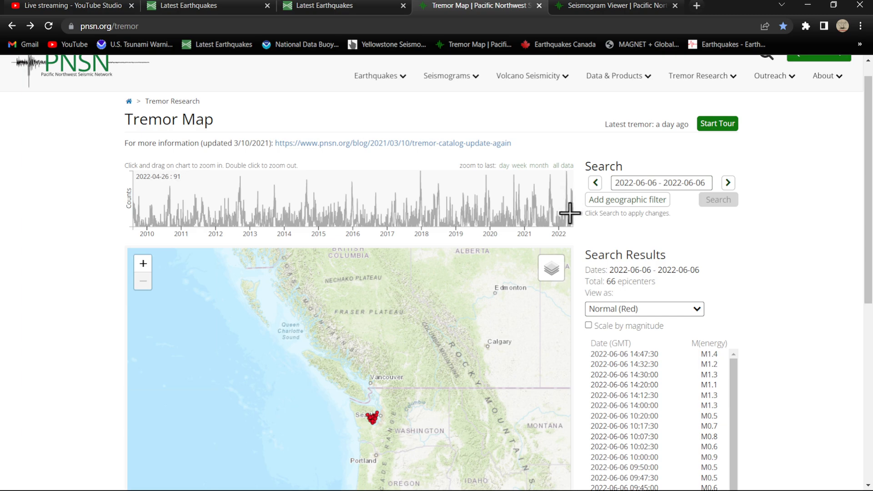
pyautogui.moveTo(533, 221)
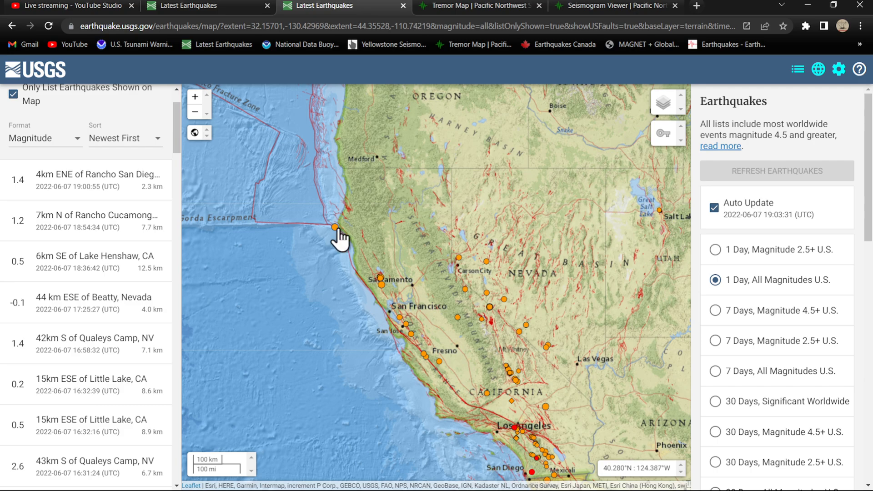
# Step: Survey past-day quakes from northern to southern California toward the Rancho San Diego M1.4 quake
pyautogui.click(333, 228)
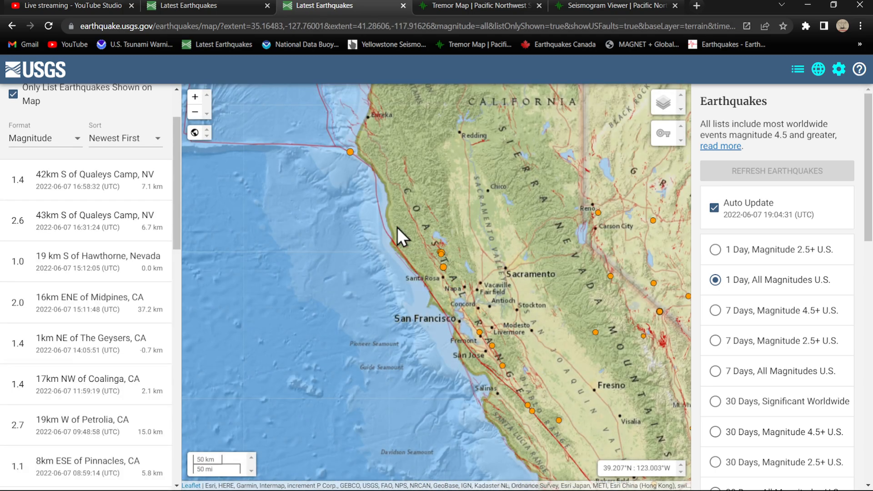
pyautogui.moveTo(401, 234); pyautogui.dragTo(437, 289)
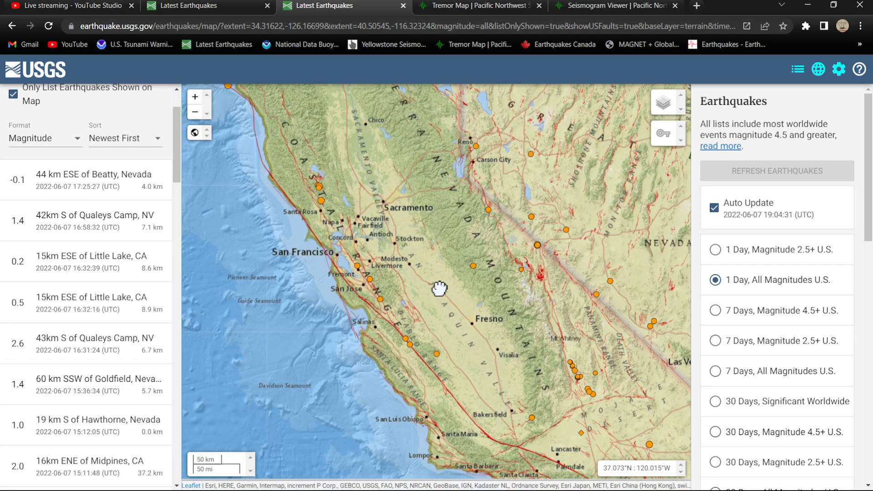
pyautogui.moveTo(440, 289); pyautogui.dragTo(484, 284)
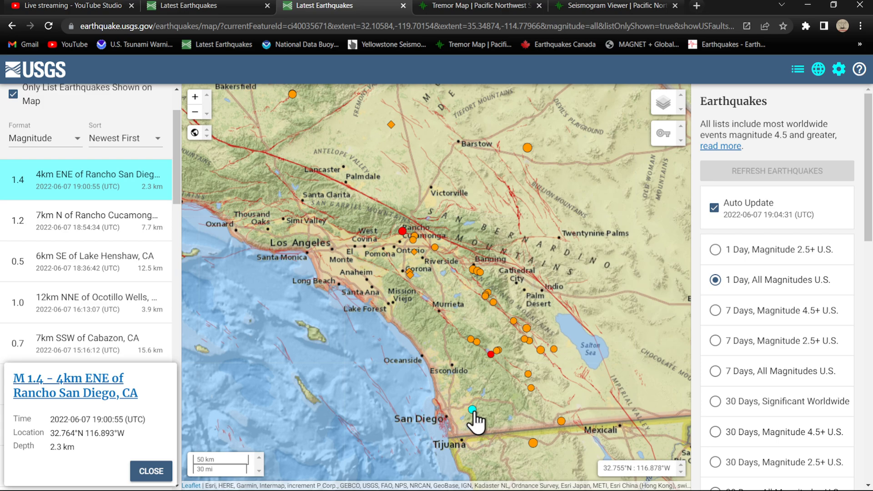
pyautogui.moveTo(406, 236)
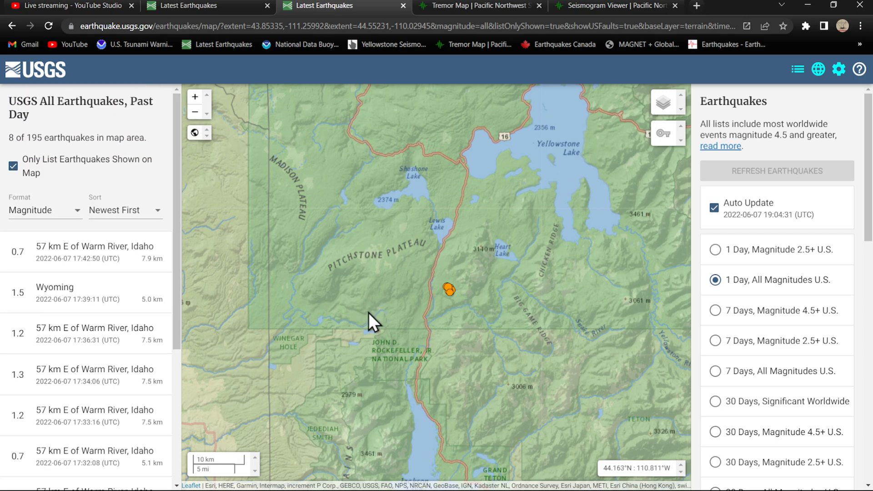
# Step: Zoom out over the Yellowstone Lake quake cluster, then switch to the Yellowstone seismograms page
pyautogui.scroll(-3)
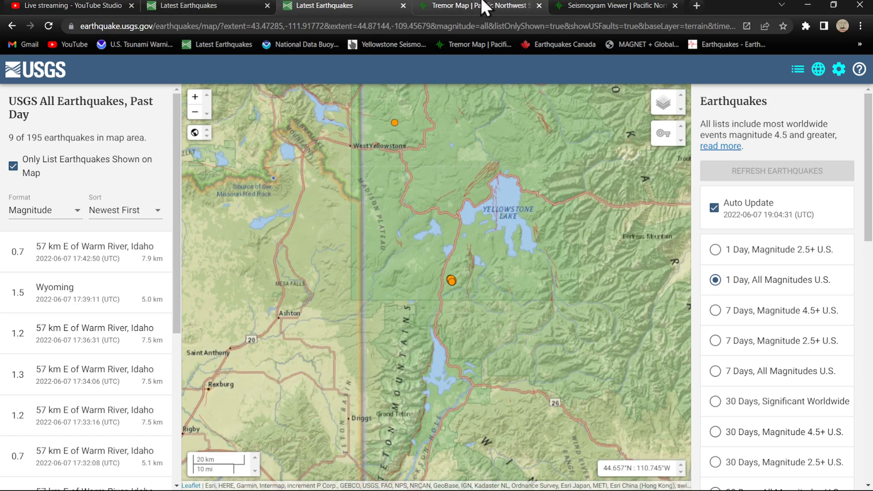
pyautogui.click(477, 5)
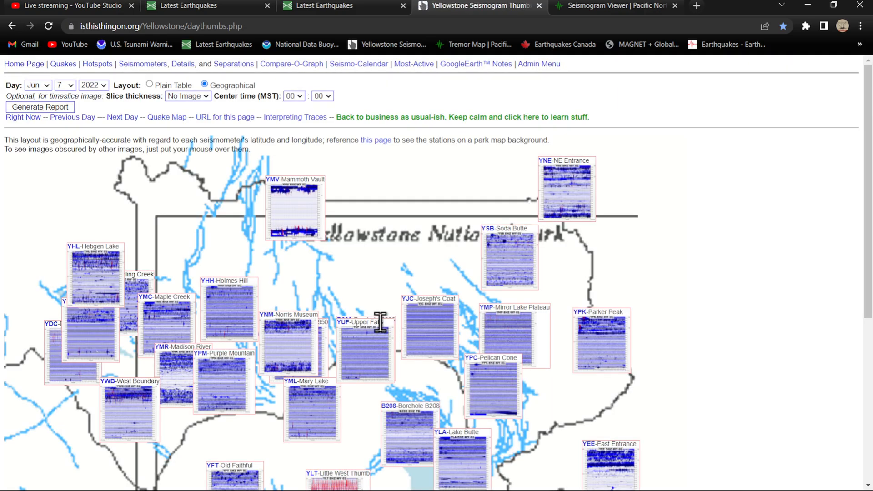
# Step: Scroll down the full-day June 7 YPP seismogram to its late-morning bursts
pyautogui.scroll(-3)
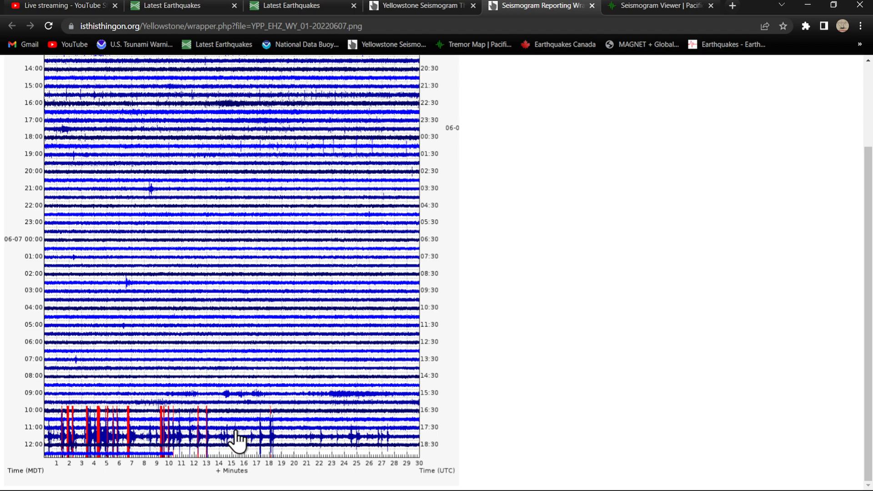
pyautogui.moveTo(58, 442)
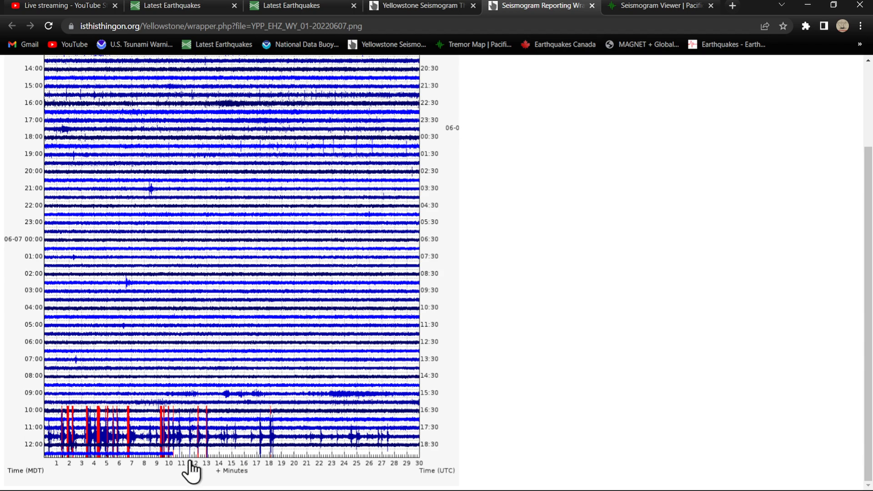
# Step: Return to the USGS Yellowstone quake map, refreshed to 196 past-day earthquakes
pyautogui.click(301, 5)
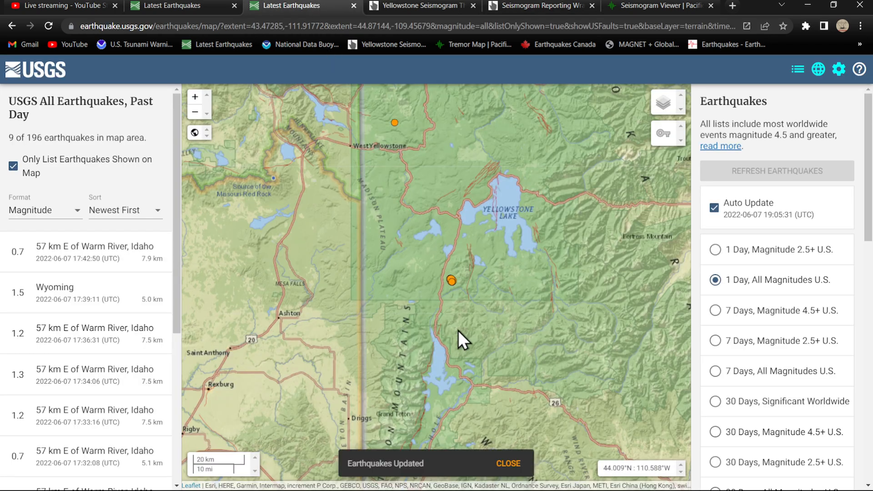
pyautogui.moveTo(57, 266)
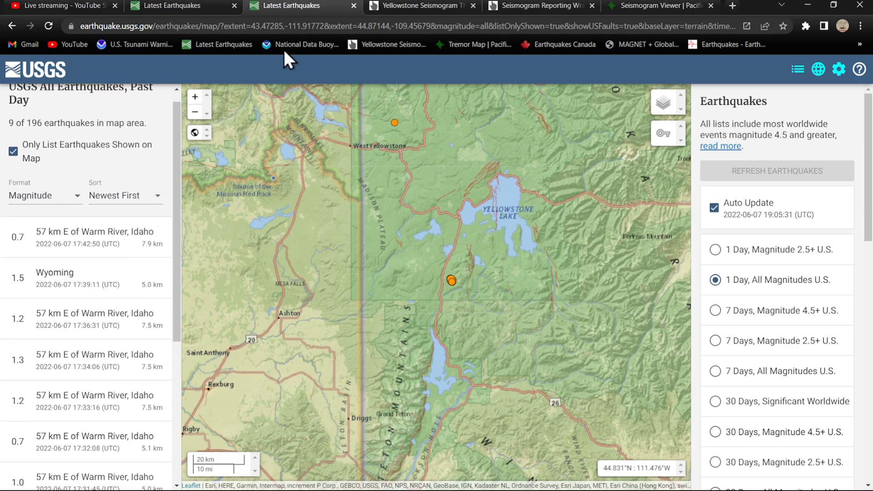
# Step: Return to the June 7 YPP EHZ seismogram with its 10:00–12:00 MDT bursts
pyautogui.click(537, 7)
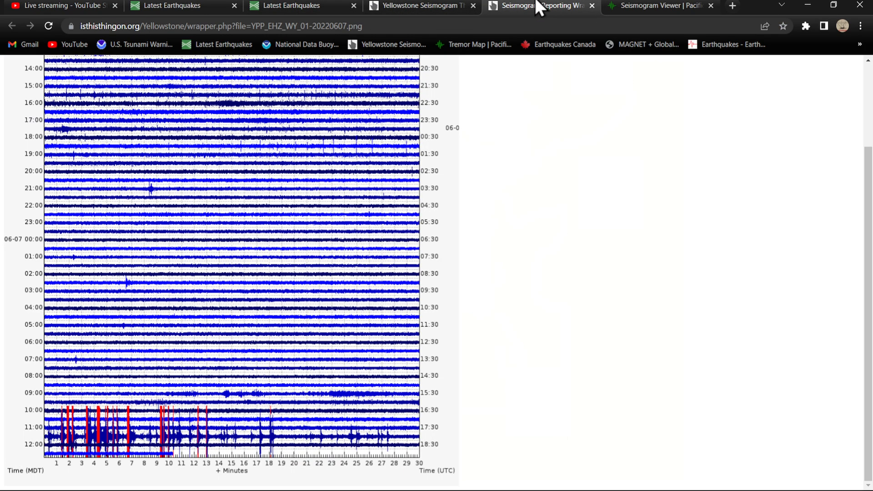
pyautogui.moveTo(66, 450)
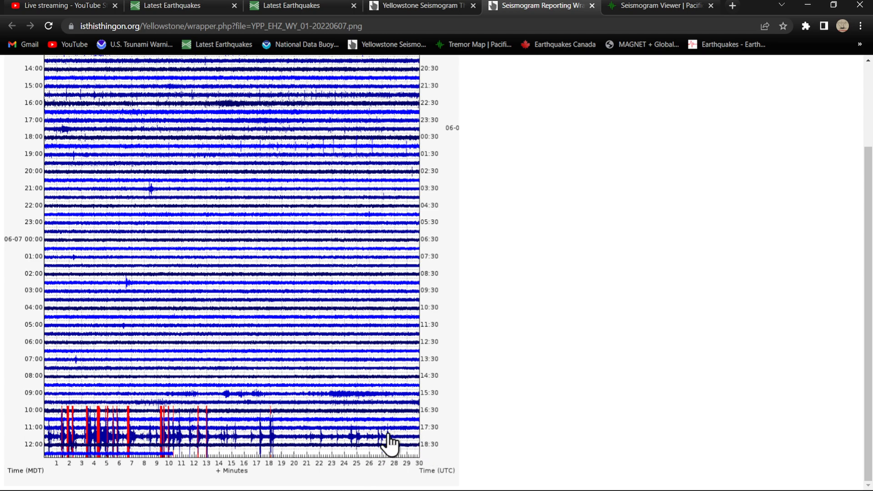
pyautogui.moveTo(61, 443)
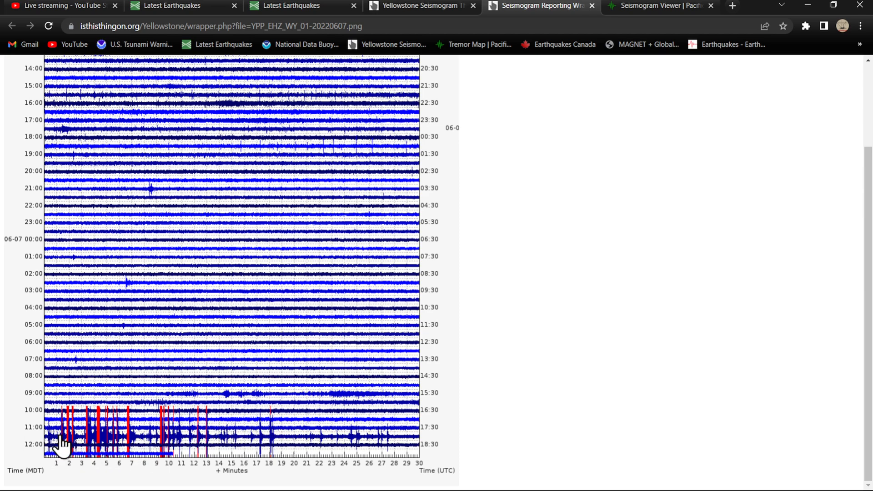
pyautogui.moveTo(217, 428)
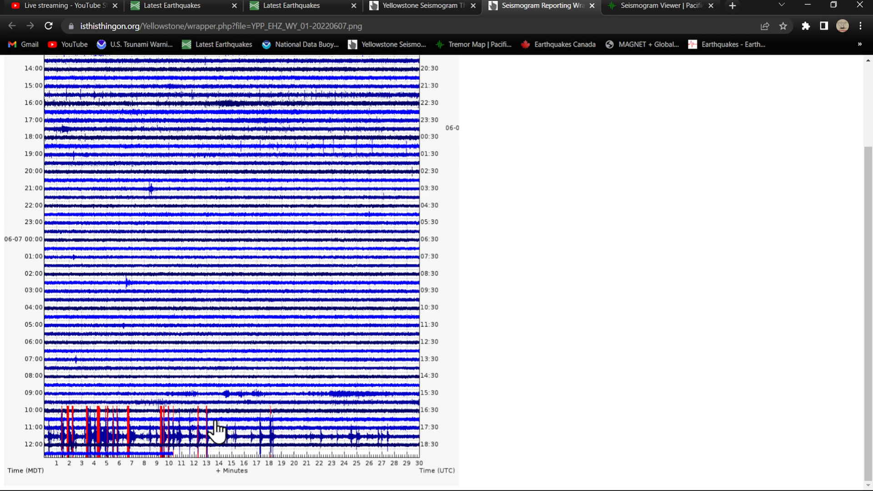
pyautogui.moveTo(63, 442)
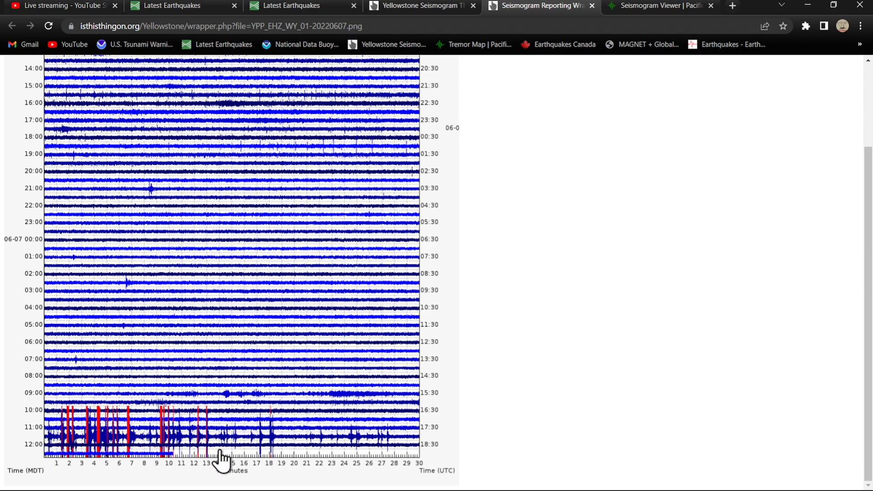
pyautogui.moveTo(381, 177)
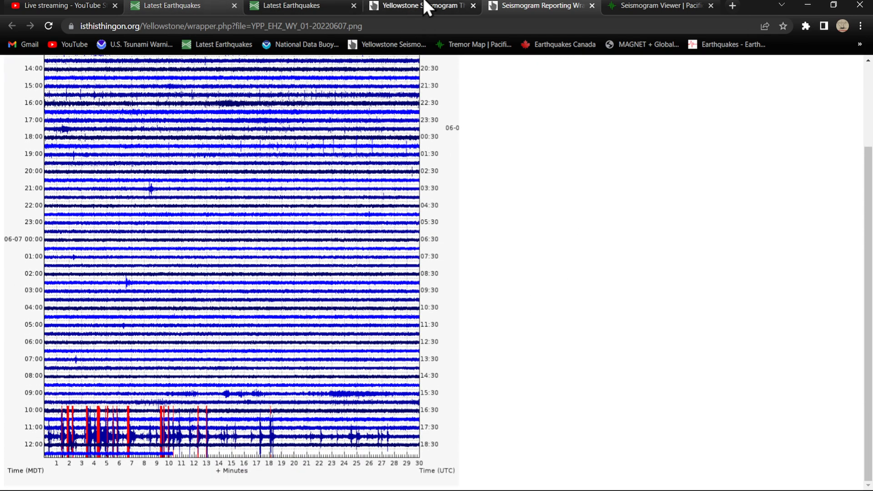
# Step: Open the YMC Maple Creek seismogram from the station map, then return to the USGS quake map
pyautogui.click(12, 25)
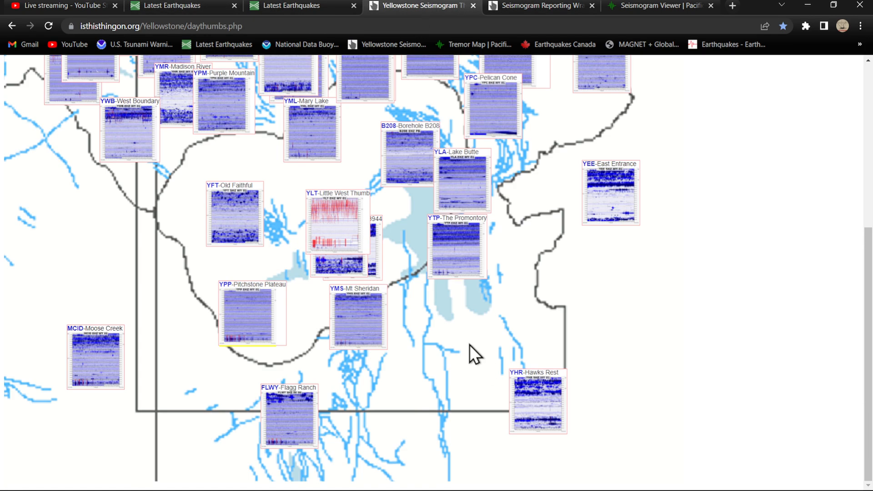
pyautogui.scroll(-3)
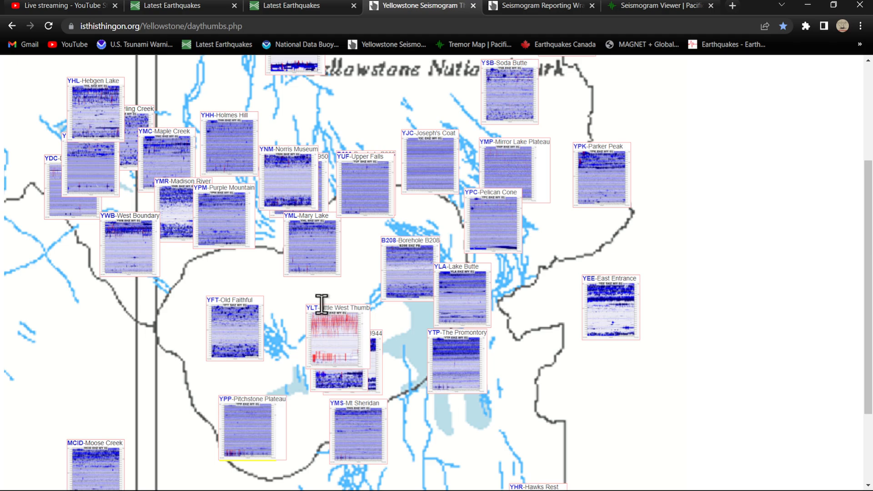
pyautogui.moveTo(317, 317)
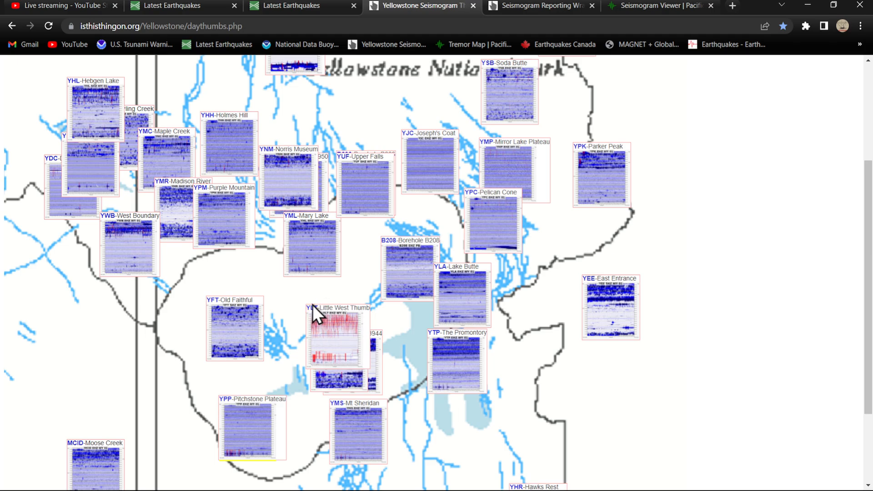
pyautogui.scroll(-3)
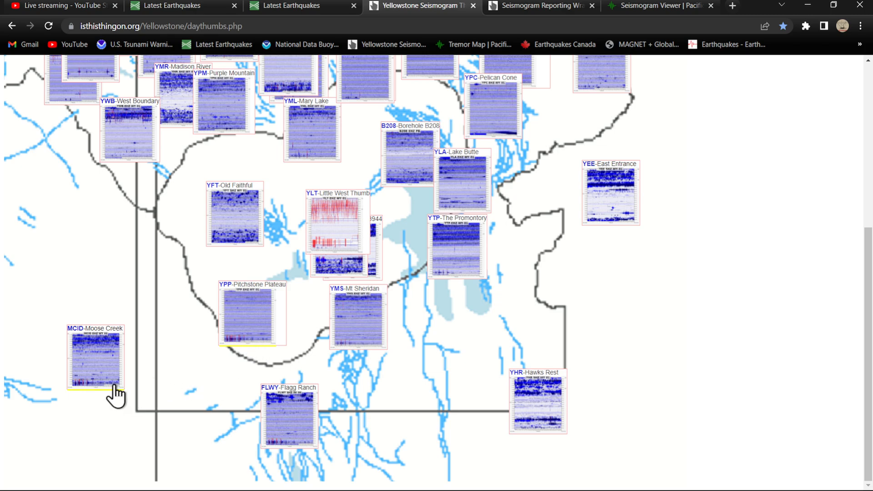
pyautogui.moveTo(207, 309)
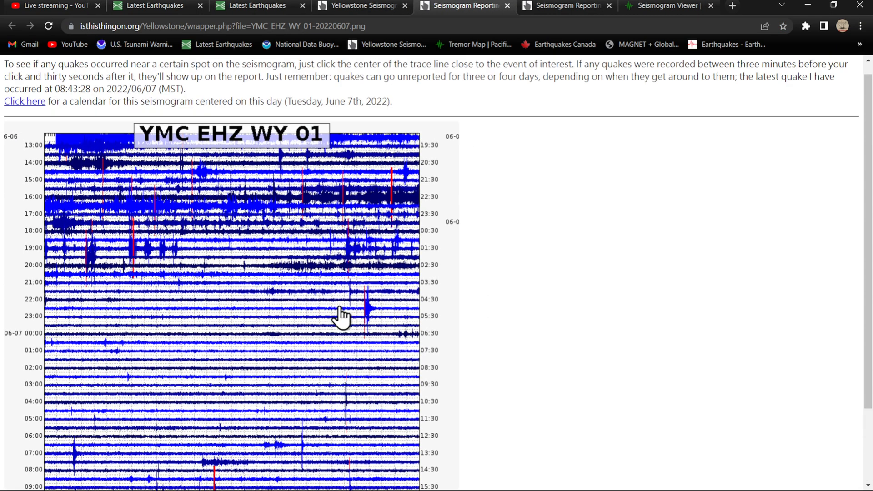
pyautogui.click(260, 5)
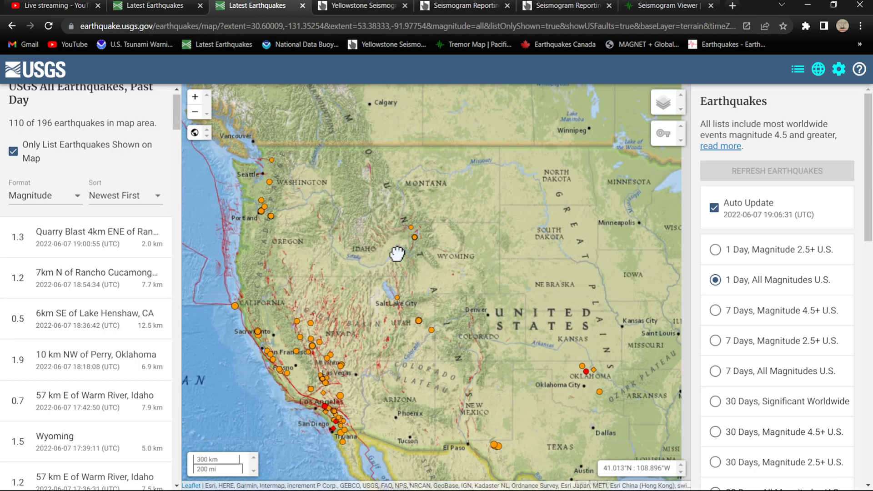
# Step: Pan to Oklahoma and open the M1.9 quake 10 km NW of Perry
pyautogui.moveTo(398, 254); pyautogui.dragTo(440, 343)
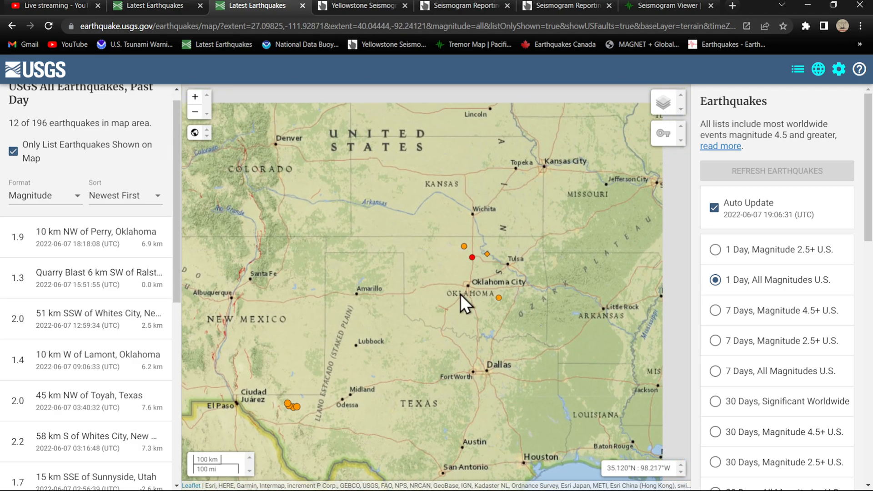
pyautogui.click(471, 257)
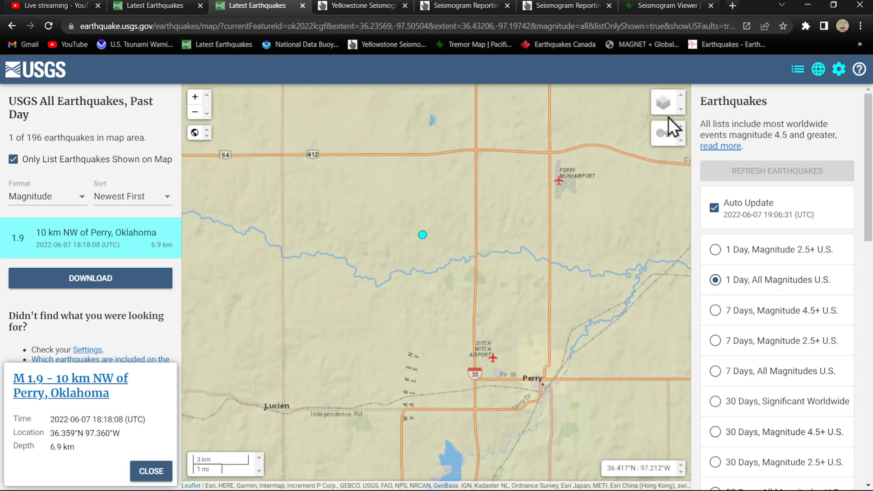
# Step: Switch the base map to Satellite and centre the view on the Perry quake epicenter
pyautogui.click(666, 102)
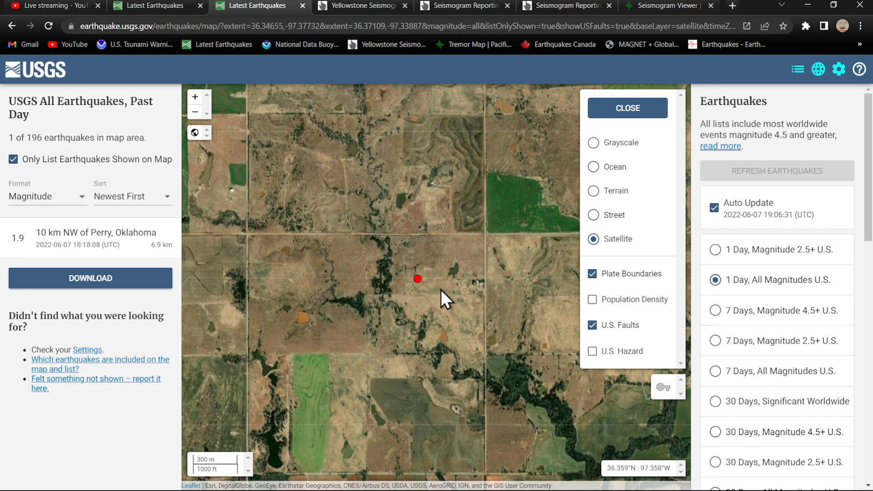
pyautogui.scroll(-3)
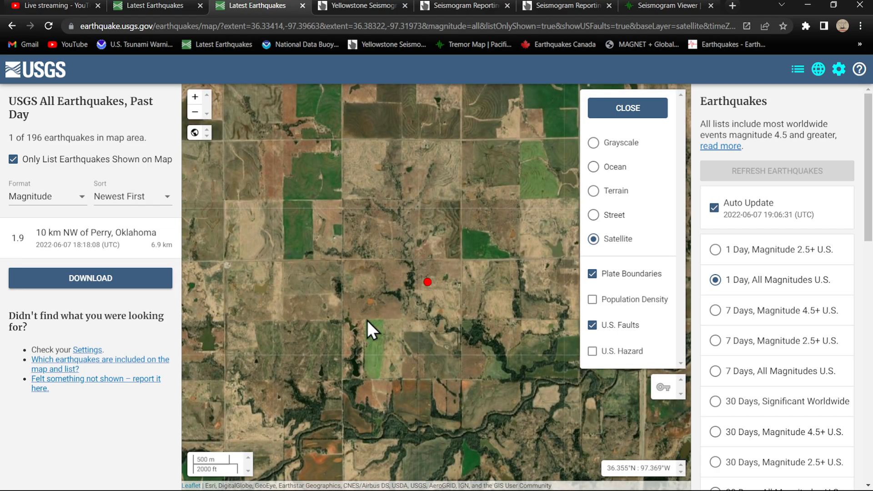
pyautogui.moveTo(372, 328); pyautogui.dragTo(402, 374)
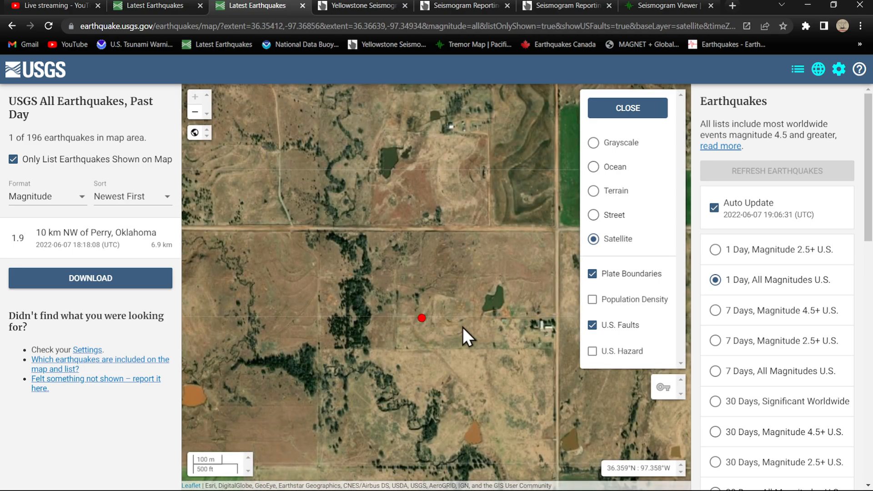
pyautogui.moveTo(465, 337); pyautogui.dragTo(378, 320)
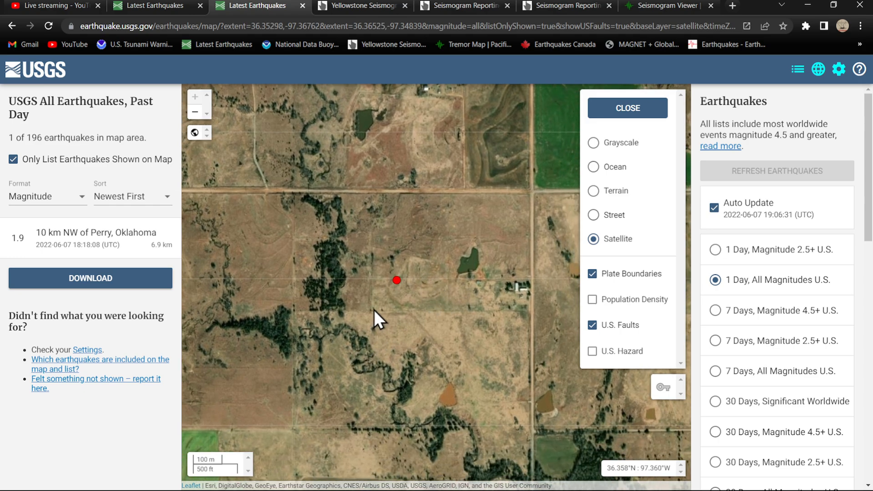
pyautogui.moveTo(378, 320); pyautogui.dragTo(501, 316)
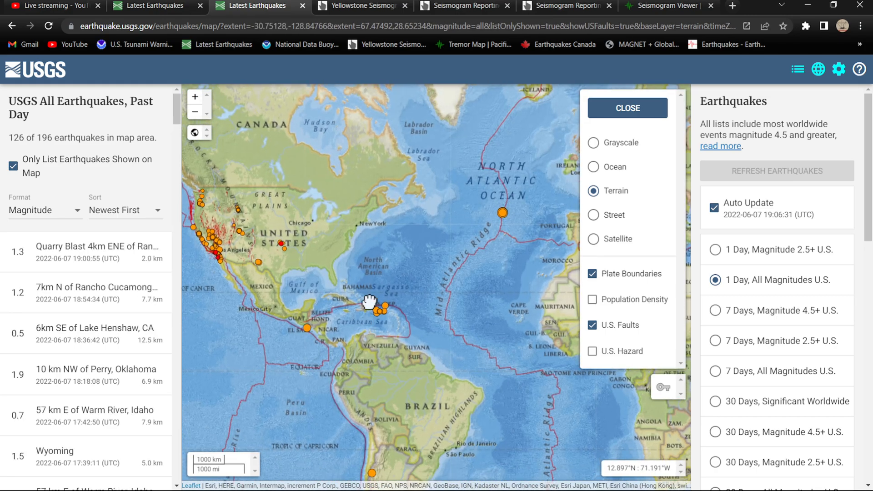
# Step: Pan from South America to the Mid-Atlantic Ridge quakes, then zoom out and centre the Pacific
pyautogui.moveTo(373, 301); pyautogui.dragTo(420, 381)
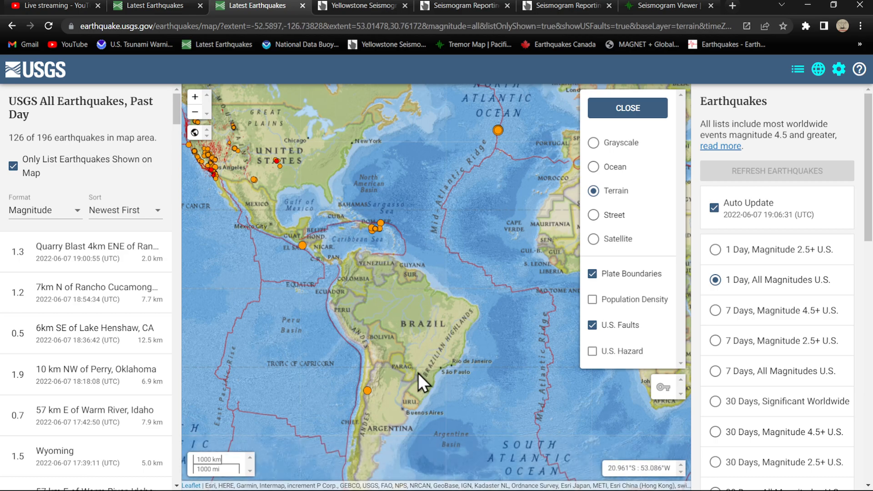
pyautogui.moveTo(392, 406)
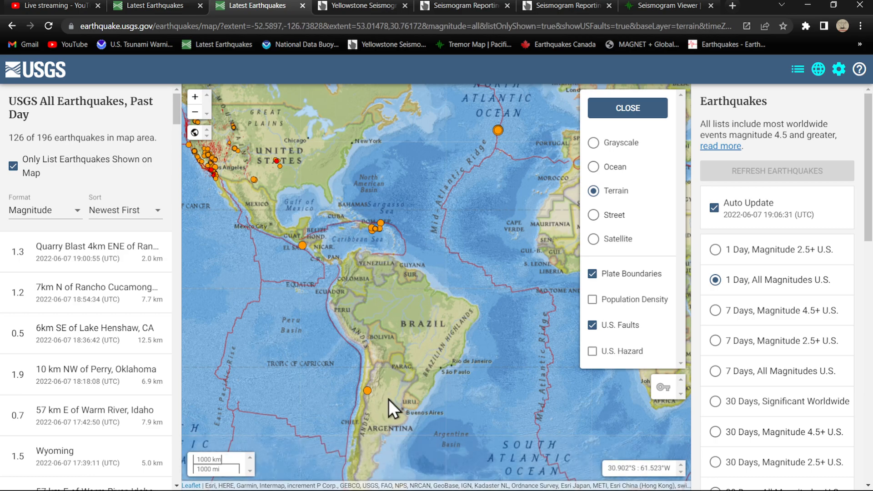
pyautogui.click(367, 390)
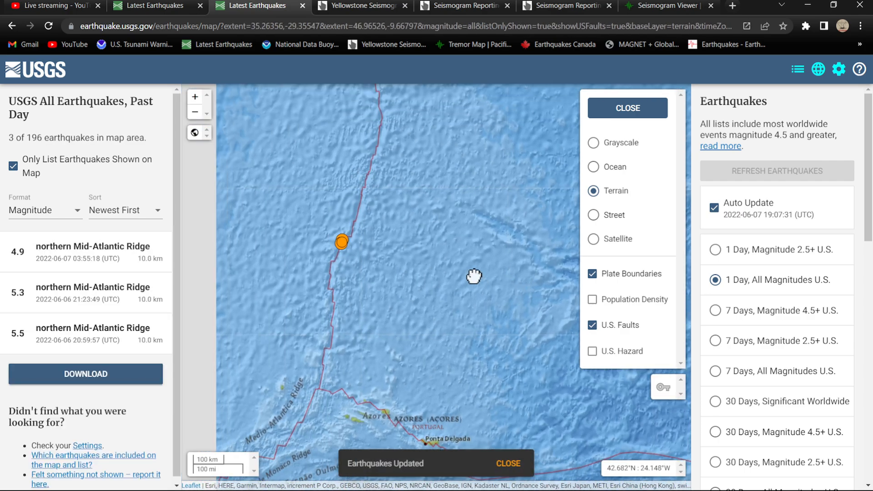
pyautogui.moveTo(473, 276); pyautogui.dragTo(373, 214)
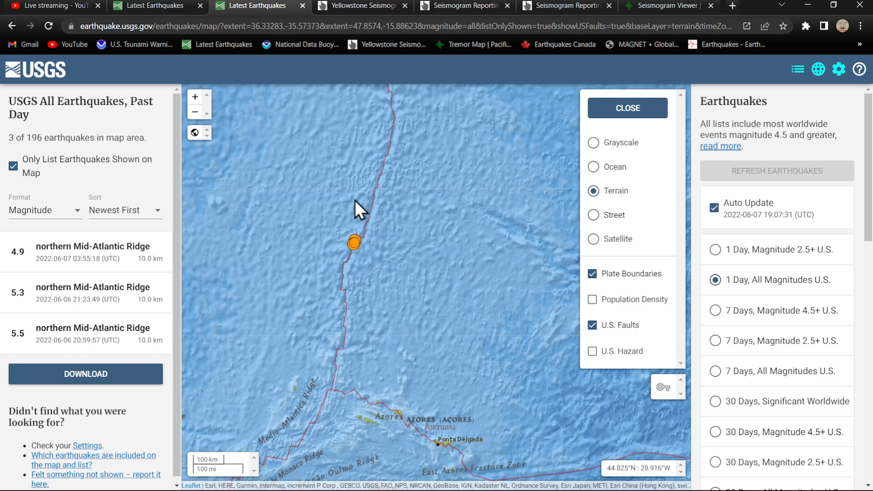
pyautogui.scroll(-3)
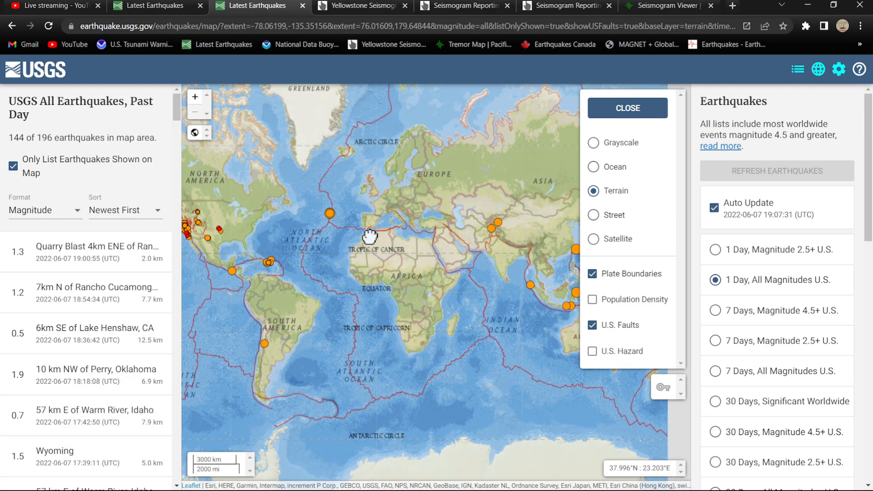
pyautogui.moveTo(370, 236); pyautogui.dragTo(414, 288)
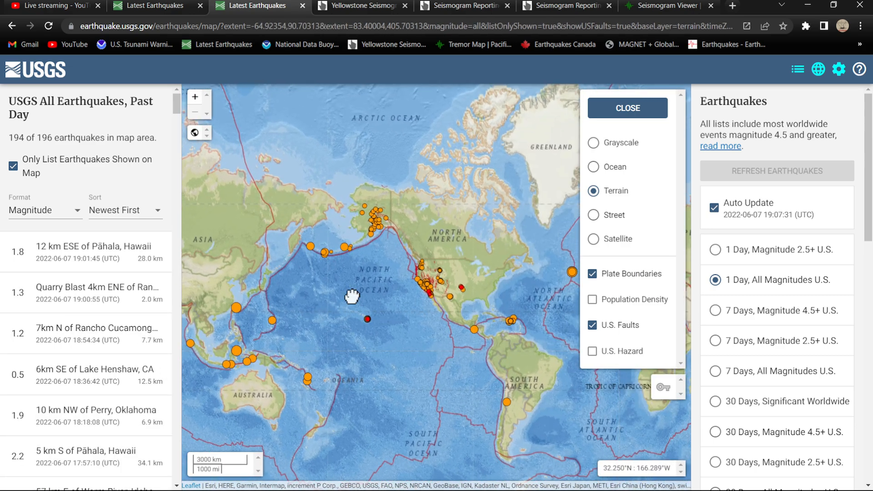
pyautogui.moveTo(353, 294); pyautogui.dragTo(396, 94)
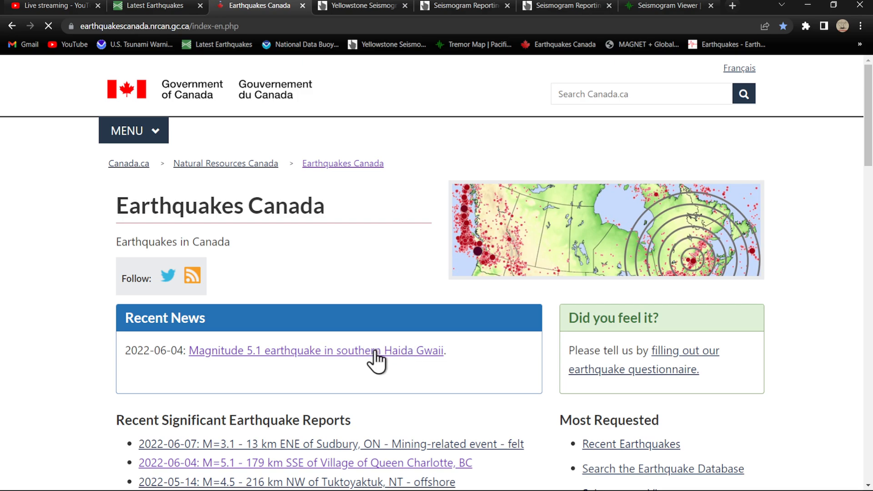
# Step: On the 30-day map, open the M3.1 quake west of Port Hardy and the M3.3 quake north of Keno
pyautogui.scroll(-3)
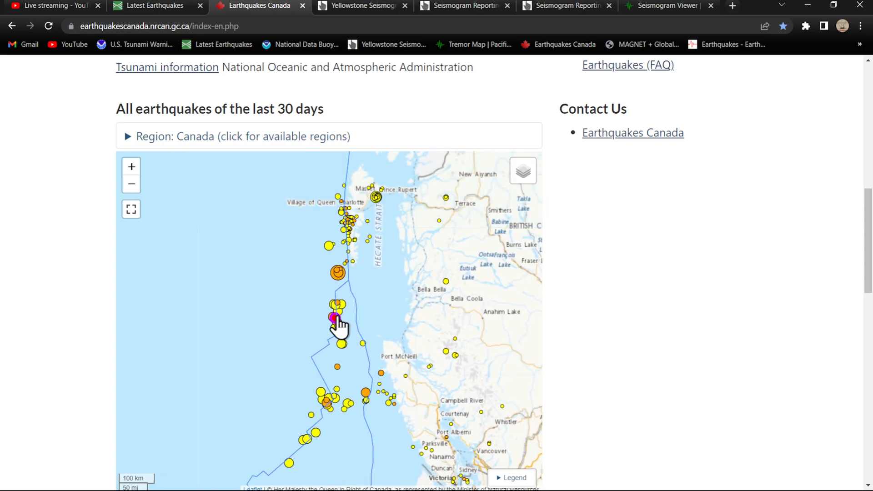
pyautogui.click(333, 319)
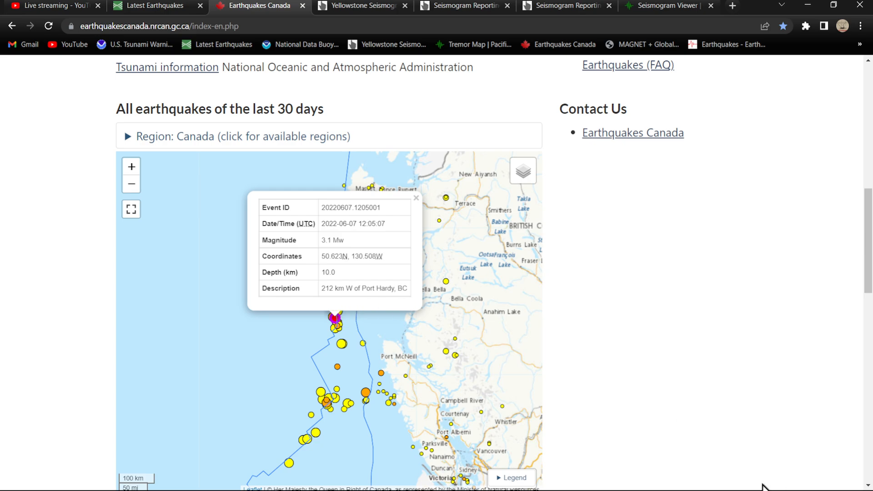
pyautogui.doubleClick(369, 224)
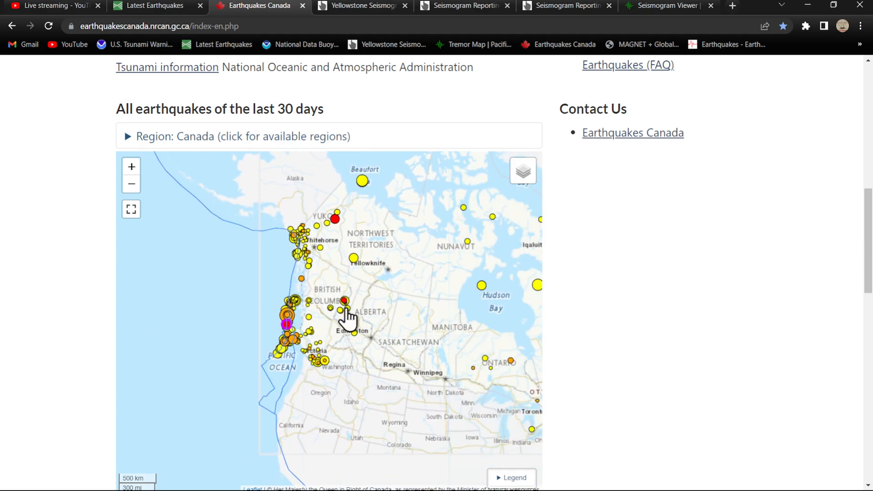
pyautogui.click(346, 301)
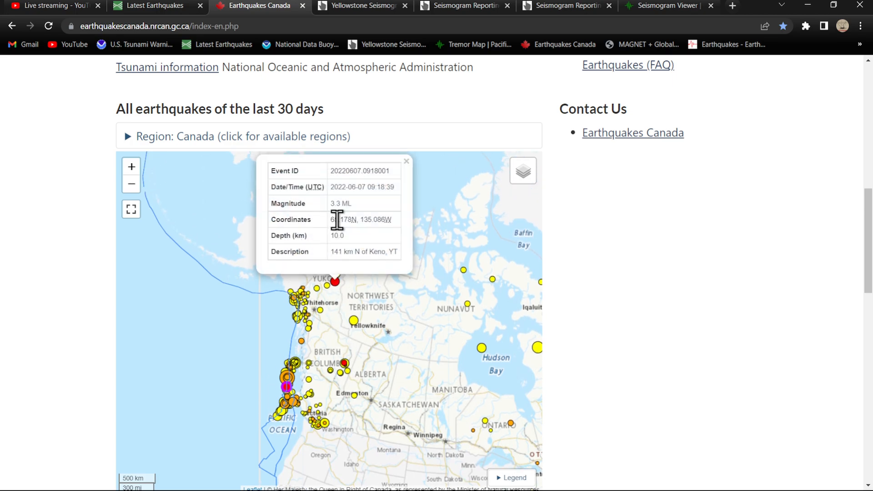
pyautogui.moveTo(403, 170)
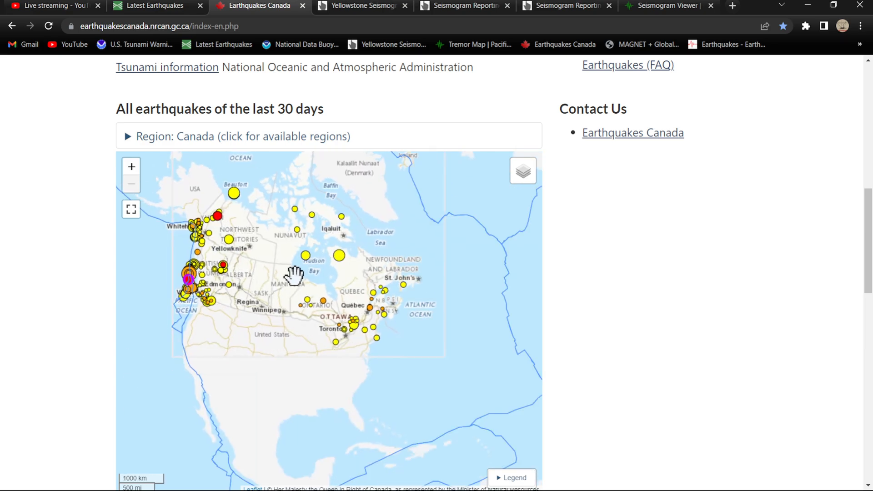
# Step: Pan across Canada's Pacific coast, then switch to the SolarHam space weather page
pyautogui.moveTo(292, 276); pyautogui.dragTo(322, 281)
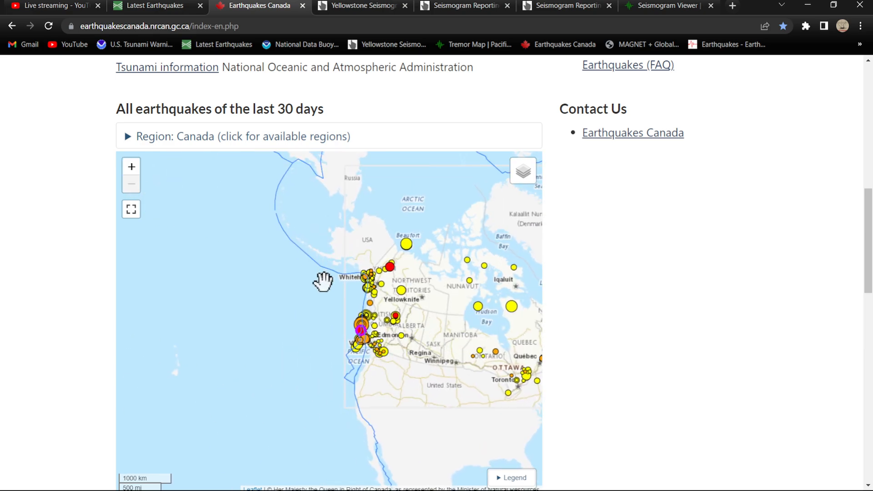
pyautogui.moveTo(572, 31)
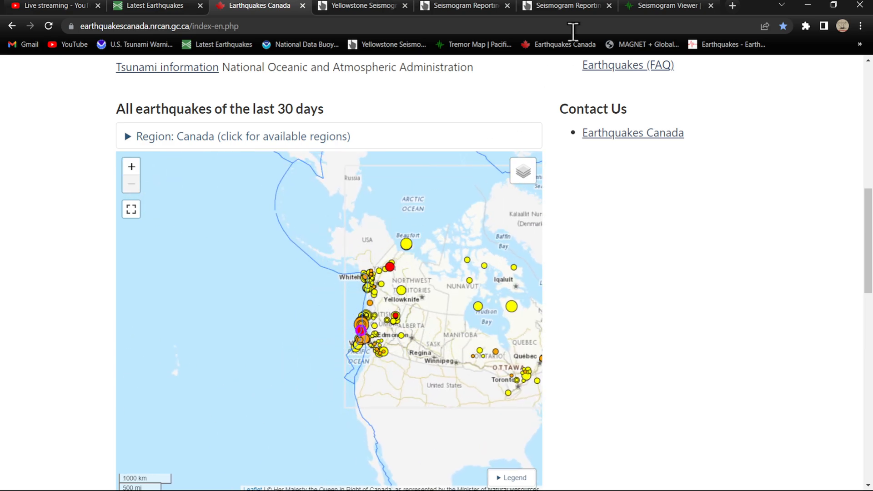
pyautogui.scroll(-3)
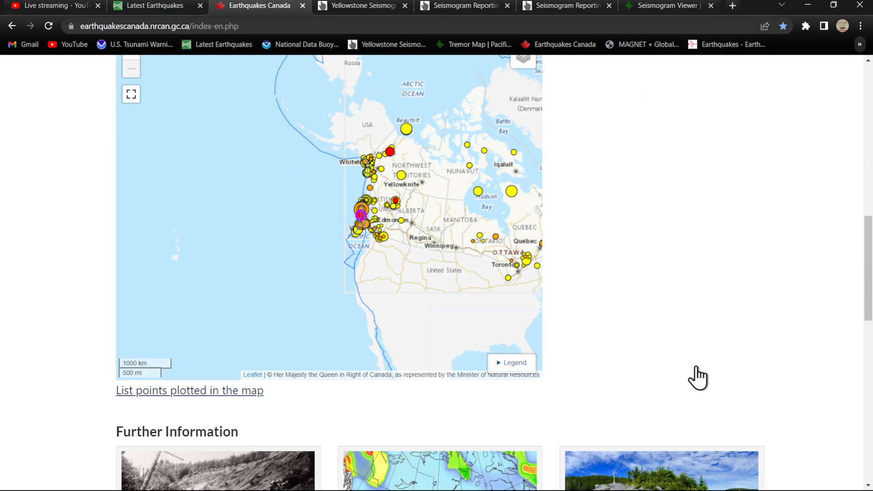
pyautogui.scroll(3)
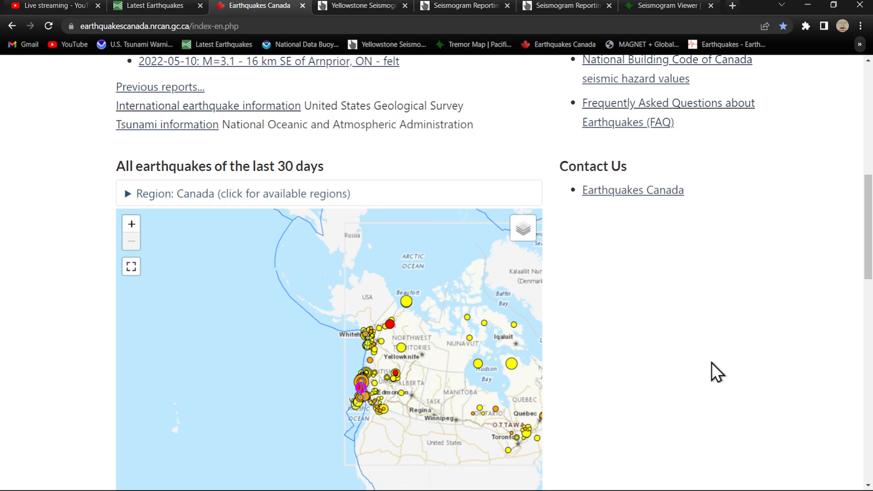
pyautogui.moveTo(714, 418)
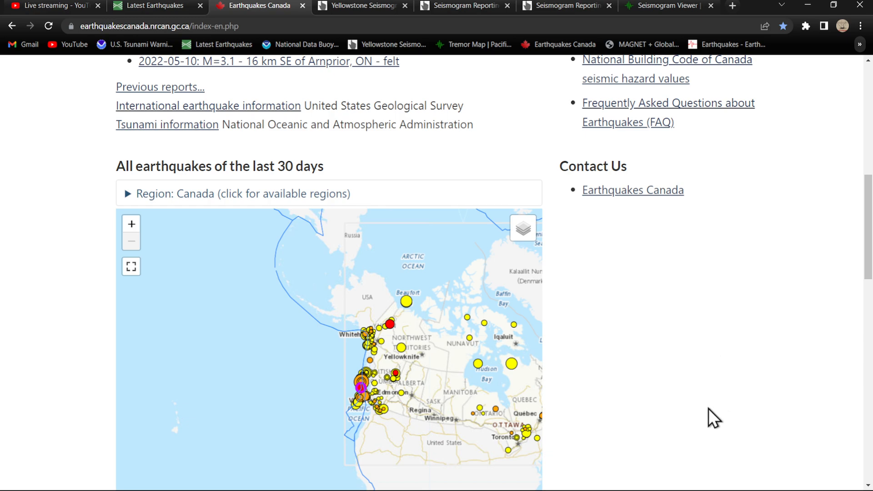
pyautogui.click(258, 5)
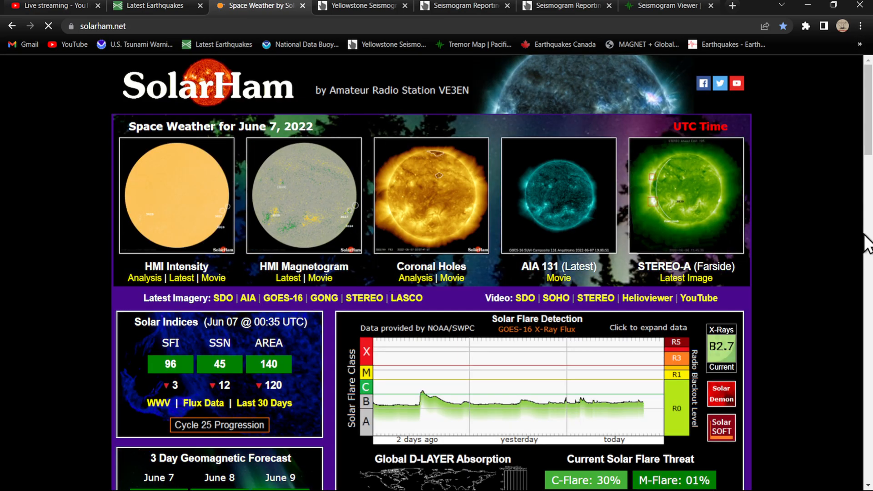
# Step: Review SolarHam's June 7 space weather summary down the home page
pyautogui.scroll(-3)
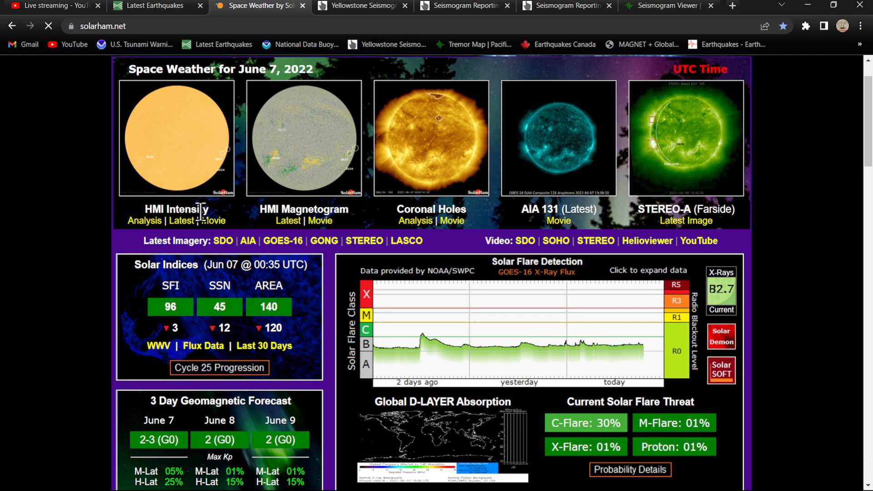
pyautogui.click(175, 139)
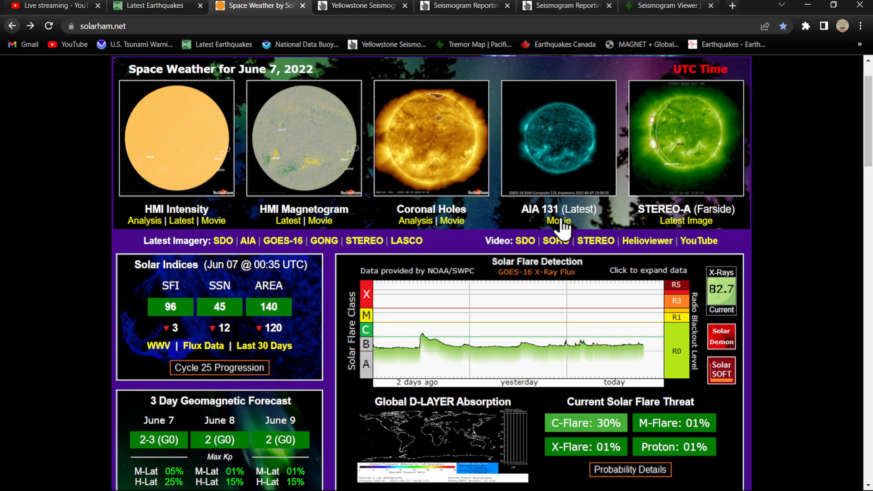
pyautogui.moveTo(416, 183)
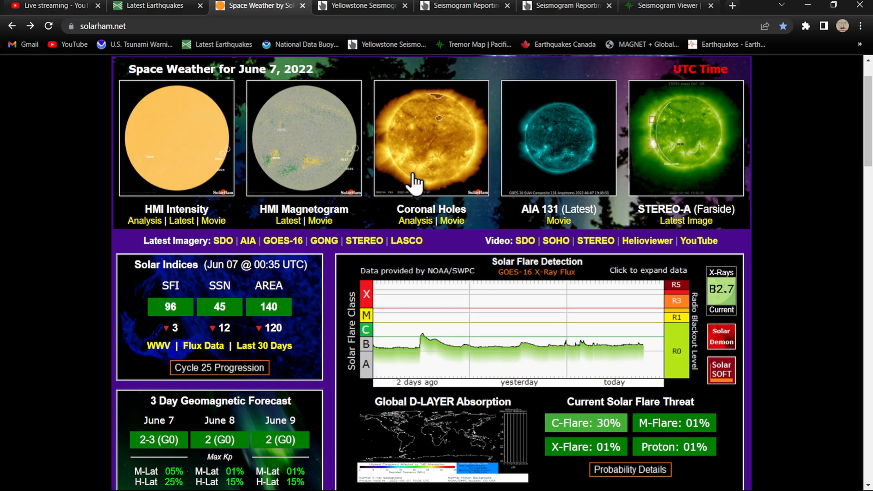
pyautogui.scroll(-3)
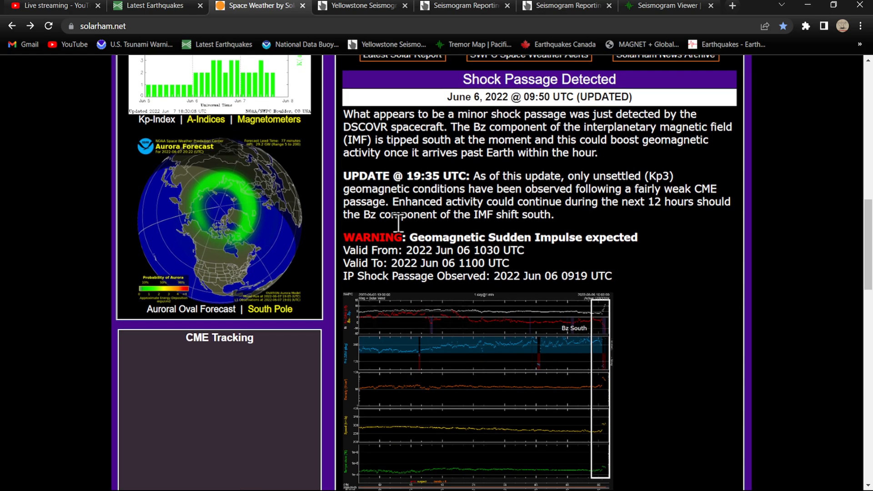
pyautogui.scroll(-3)
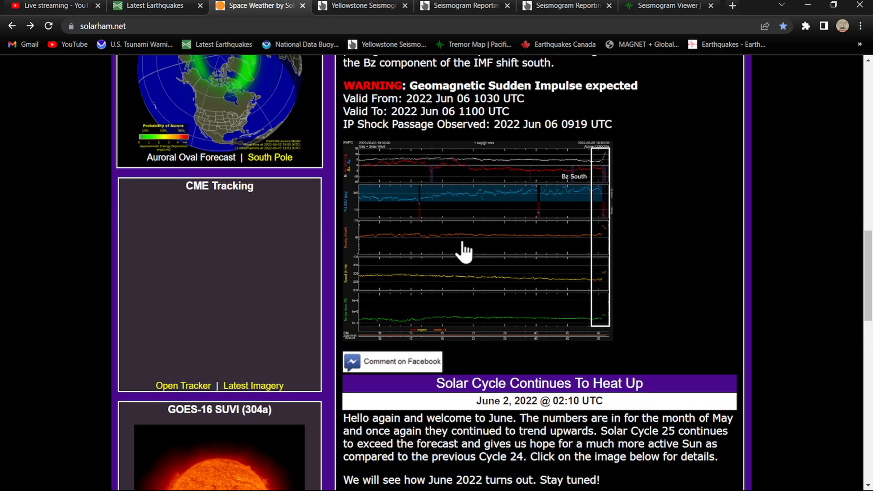
pyautogui.scroll(-3)
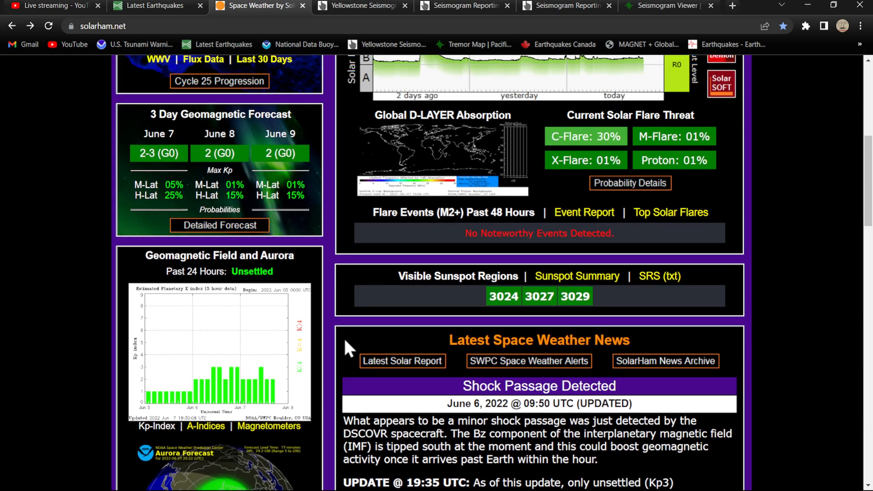
pyautogui.scroll(-3)
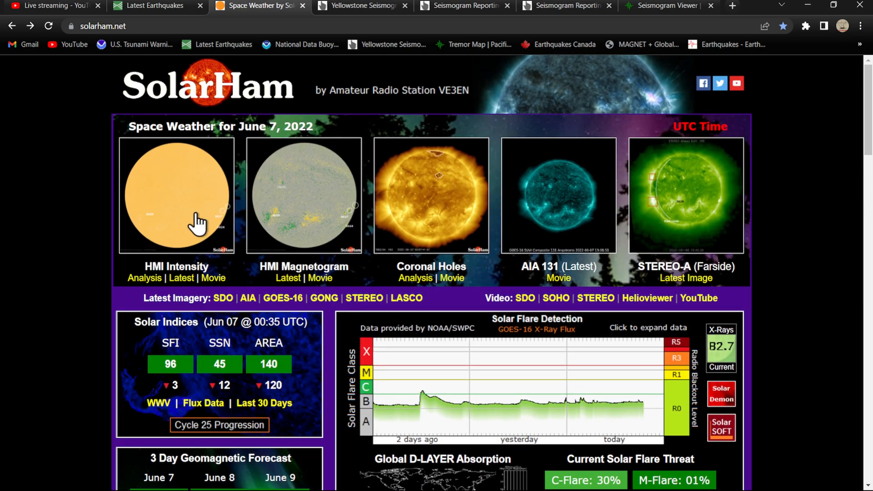
# Step: Open the full-size Visible Solar Disk showing 4 active regions, sunspot number 45, flux 96
pyautogui.click(176, 196)
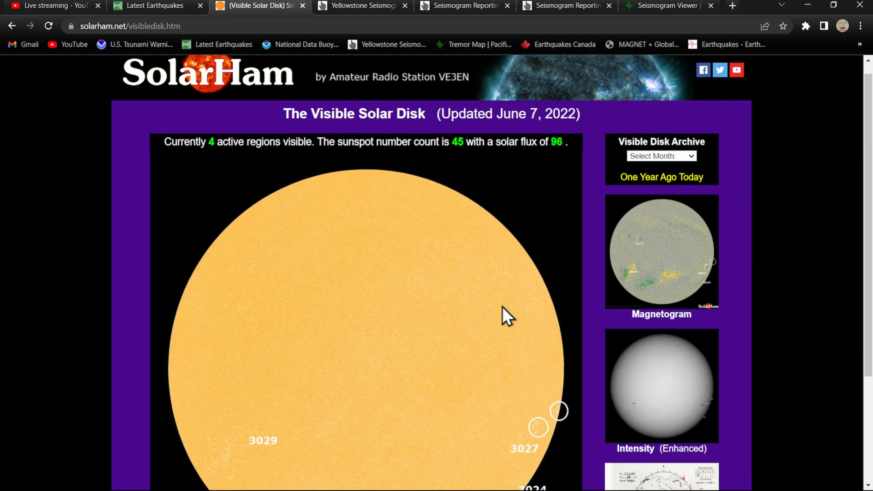
pyautogui.scroll(-3)
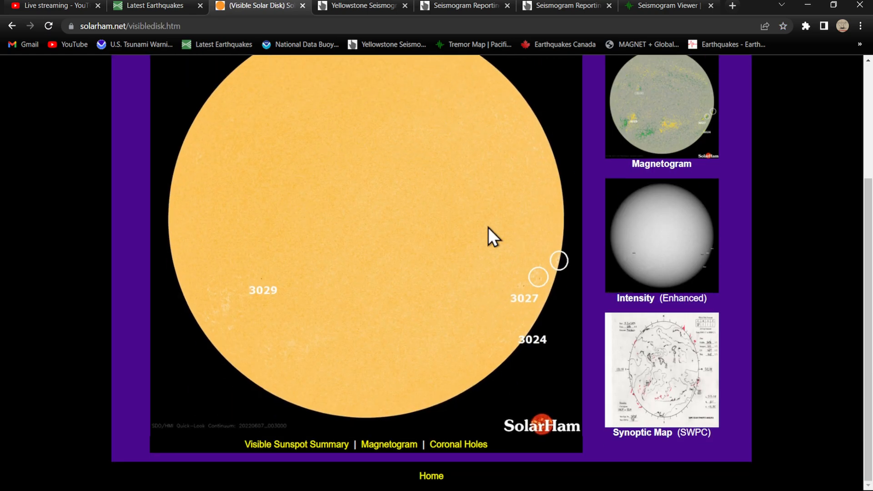